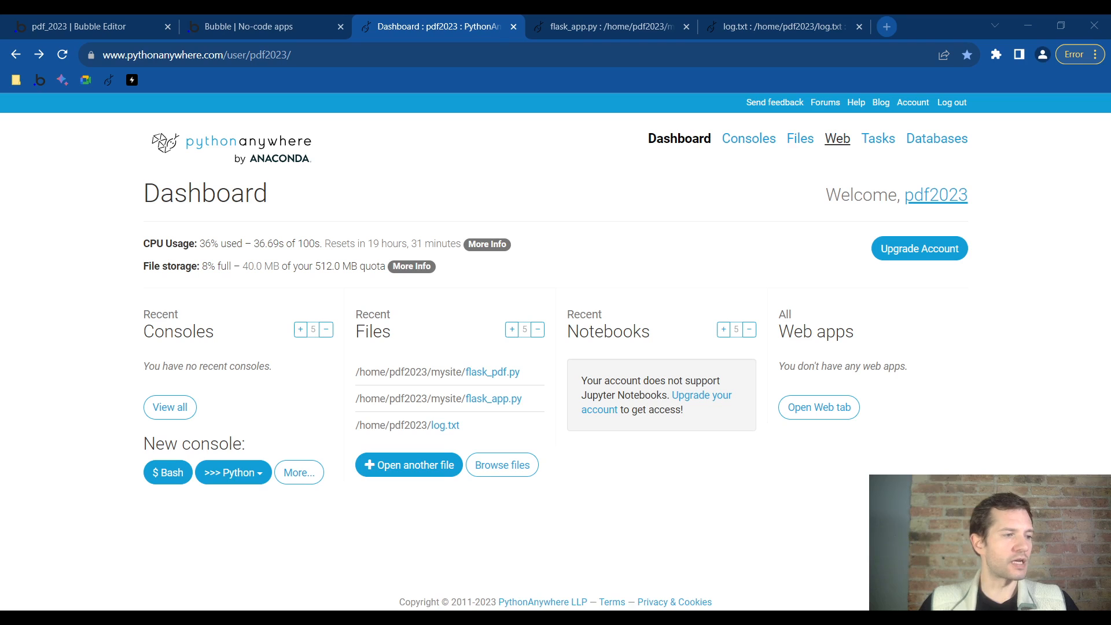
Start a new web app on the free domain, choosing Flask with Python 3.10
click(836, 138)
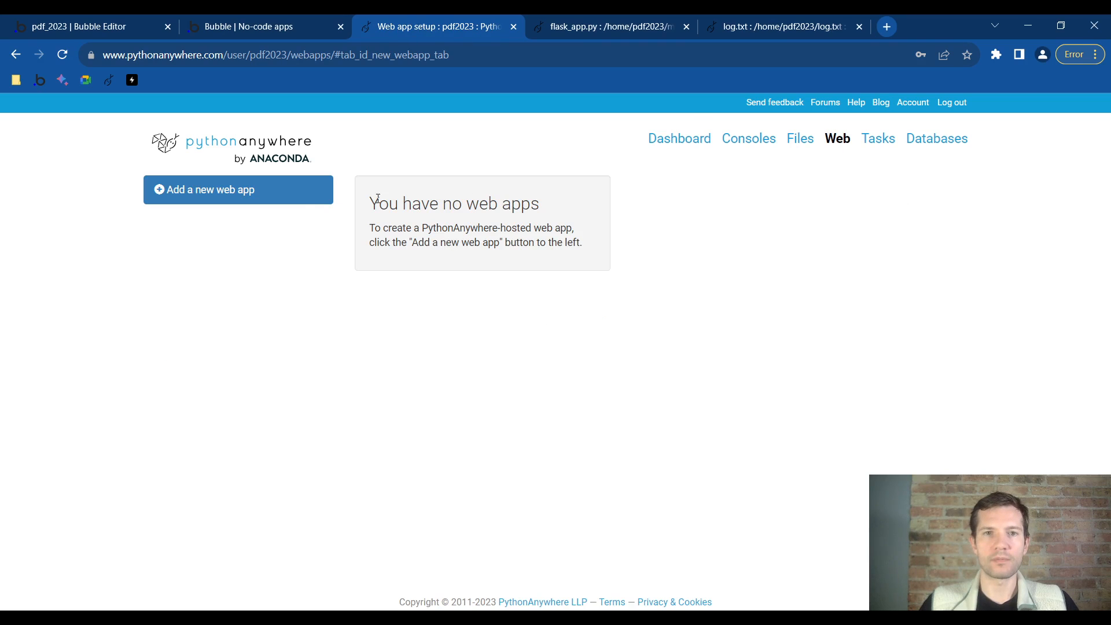
click(209, 188)
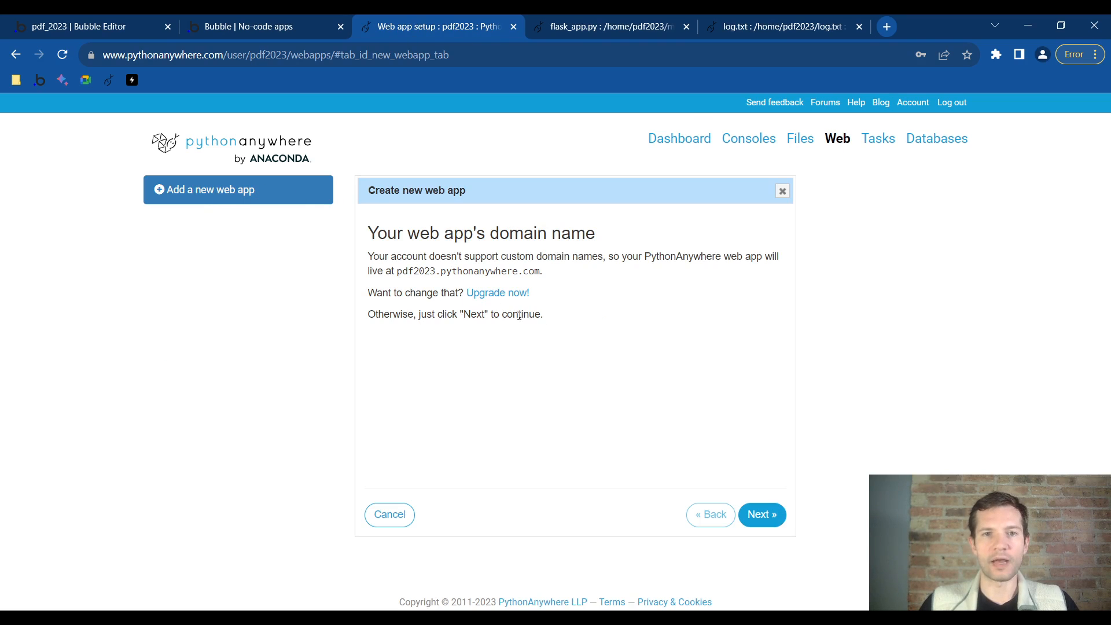
mouse_move(761, 513)
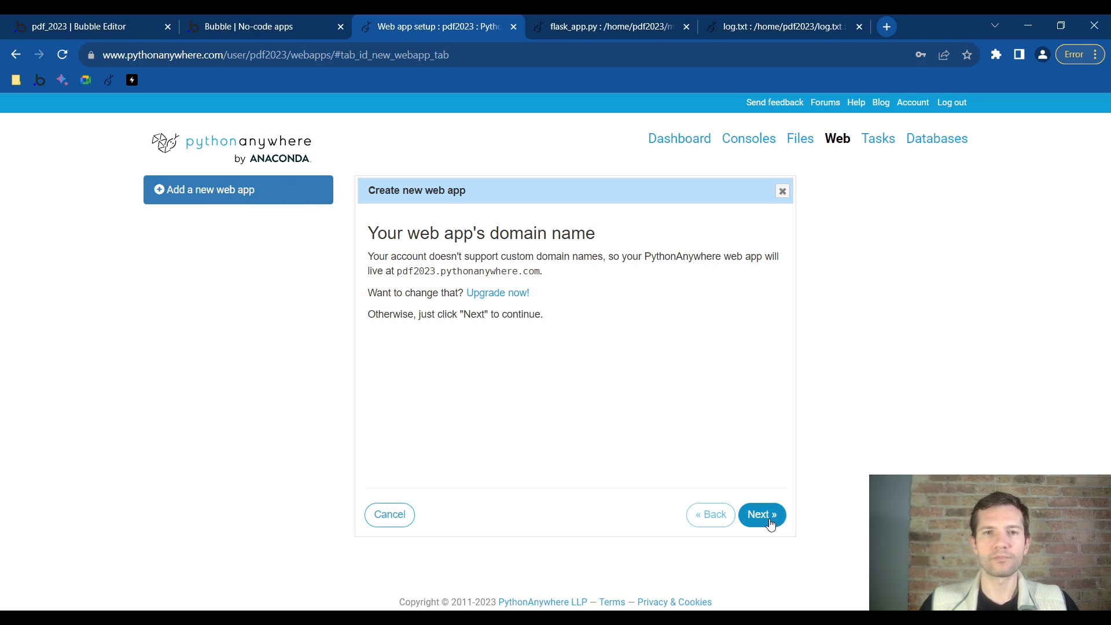
click(761, 513)
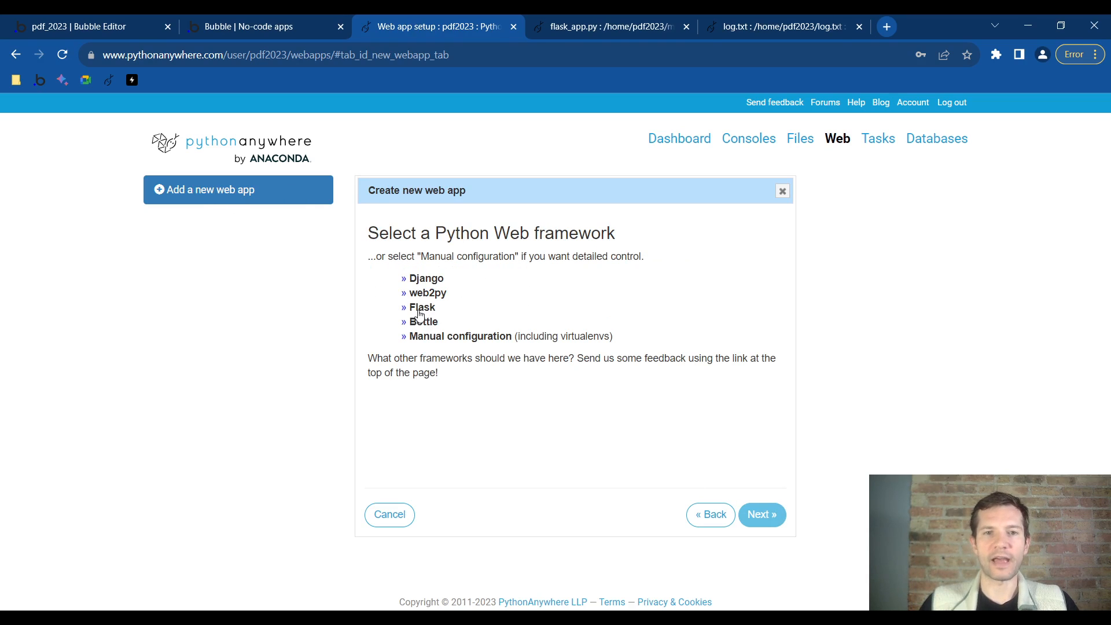
click(421, 307)
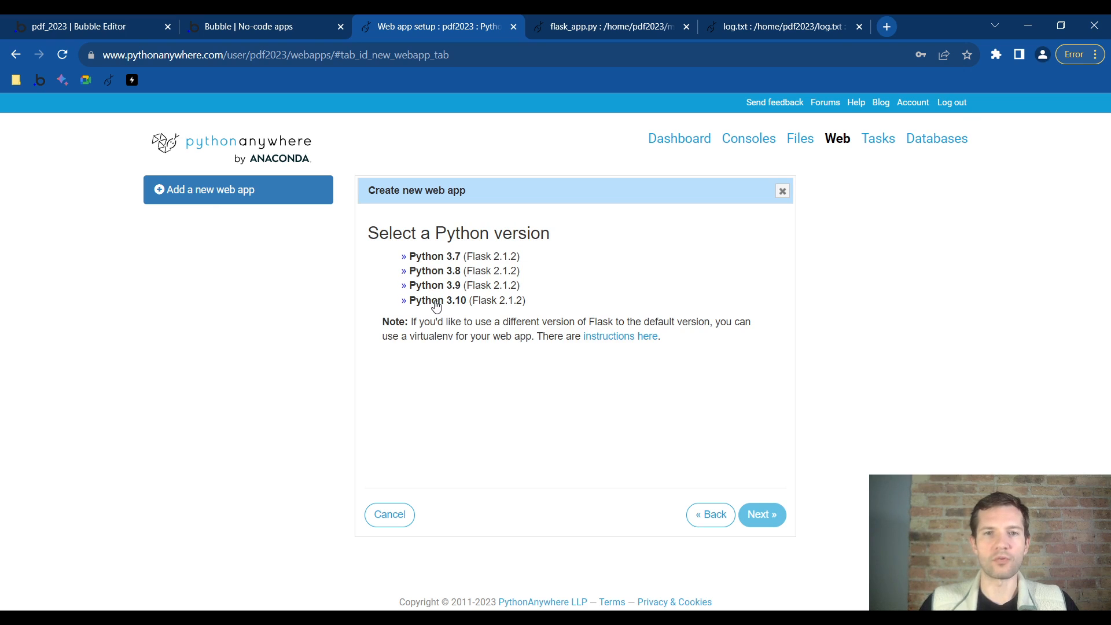
click(435, 300)
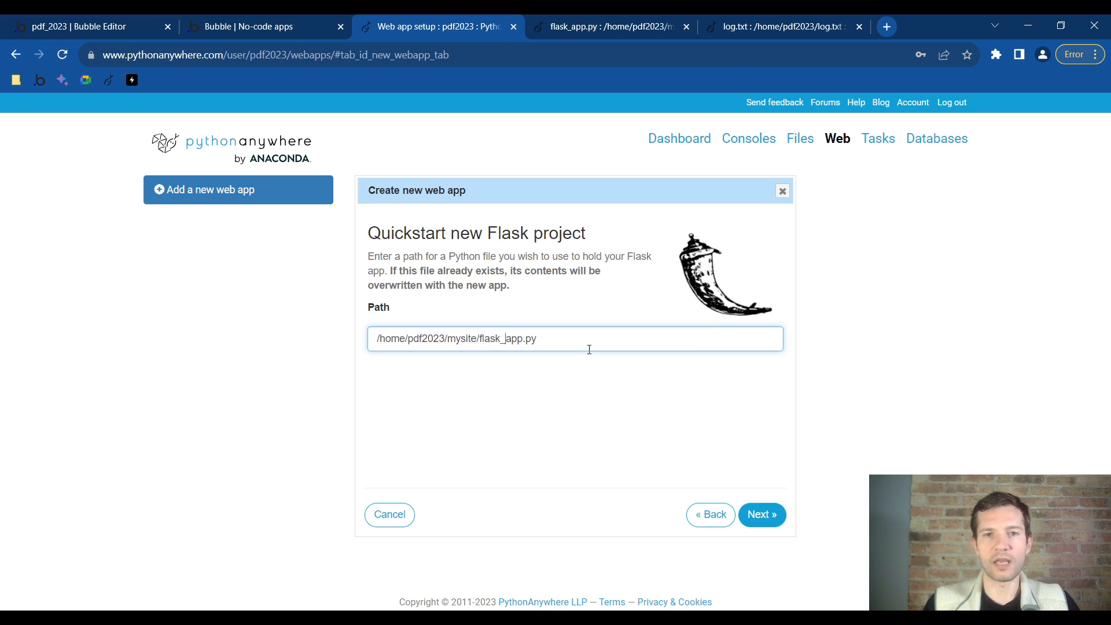
Set the code path to /home/pdf2023/mysite/flask_pdf.py and finish creating the app
double_click(512, 338)
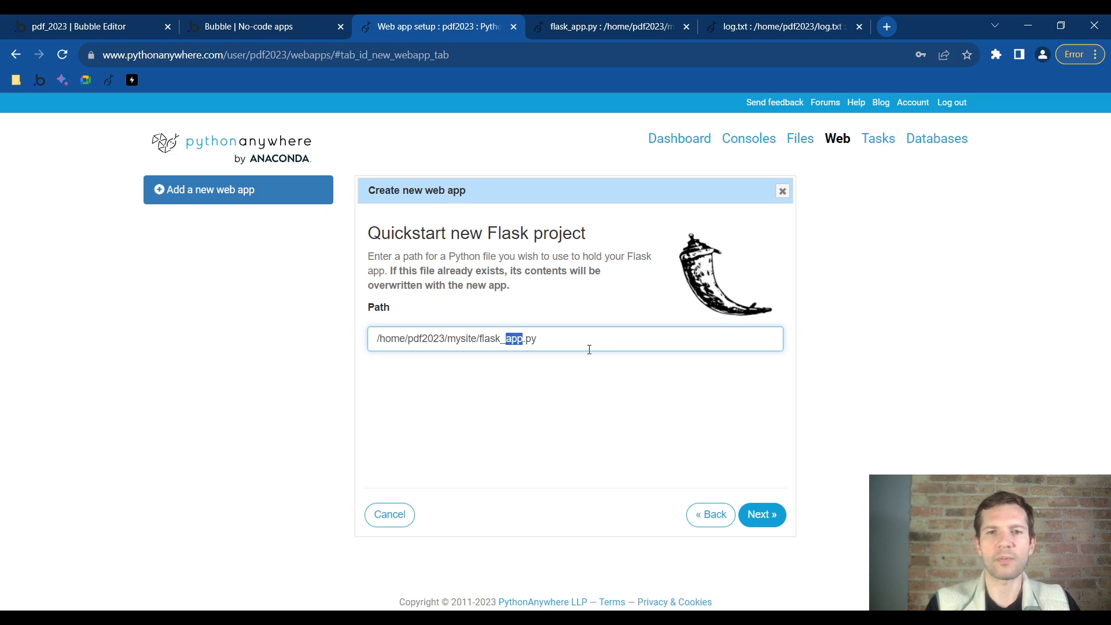
text(p)
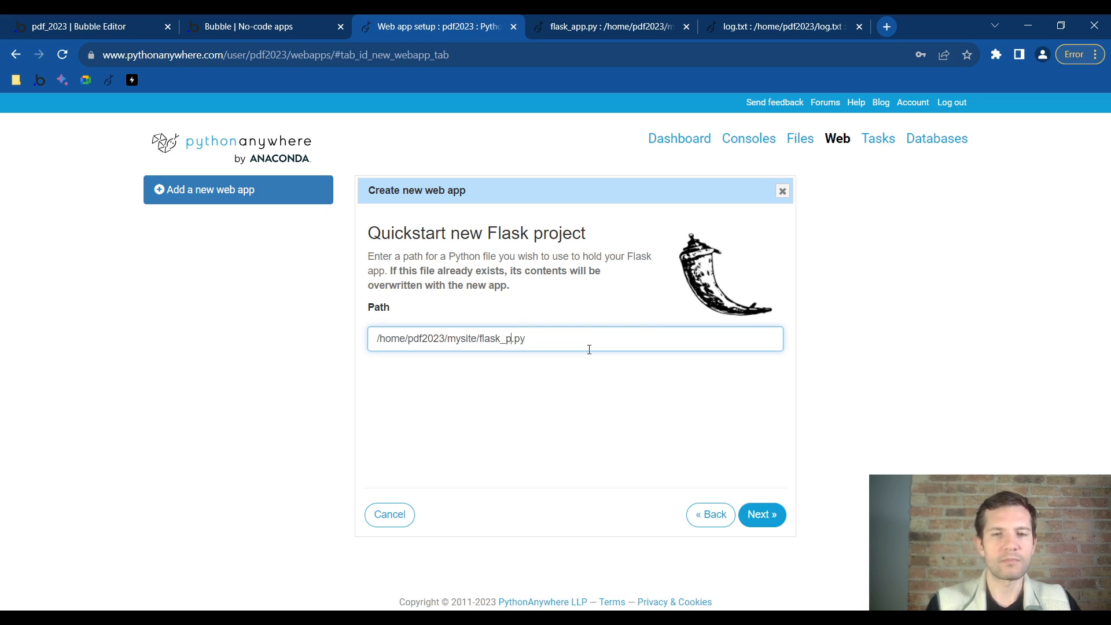
click(761, 513)
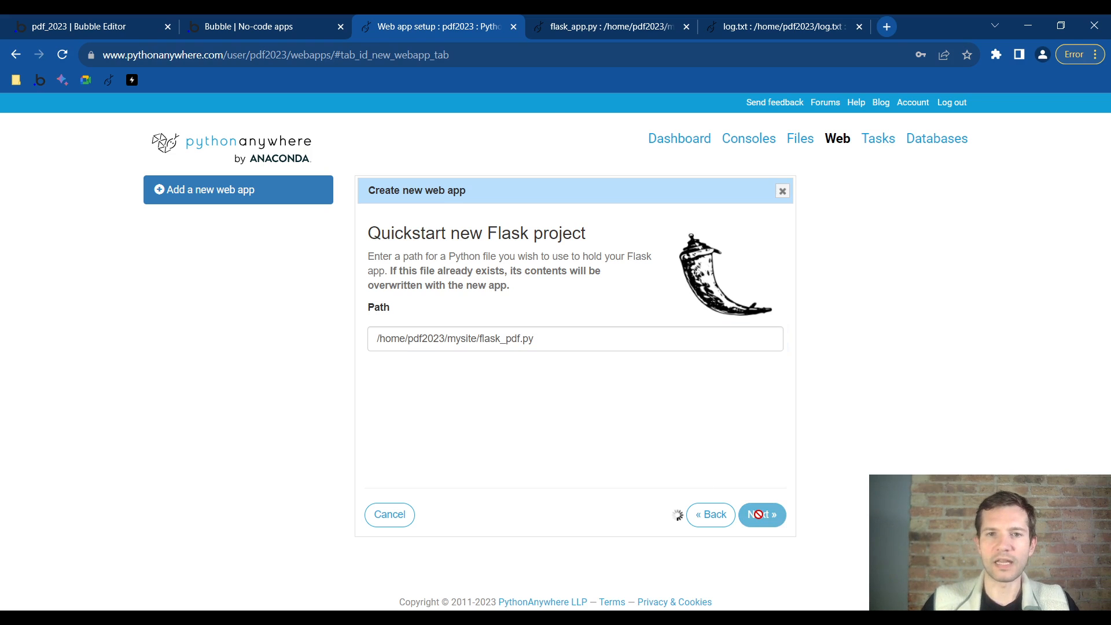
click(762, 514)
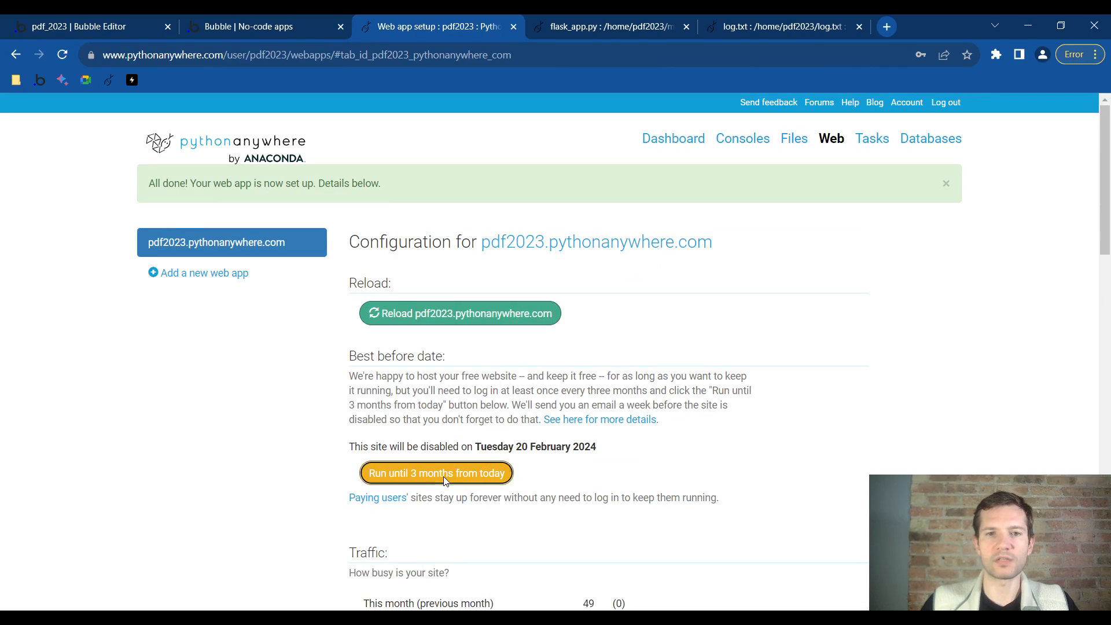
Extend the site to run three more months, check Files, and return to the dashboard
click(945, 183)
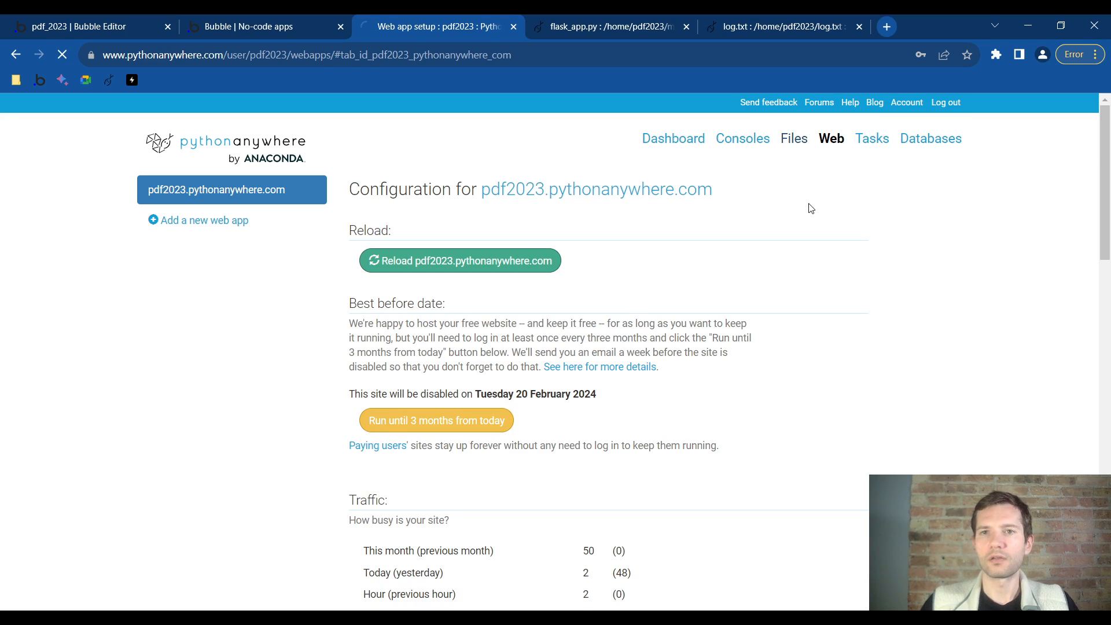
click(794, 137)
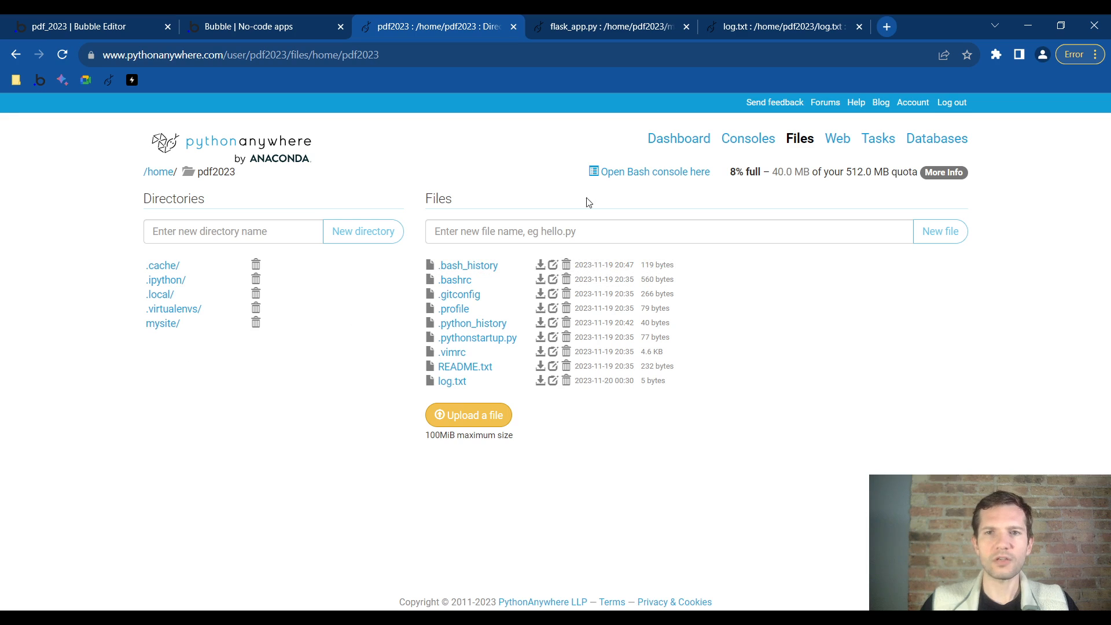
click(677, 138)
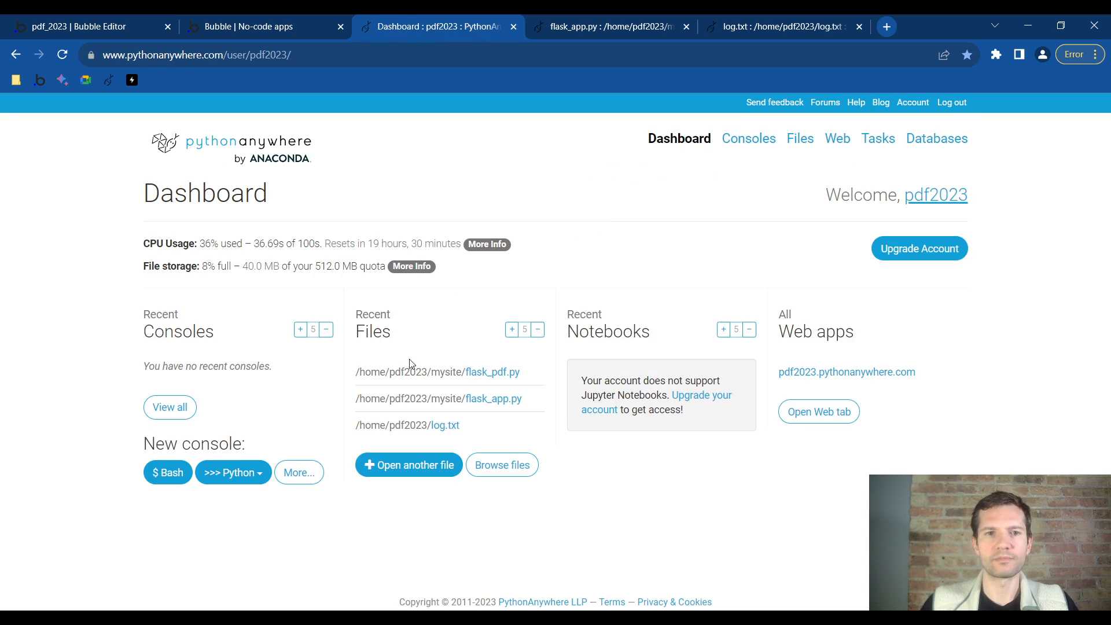
mouse_move(236, 514)
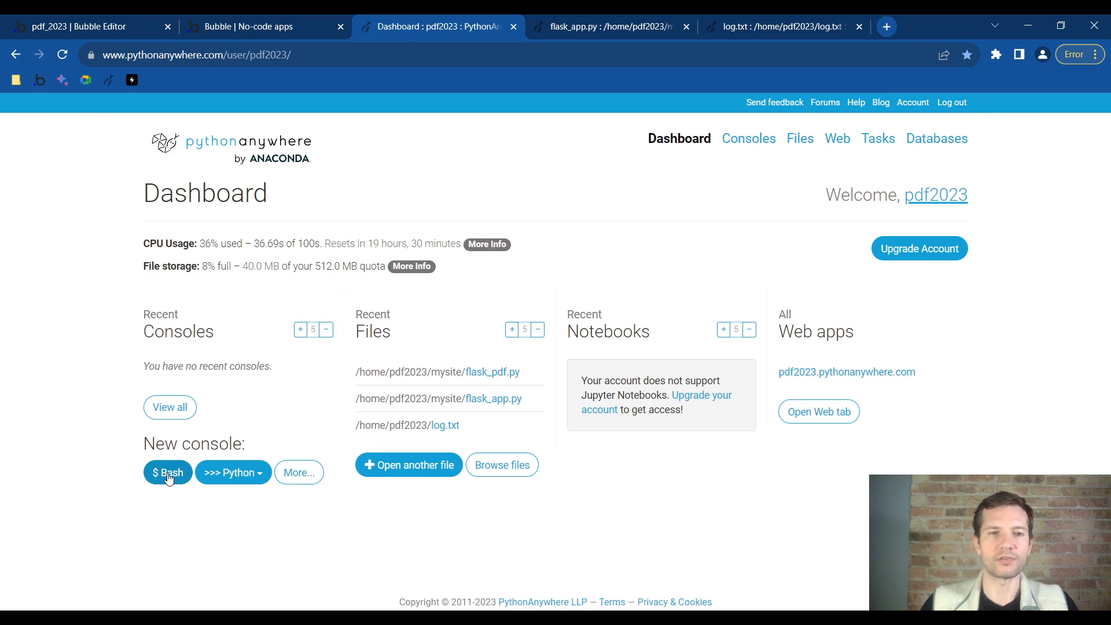
In a new Bash console run 'pip3.10 install pdfplumber', then exit the console
click(166, 472)
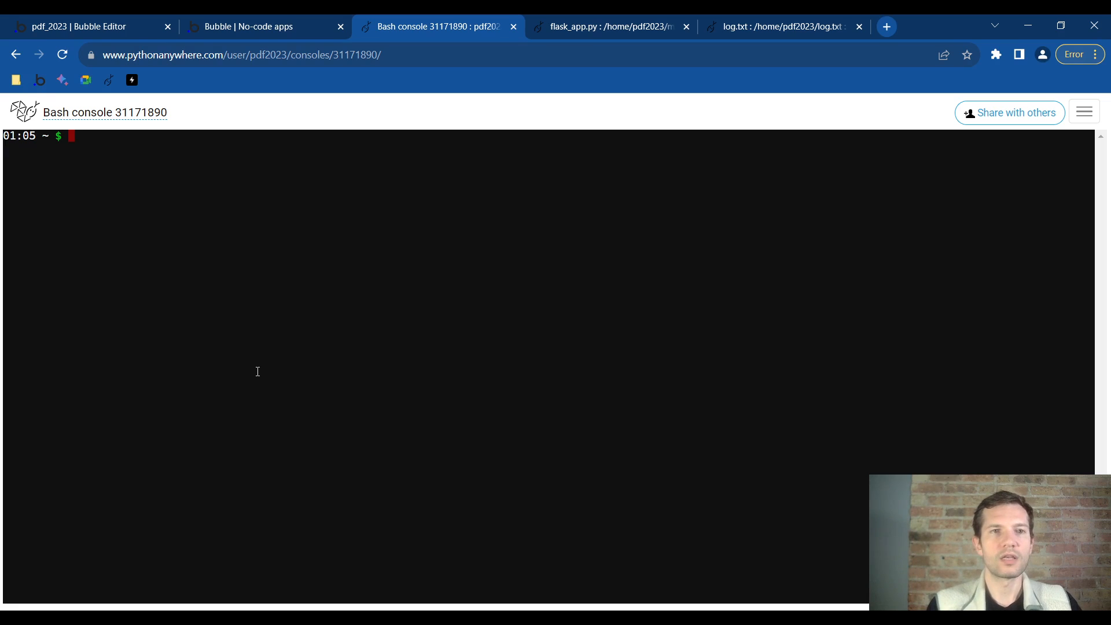
text(p)
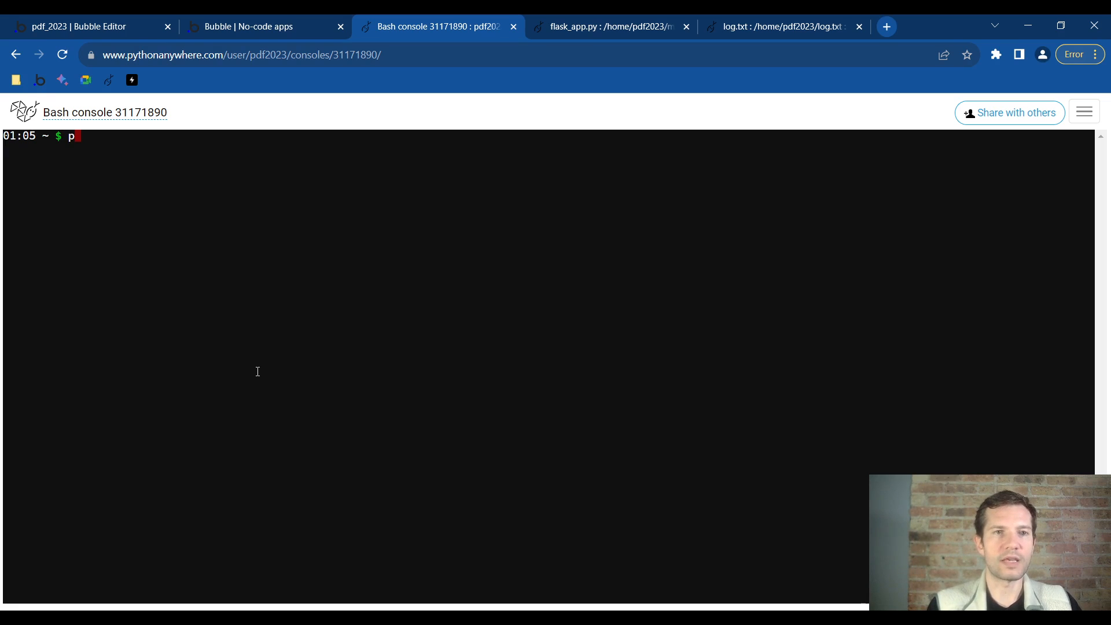
text(ip3.10)
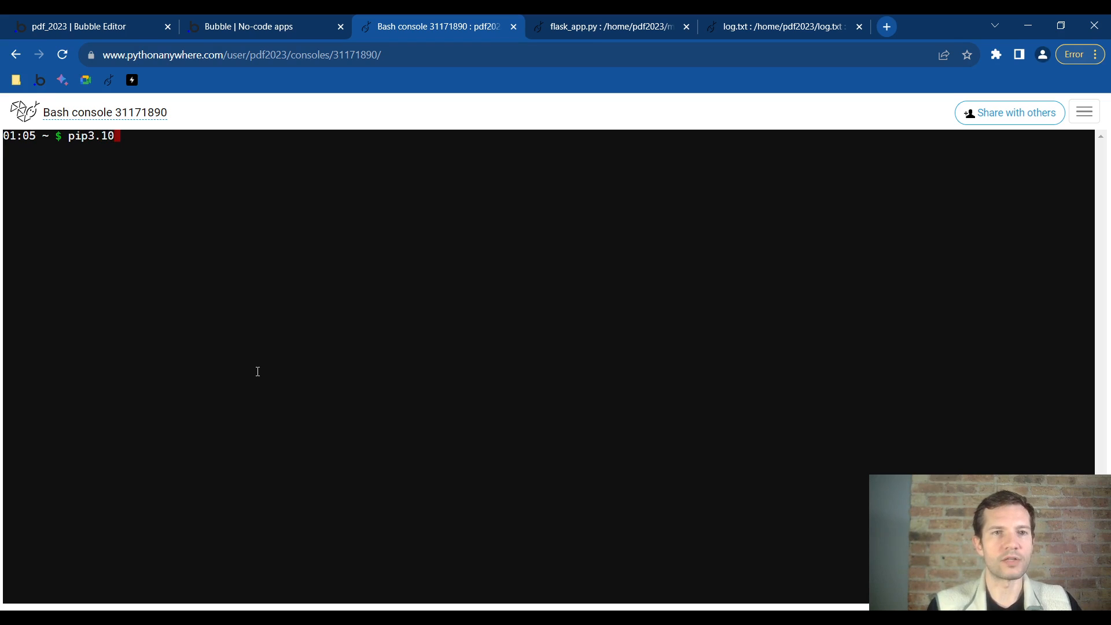
text(insta)
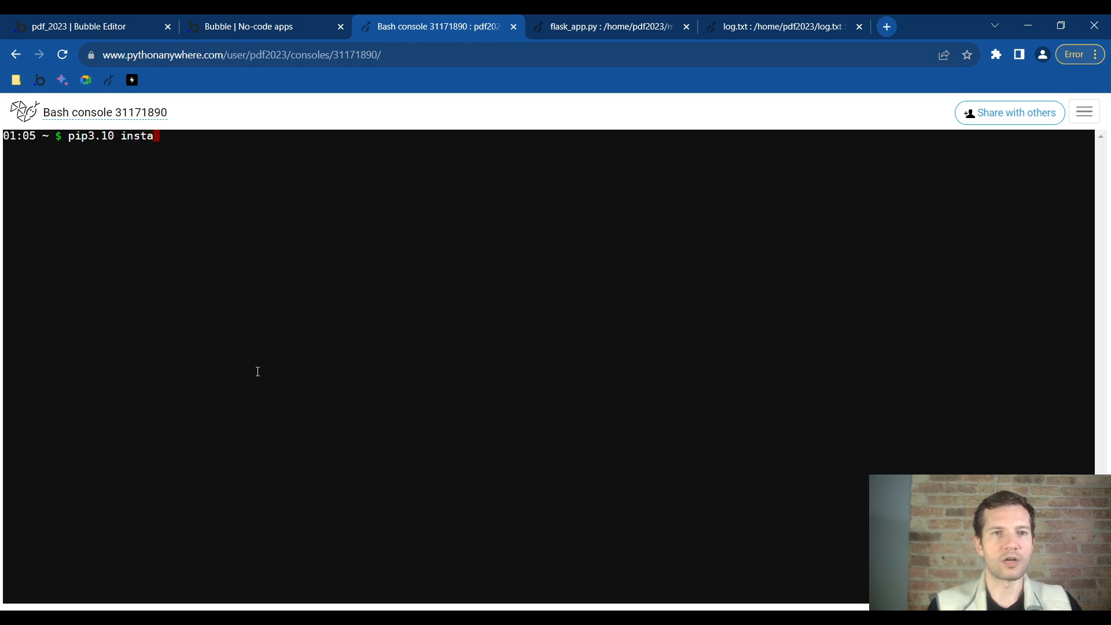
text(ll pdf)
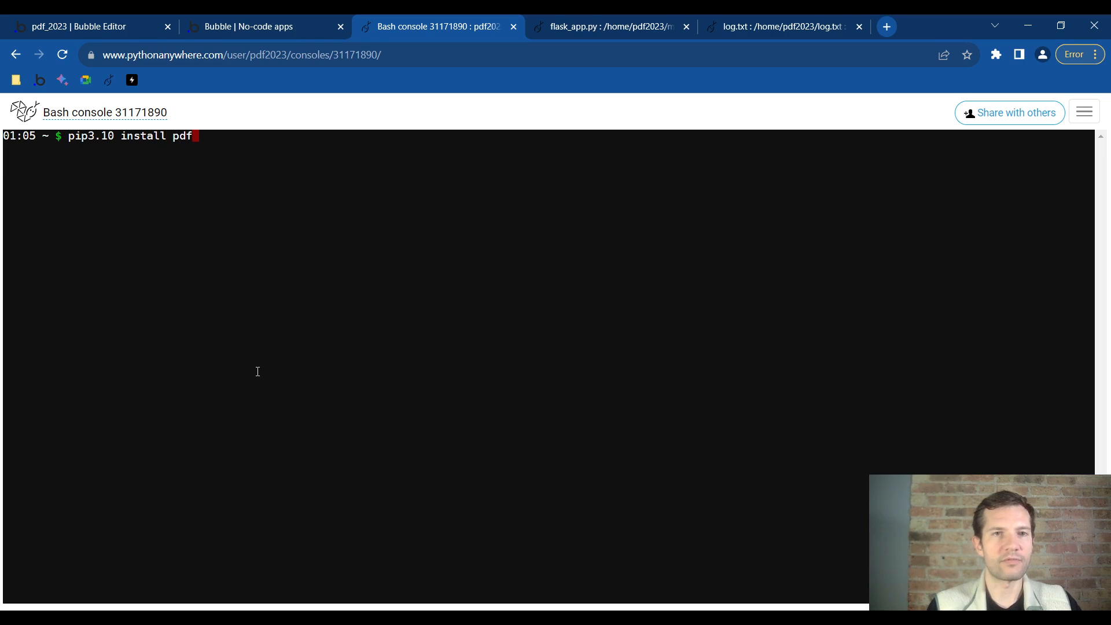
text(plumber)
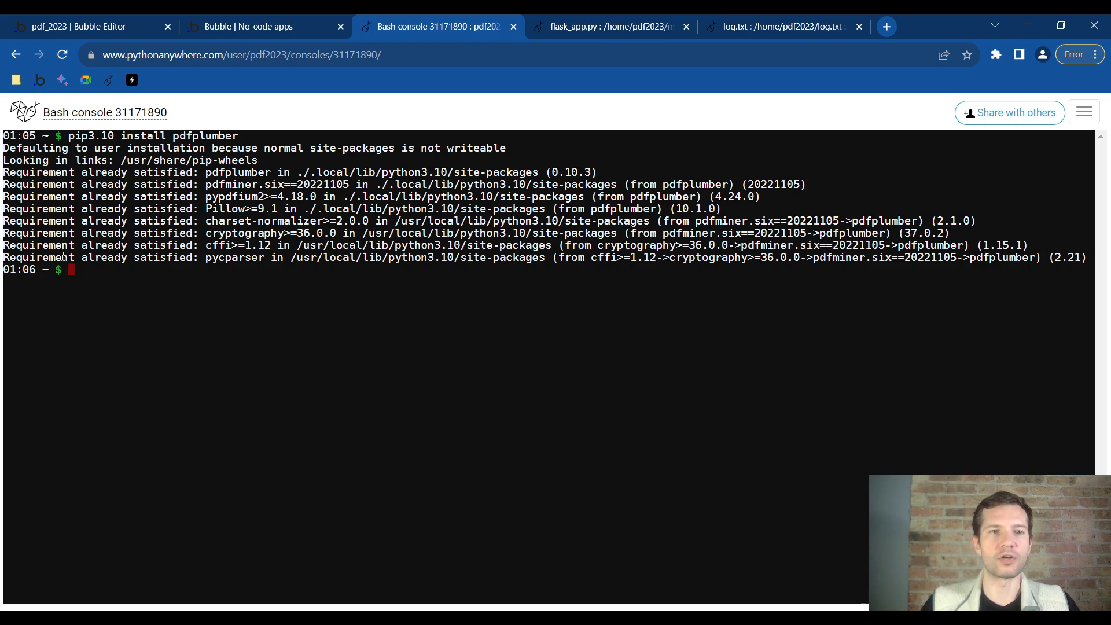
text(ex)
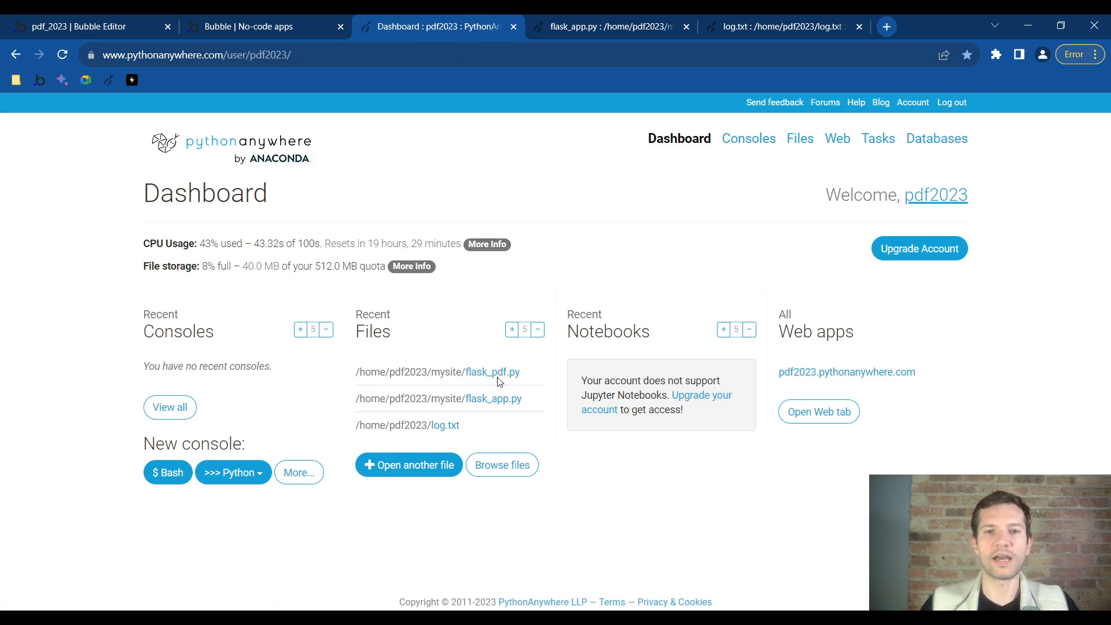
mouse_move(481, 383)
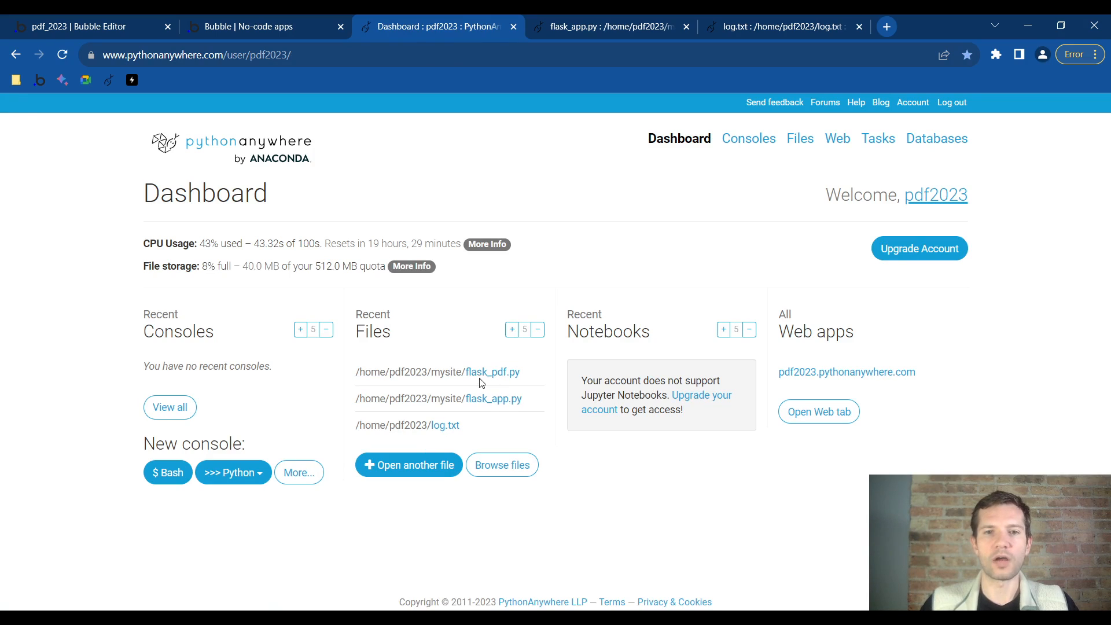
Edit flask_pdf.py and review the logger setup code on lines 13 to 26
click(490, 372)
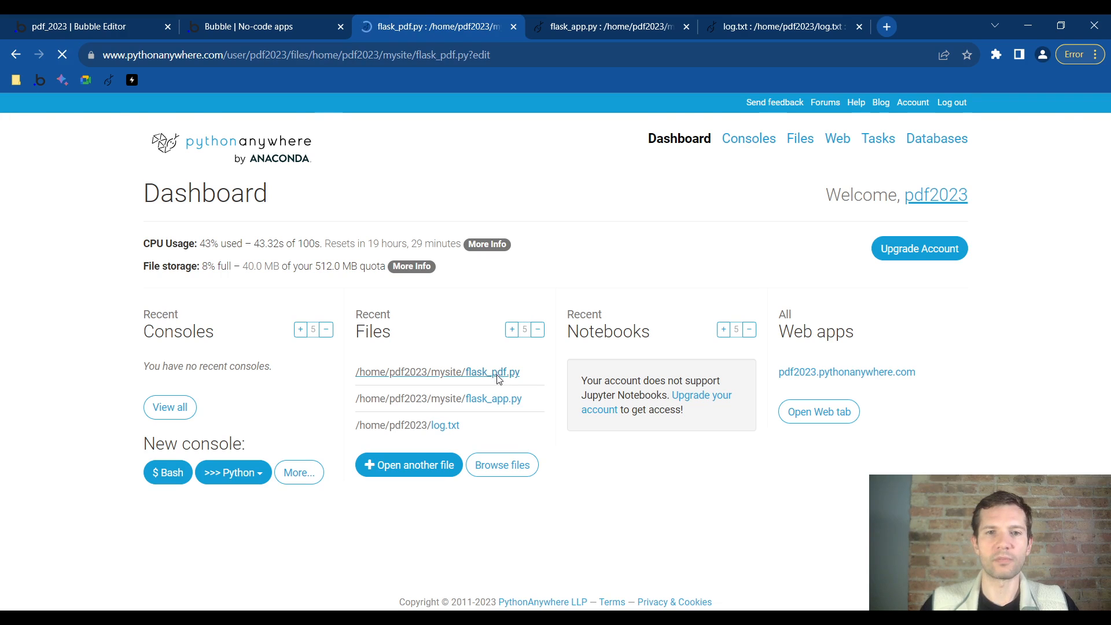
click(437, 371)
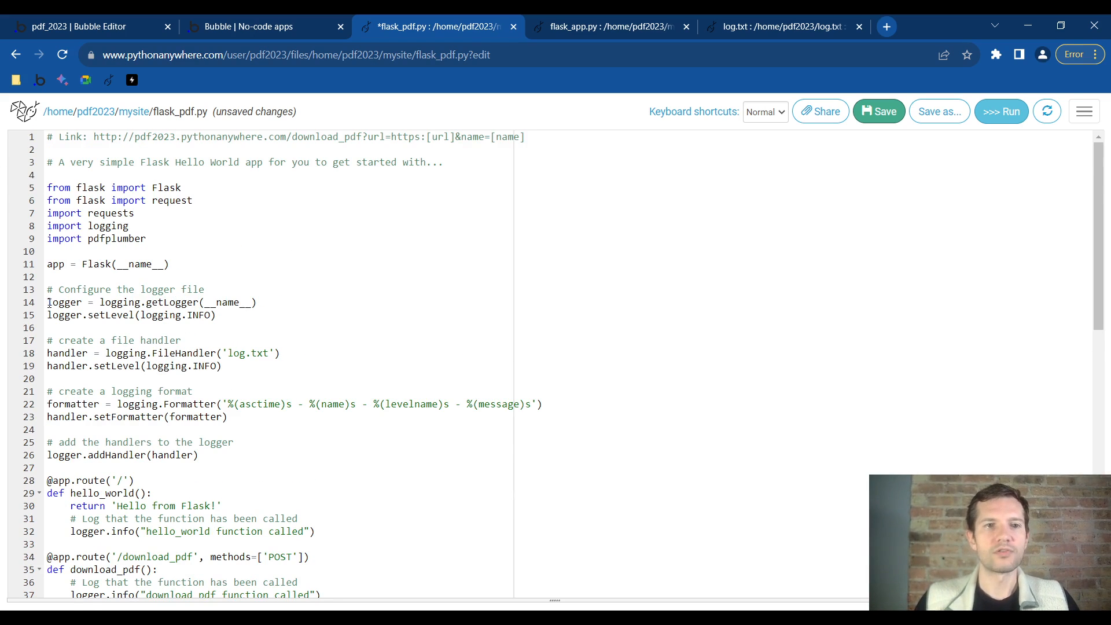
drag(47, 187, 147, 238)
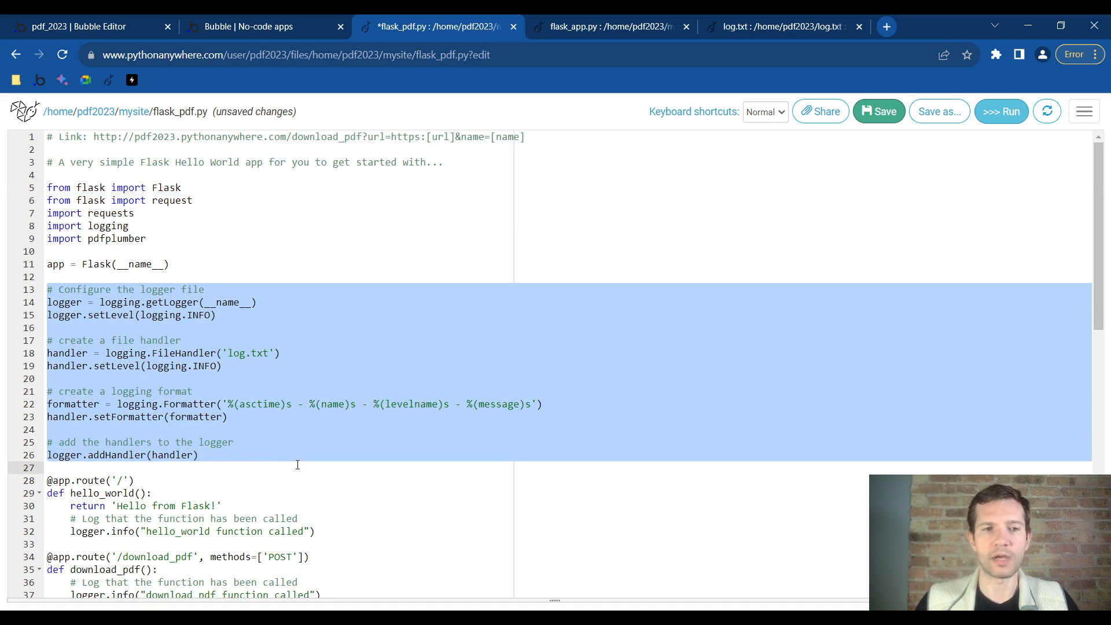
Review the /download_pdf route further down the file and save the script
scroll(down, 3)
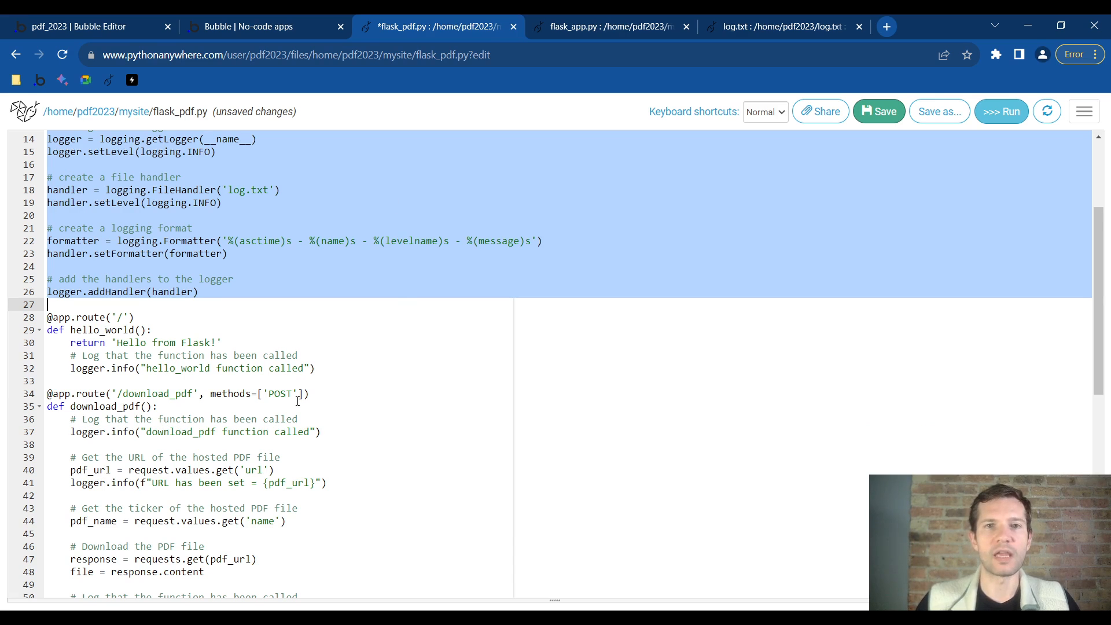
scroll(down, 3)
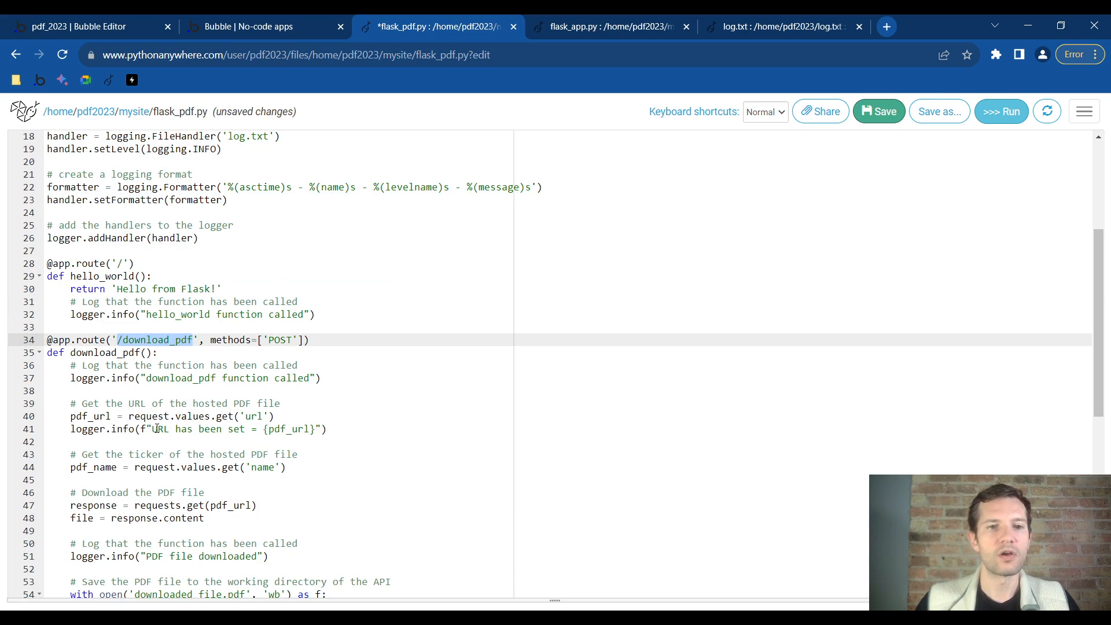
scroll(down, 3)
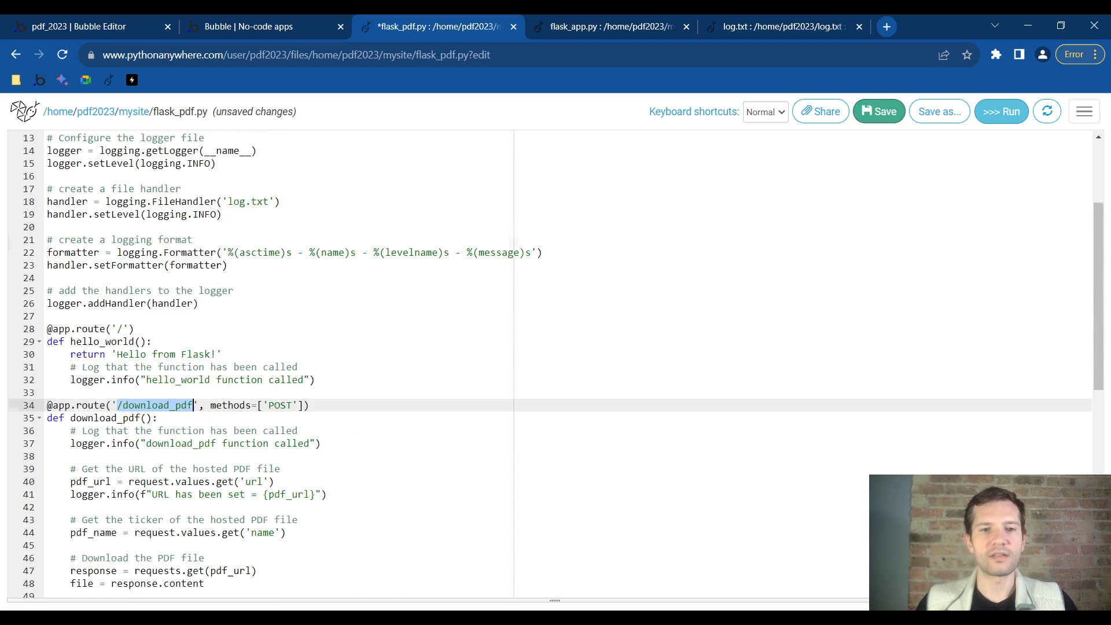
scroll(down, 3)
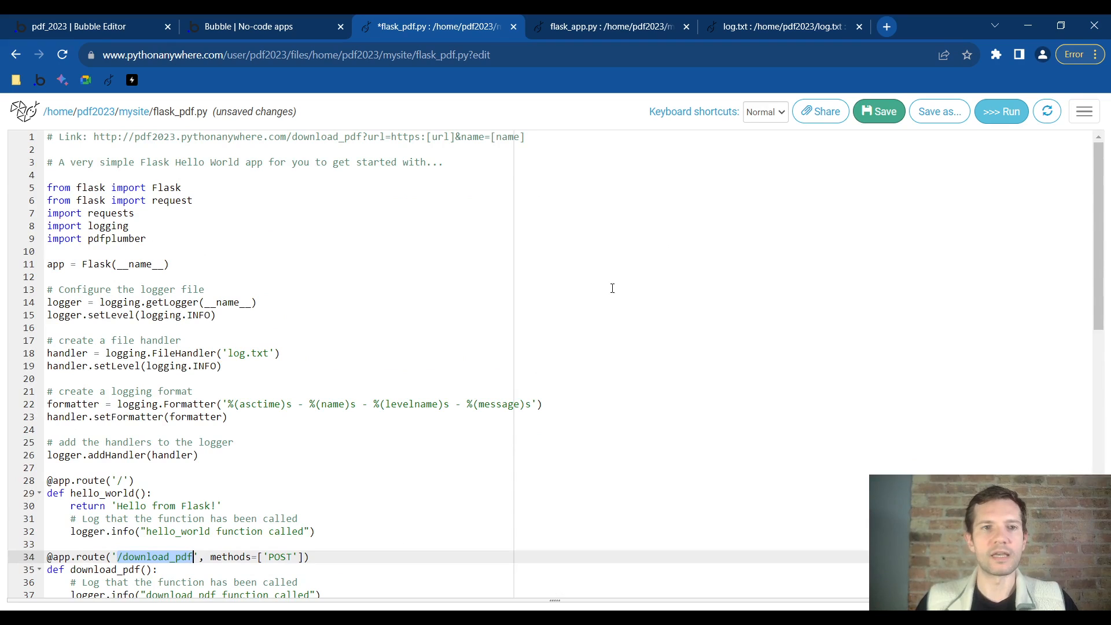
click(1000, 111)
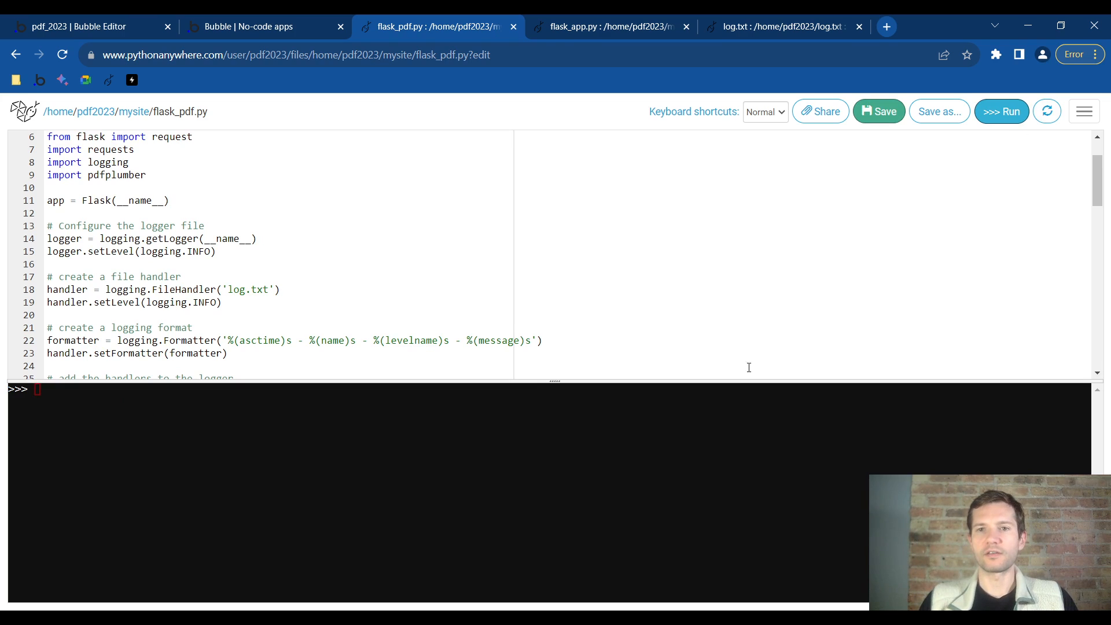
mouse_move(556, 383)
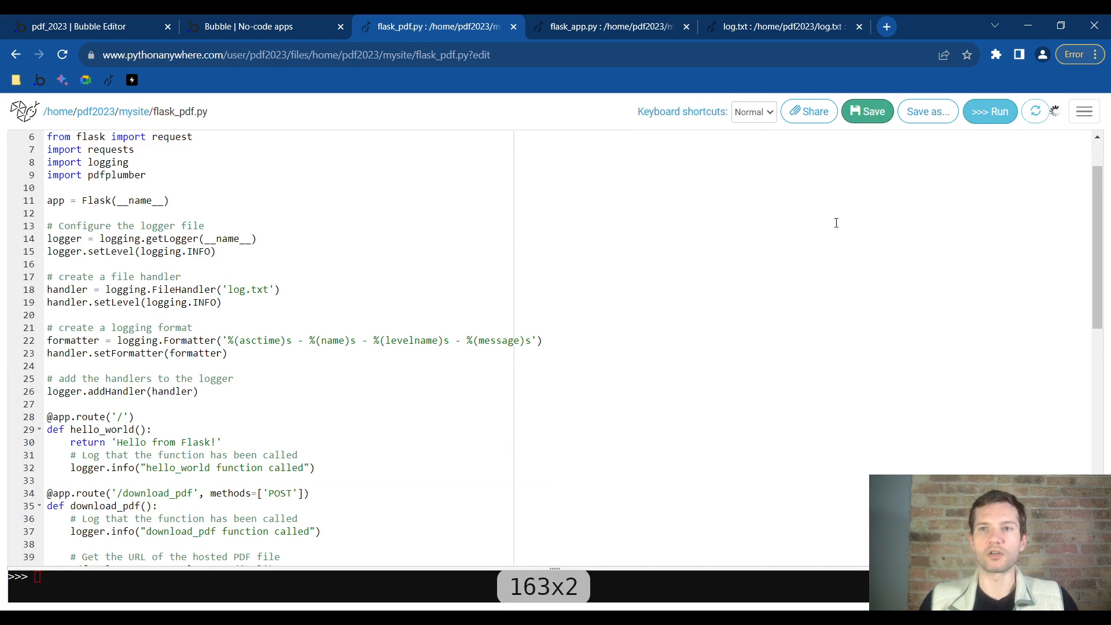
Look over the running flask_pdf.py console beneath the editor
scroll(down, 3)
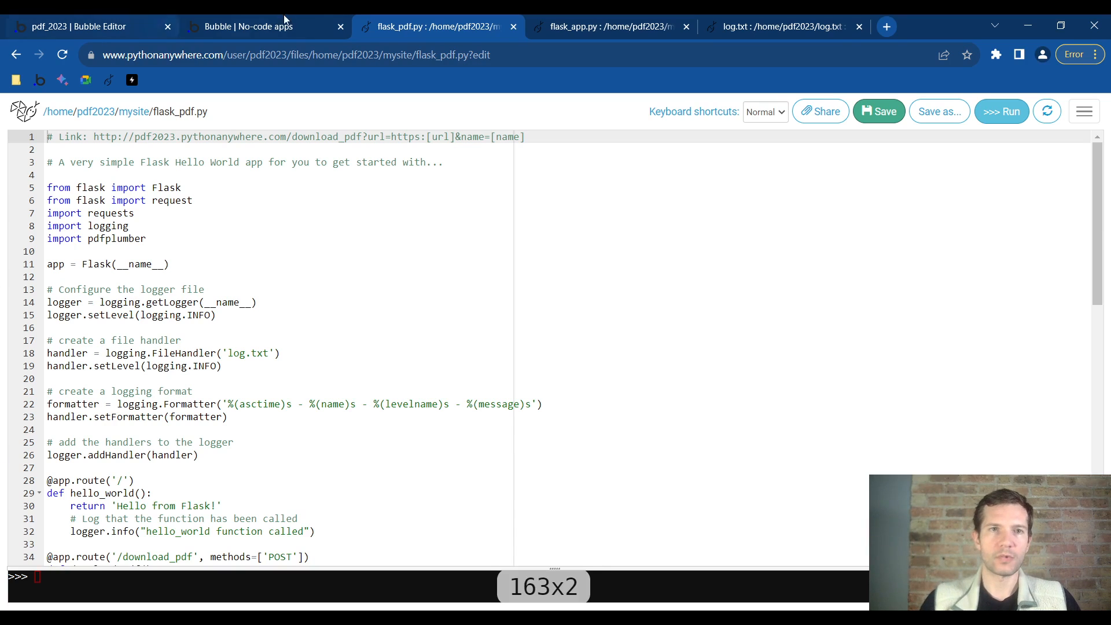
View the uploaded youtube_test.pdf from the Bubble app page, then return to the editor
click(247, 27)
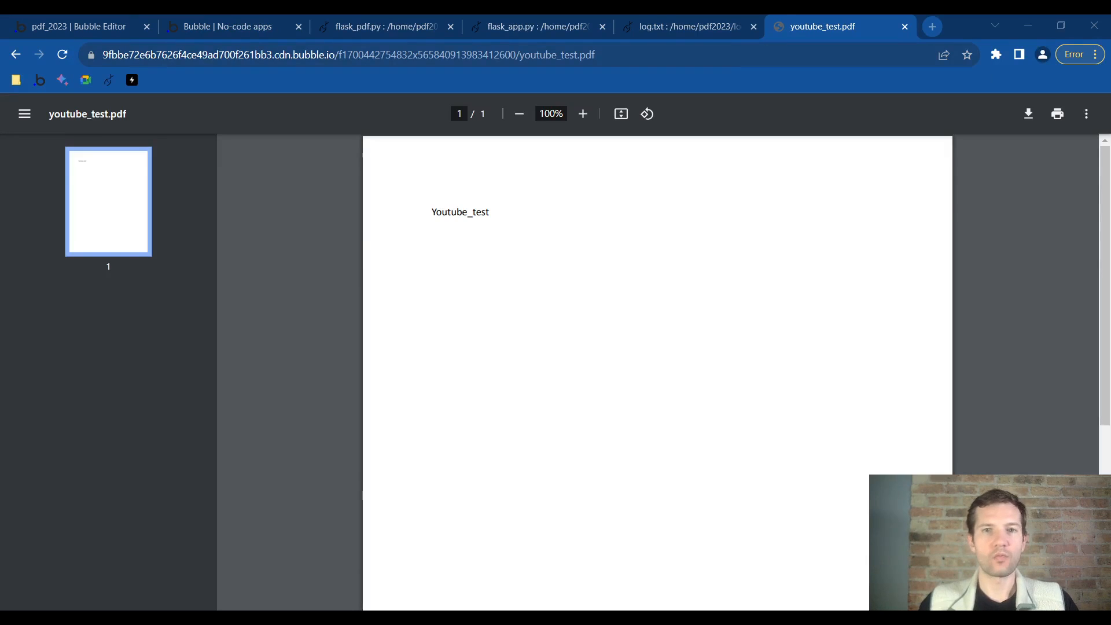
click(78, 26)
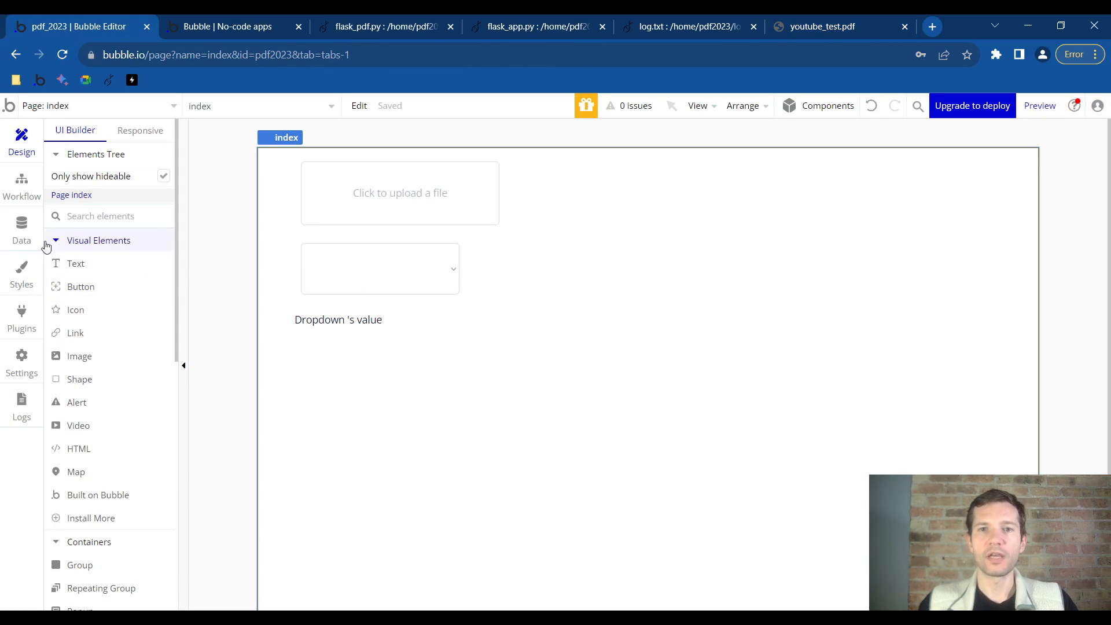
From Plugins, install the API Connector plugin and close the catalogue
click(21, 317)
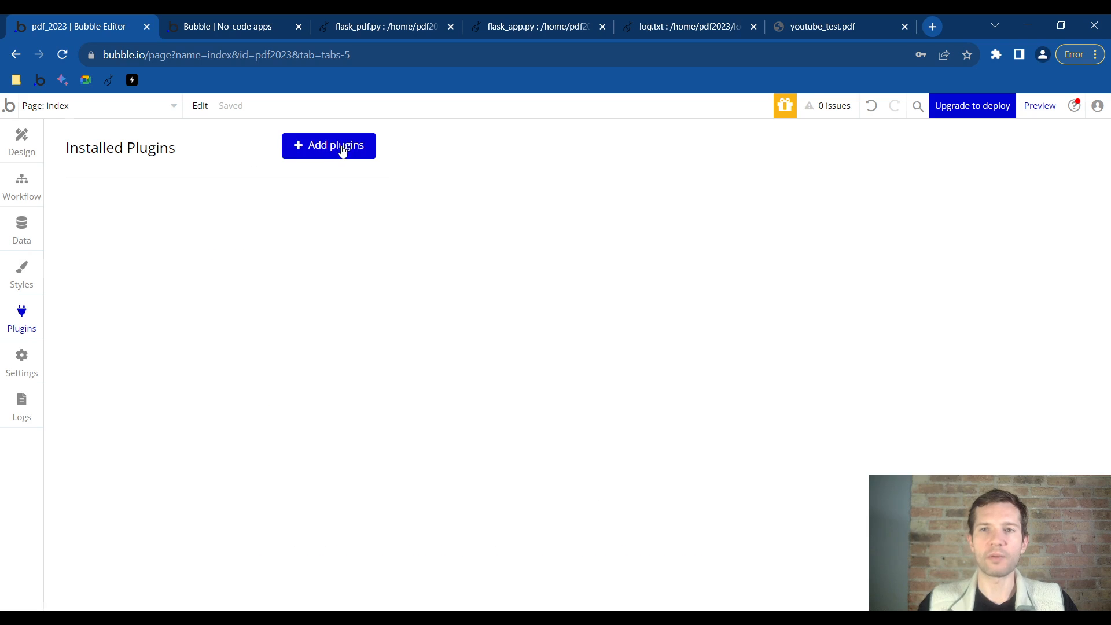
click(327, 146)
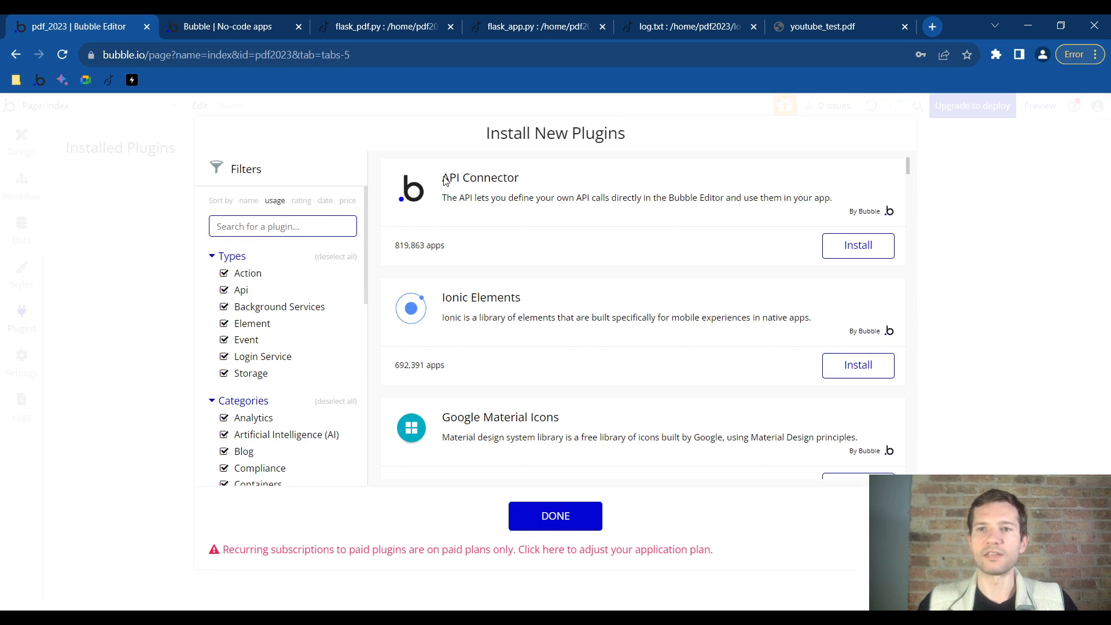
mouse_move(857, 245)
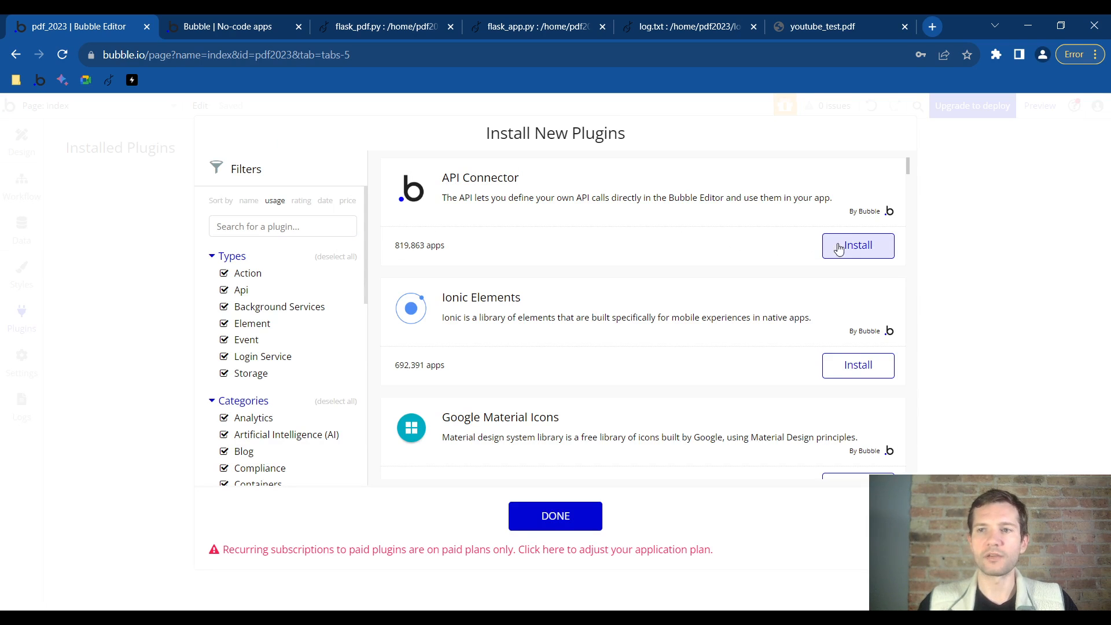
click(856, 245)
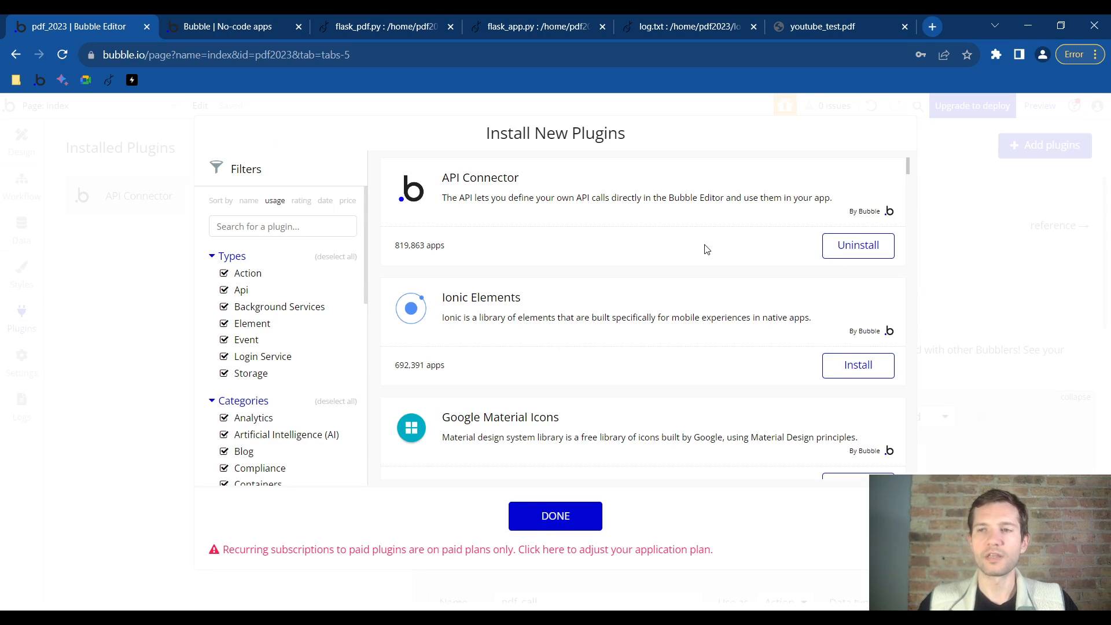
mouse_move(624, 431)
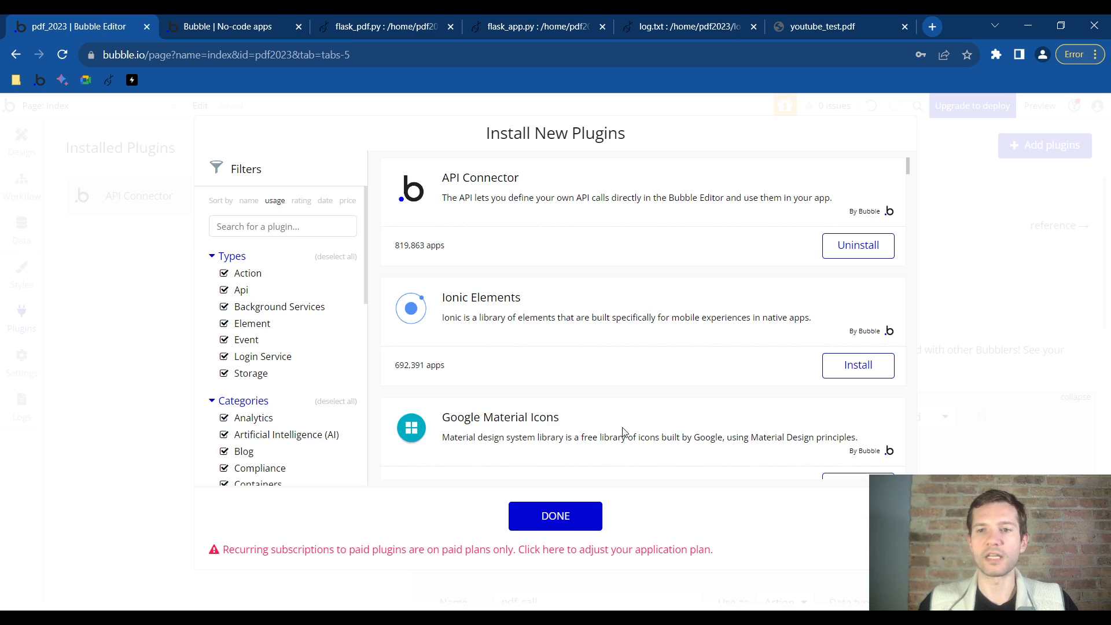
click(554, 514)
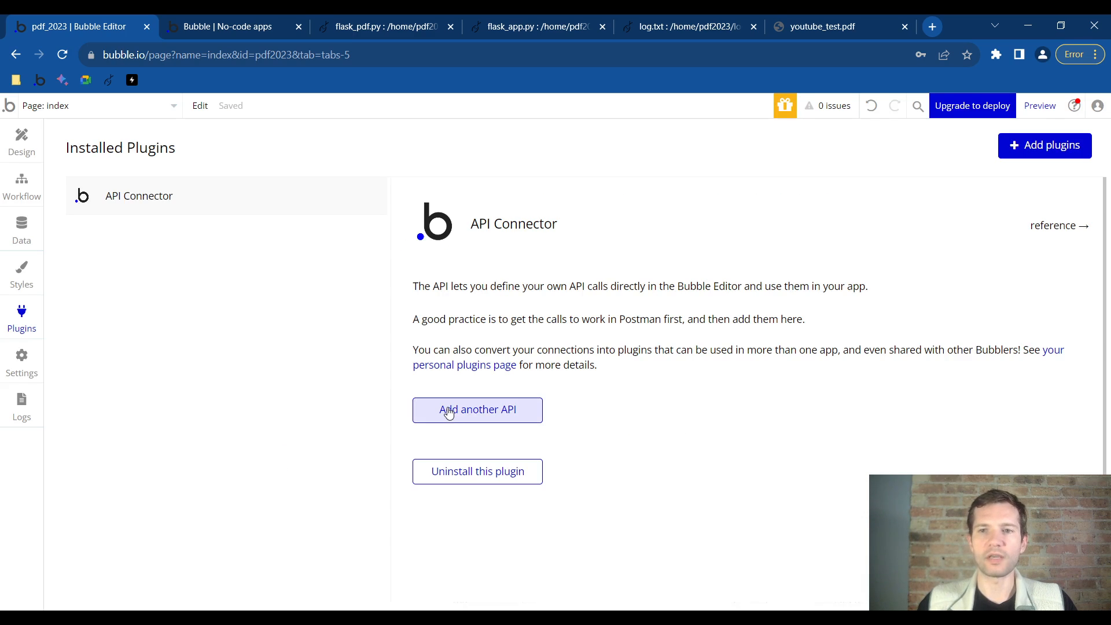
Add a new API named pdf_api and name its call pdf_call
click(477, 410)
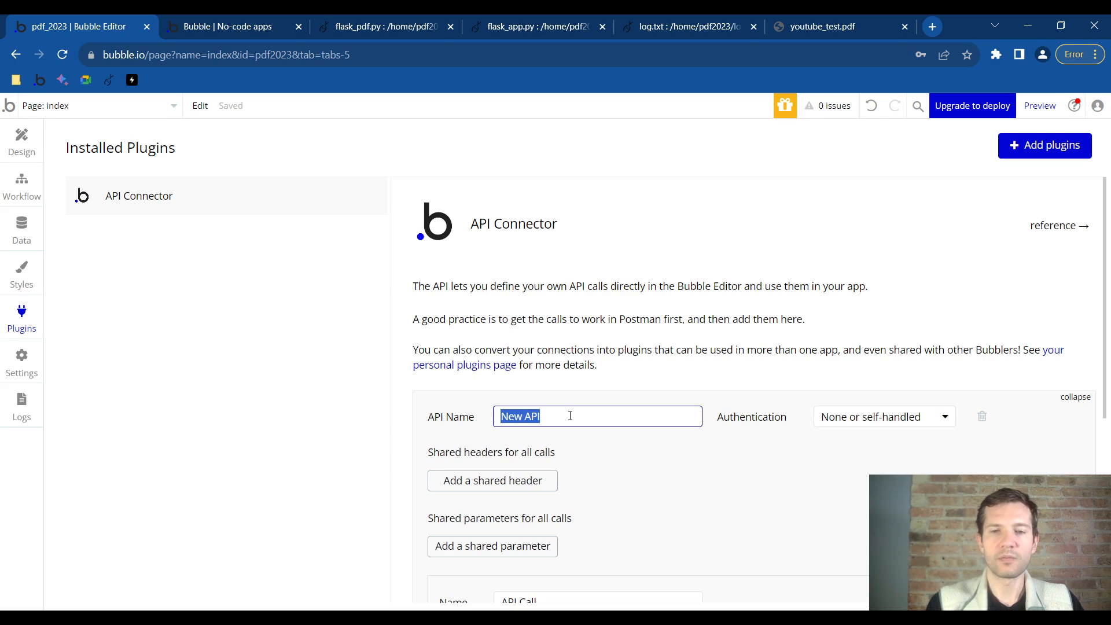
text(pdf_api)
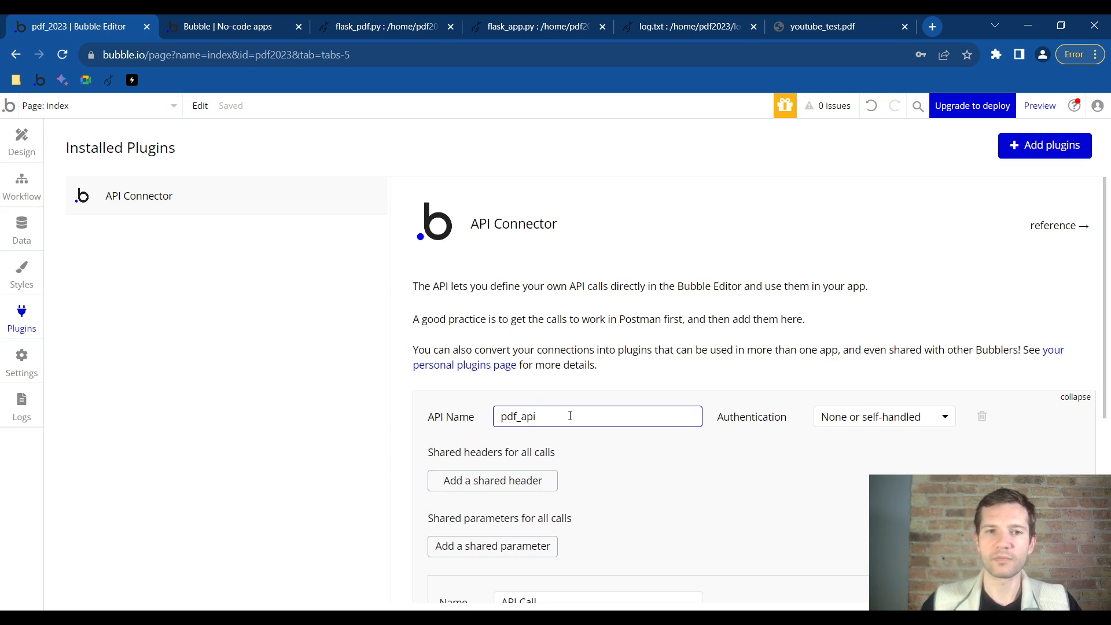
scroll(down, 3)
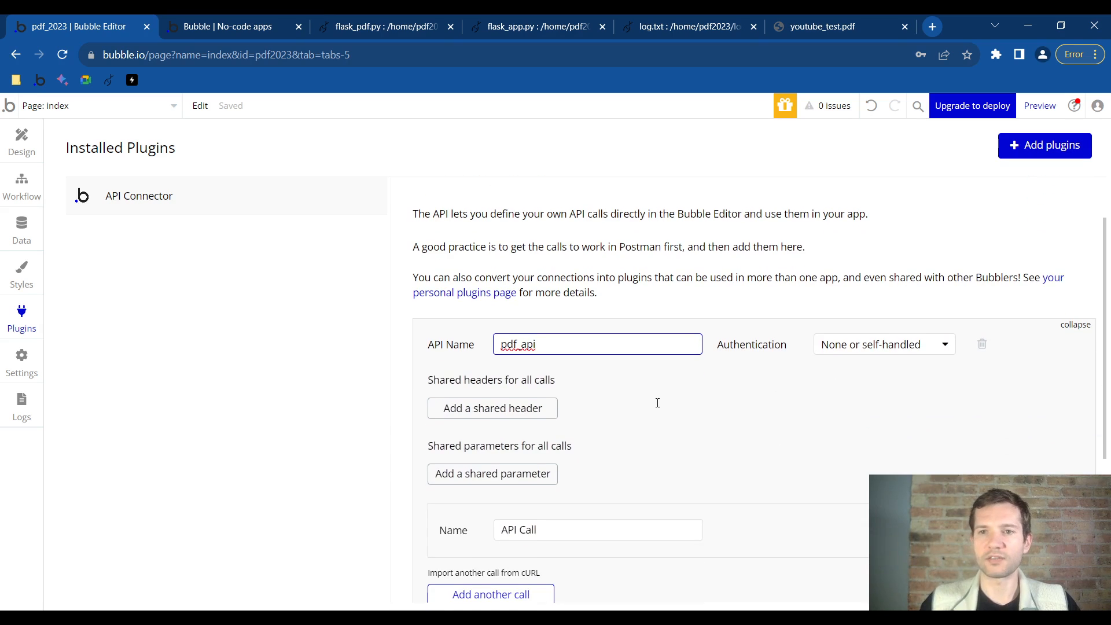
scroll(down, 3)
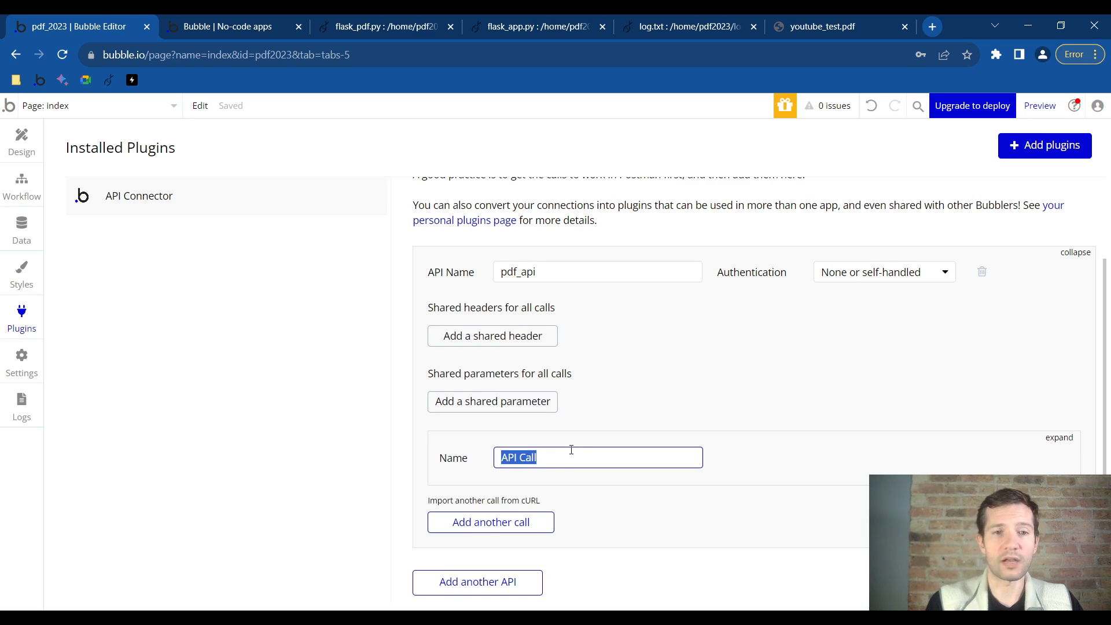
click(1059, 437)
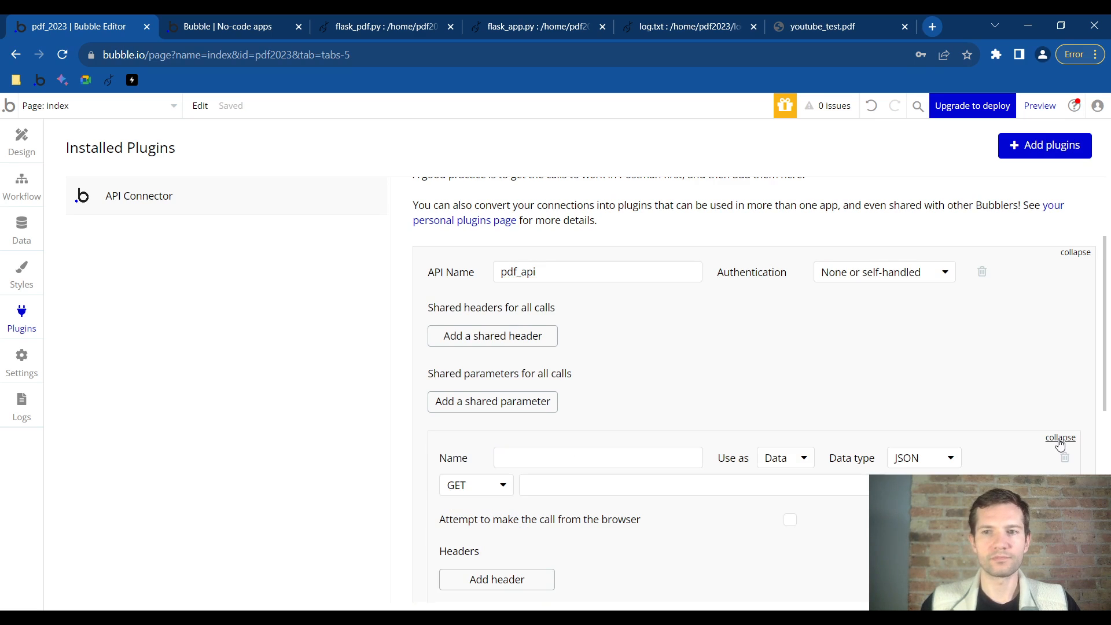
click(597, 457)
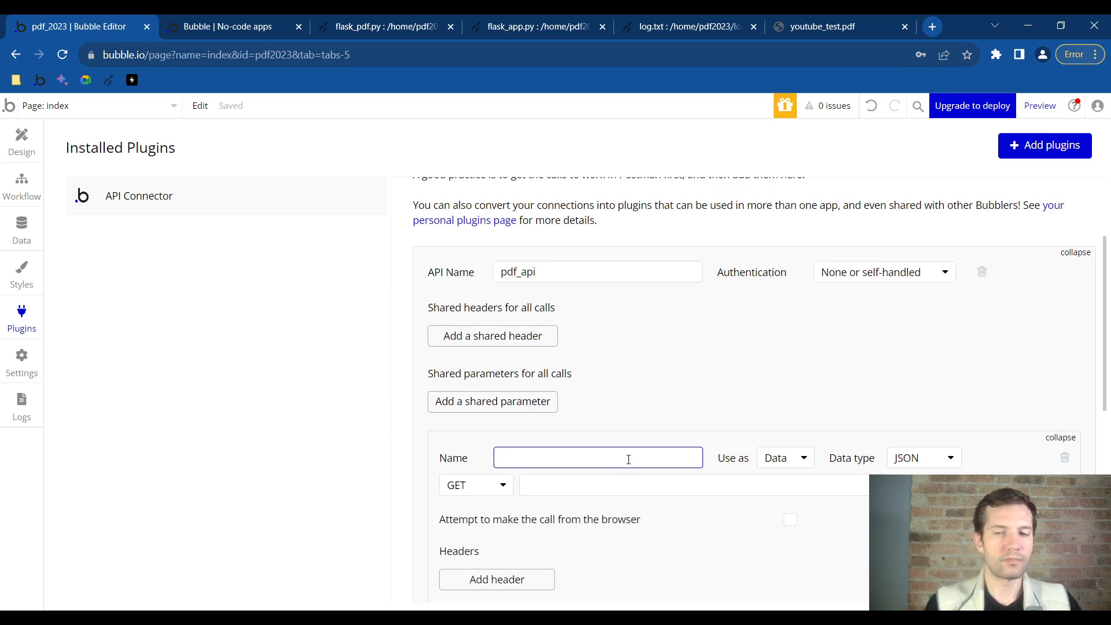
text(pdf_call)
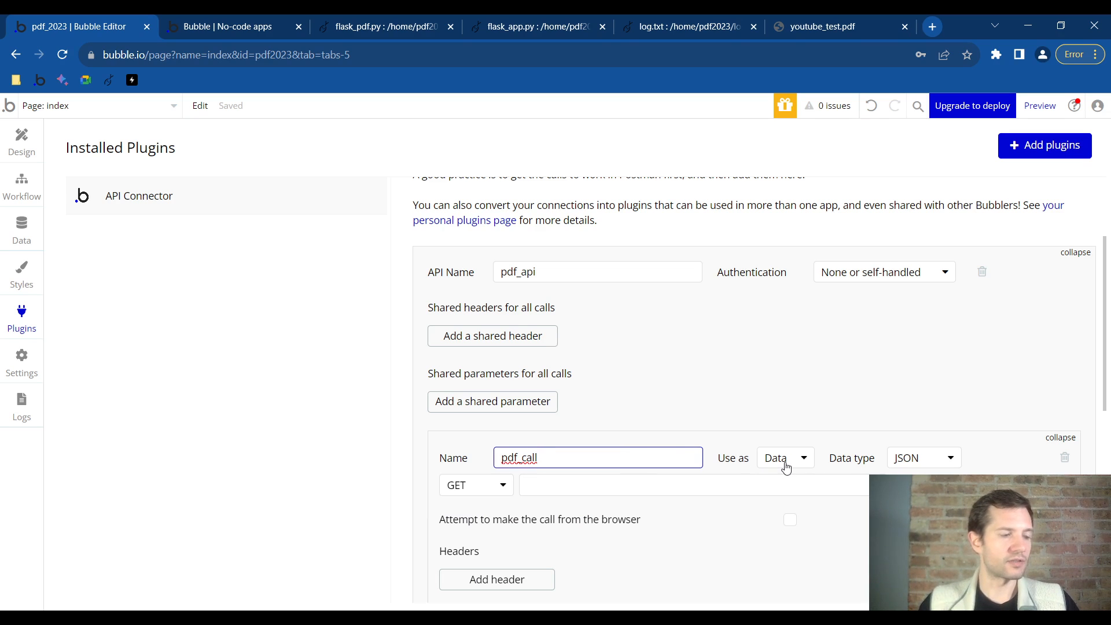
mouse_move(784, 468)
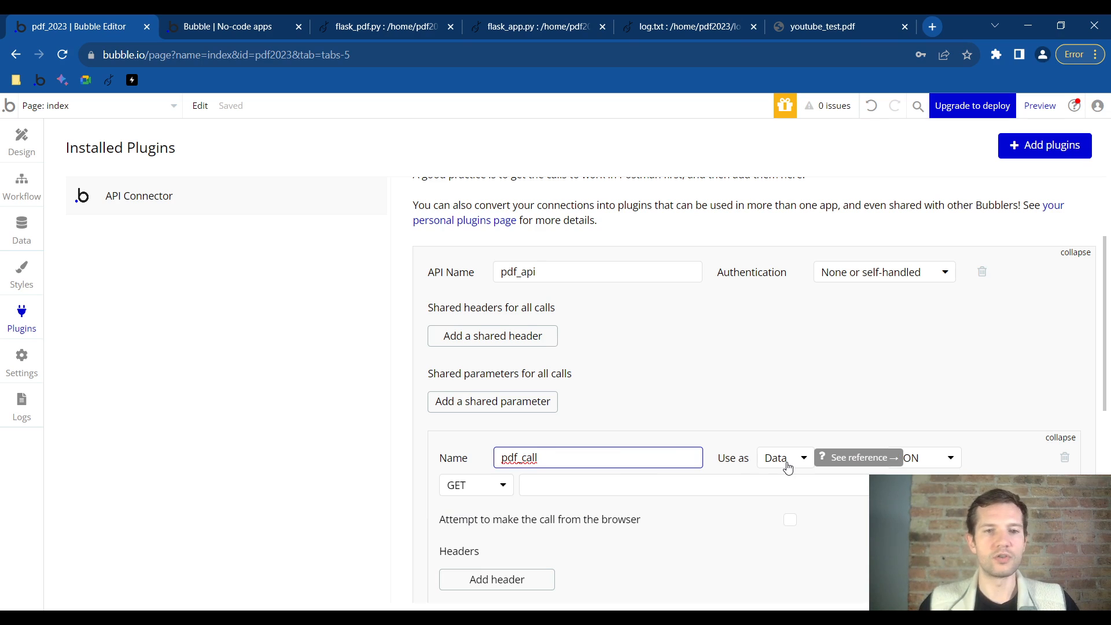
Set pdf_call to be used as an Action returning the Text data type
click(784, 457)
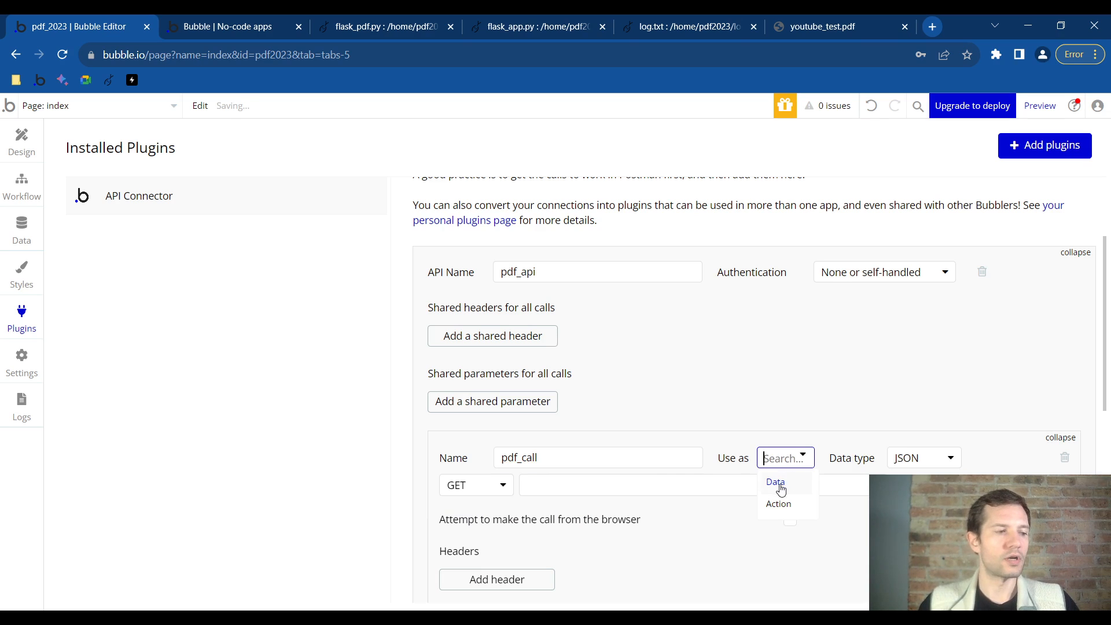
click(777, 503)
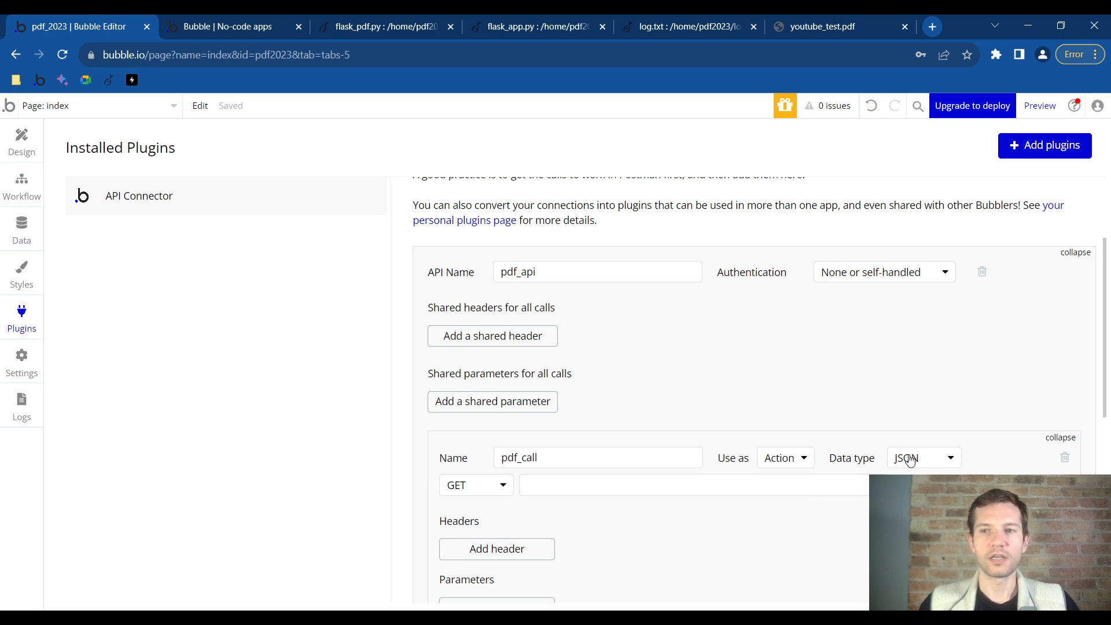
click(921, 457)
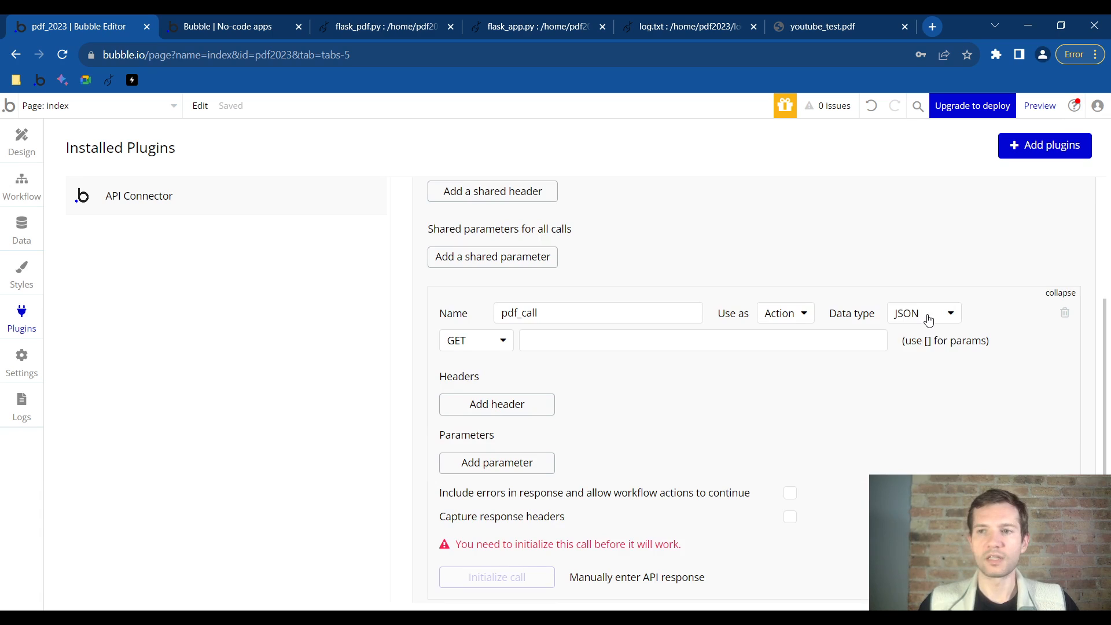
click(923, 312)
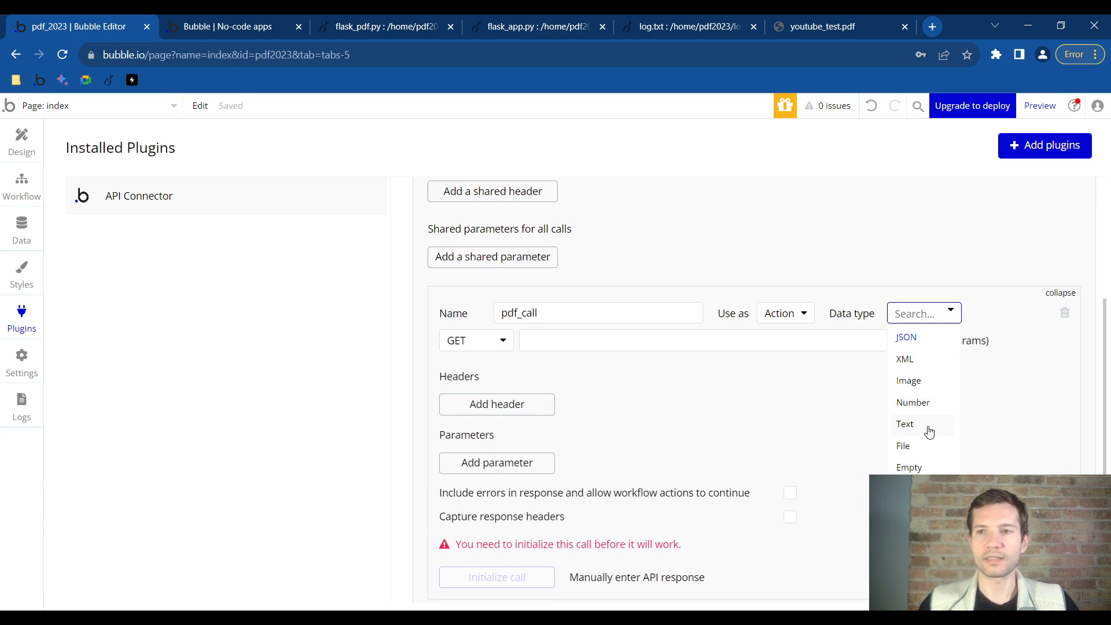
click(905, 423)
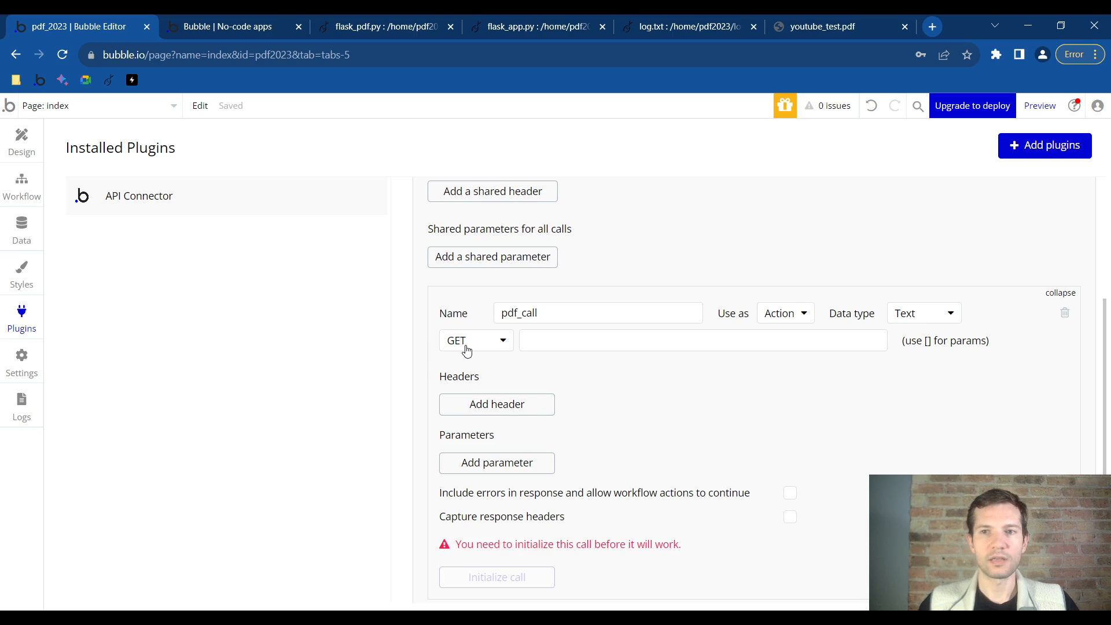
click(475, 340)
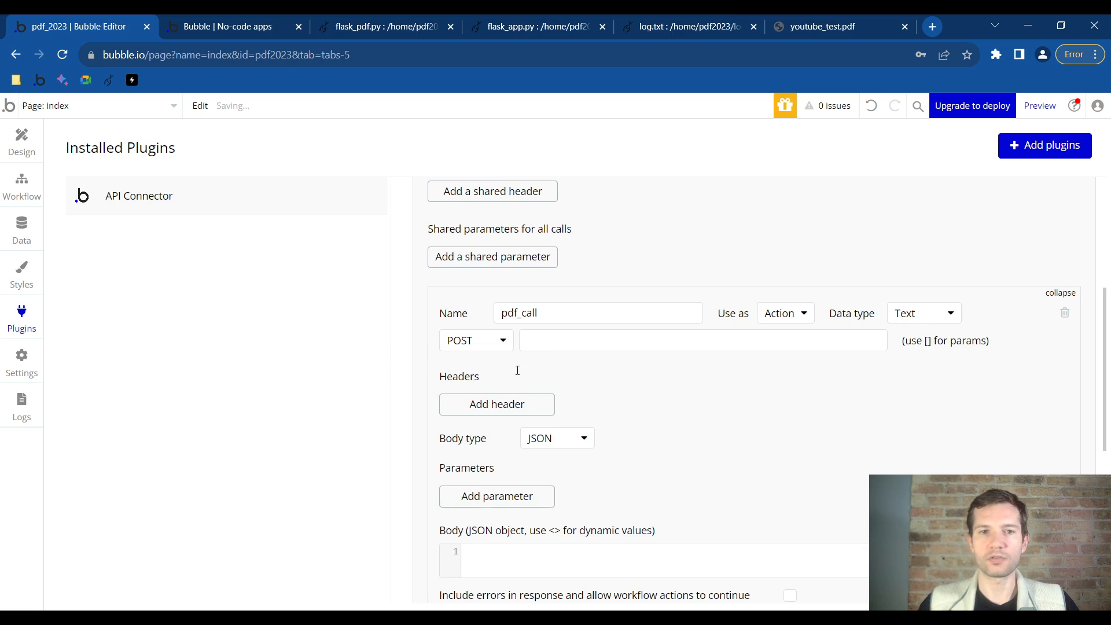
click(701, 340)
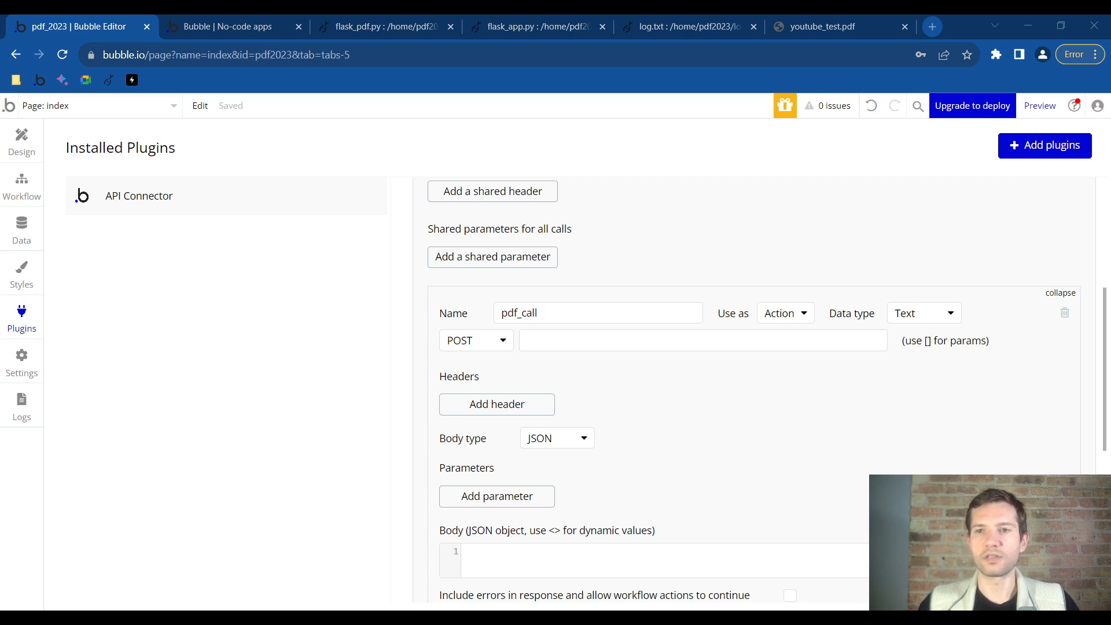
text(pdf2023.pythonanywhere.com/download_pdf?url=https:[url]&name=[name])
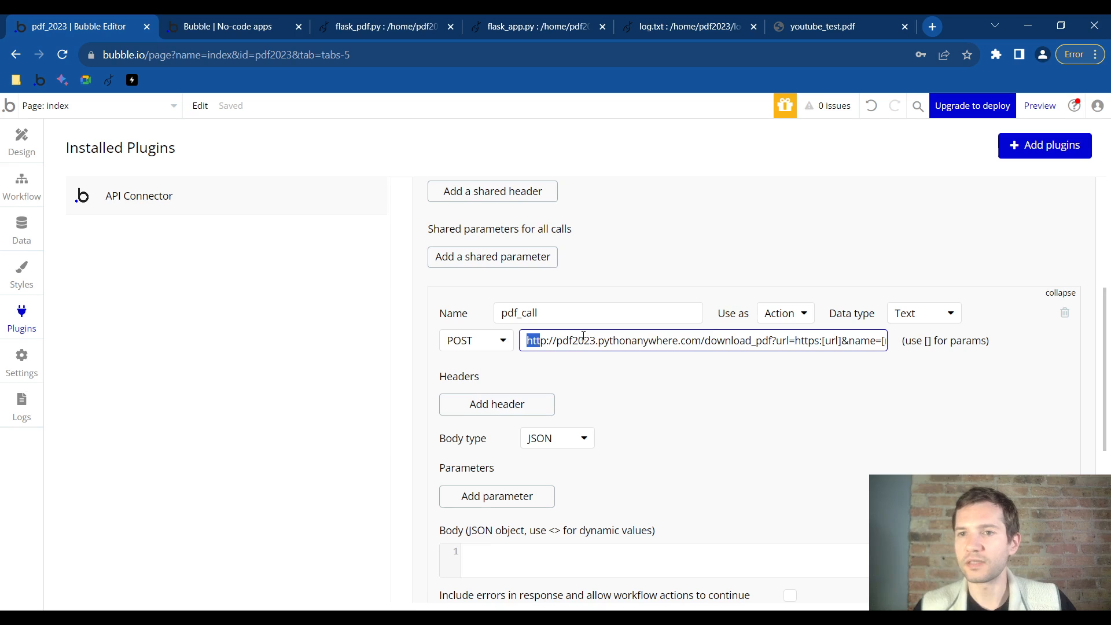
triple_click(702, 340)
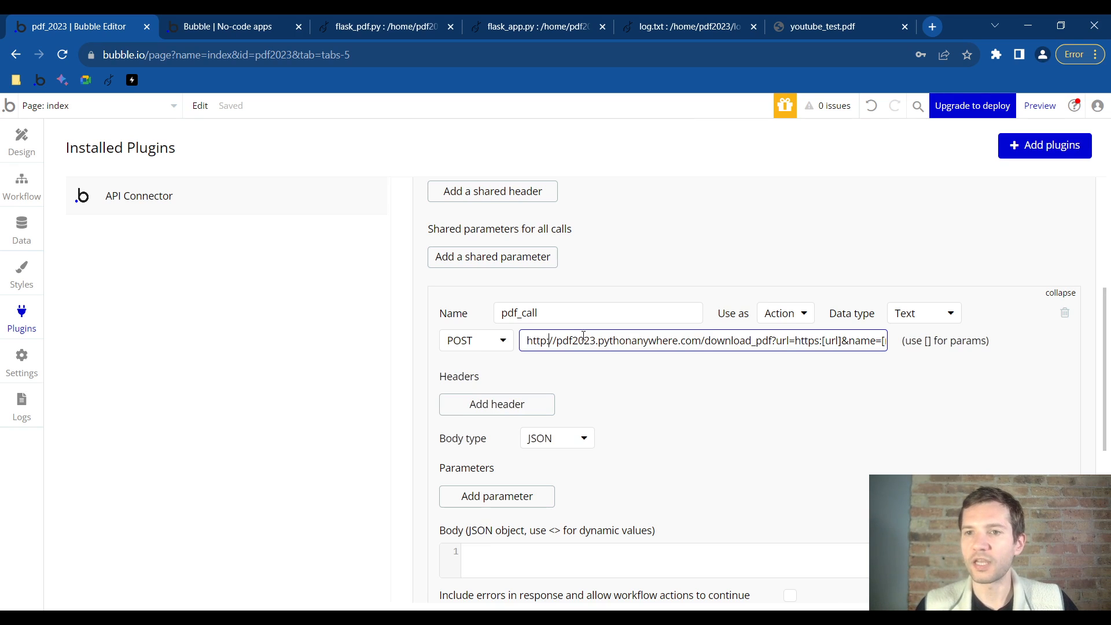
double_click(575, 340)
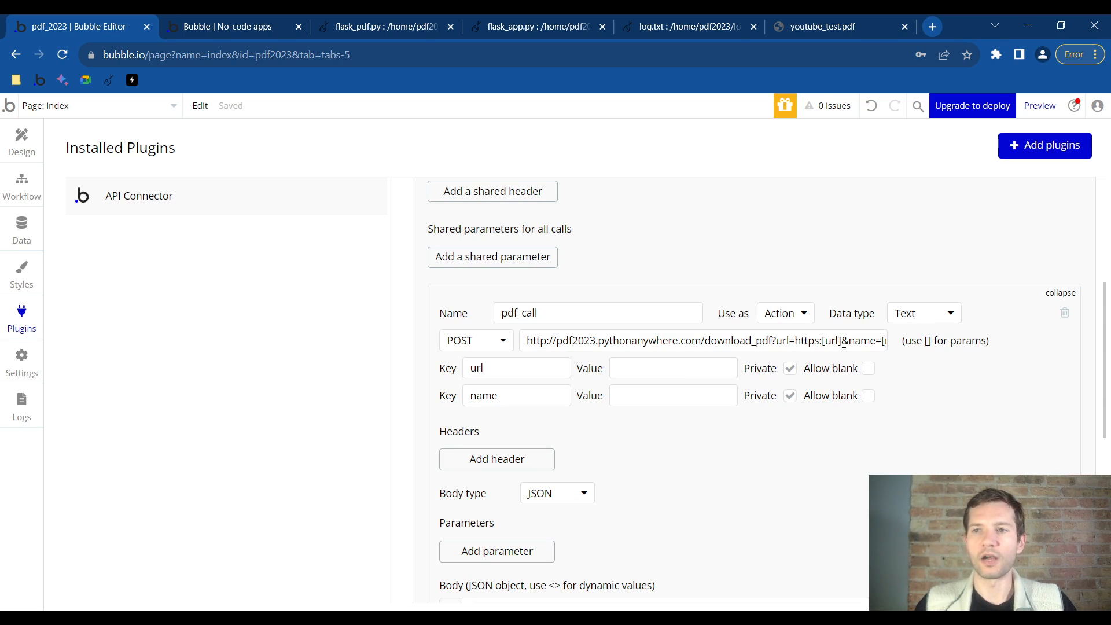
Give url the youtube_test.pdf test link and name the value pdf_name, ready to initialize
click(672, 368)
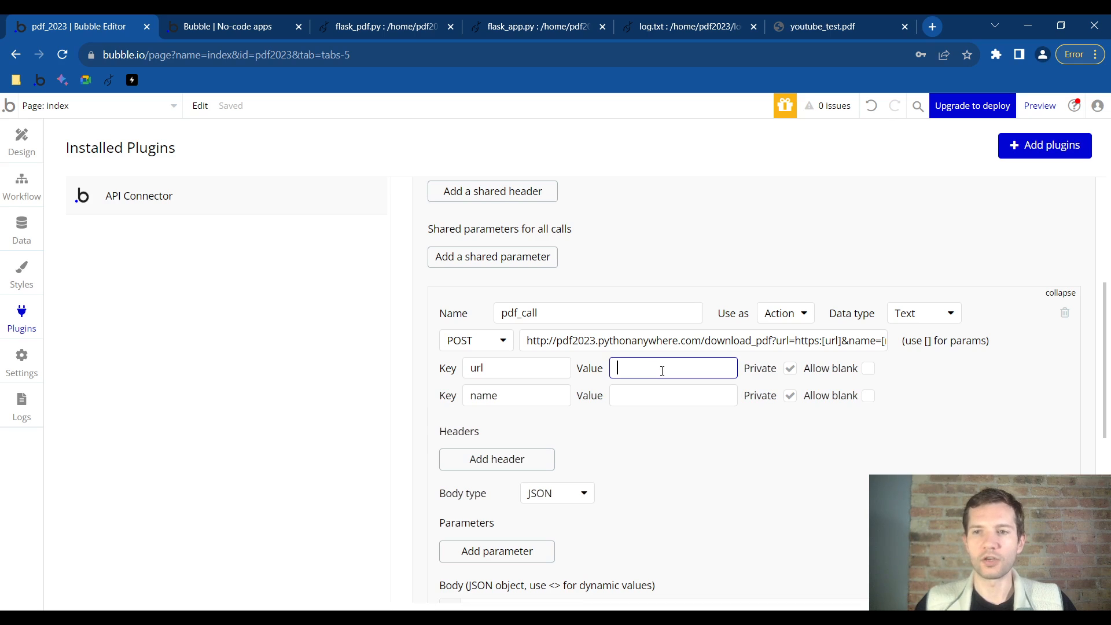
text(471420/youtube_test.pdf)
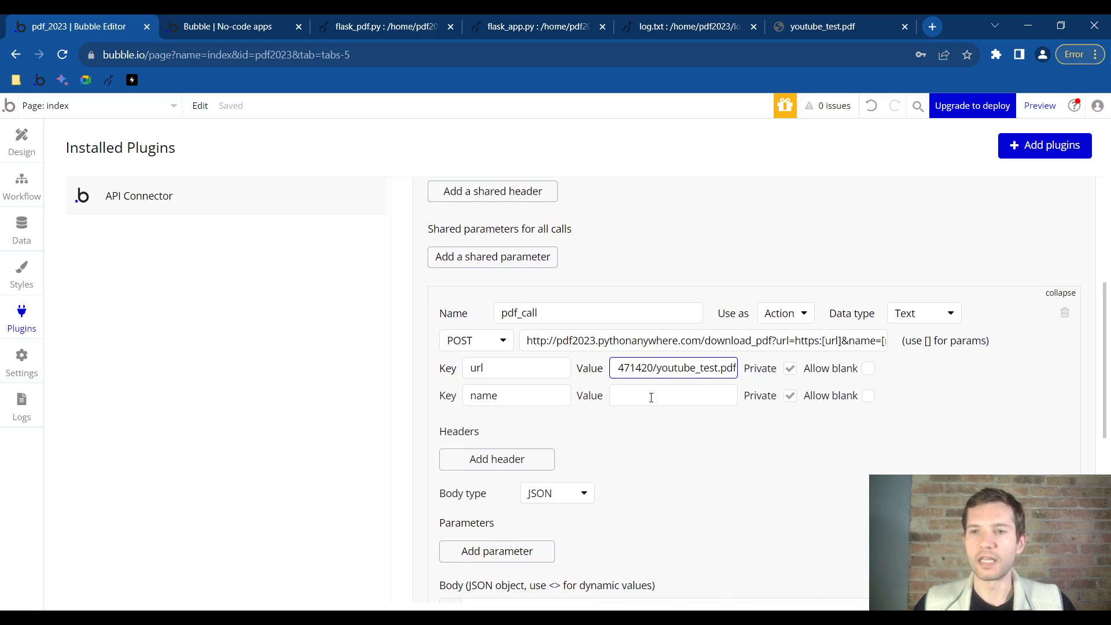
click(670, 394)
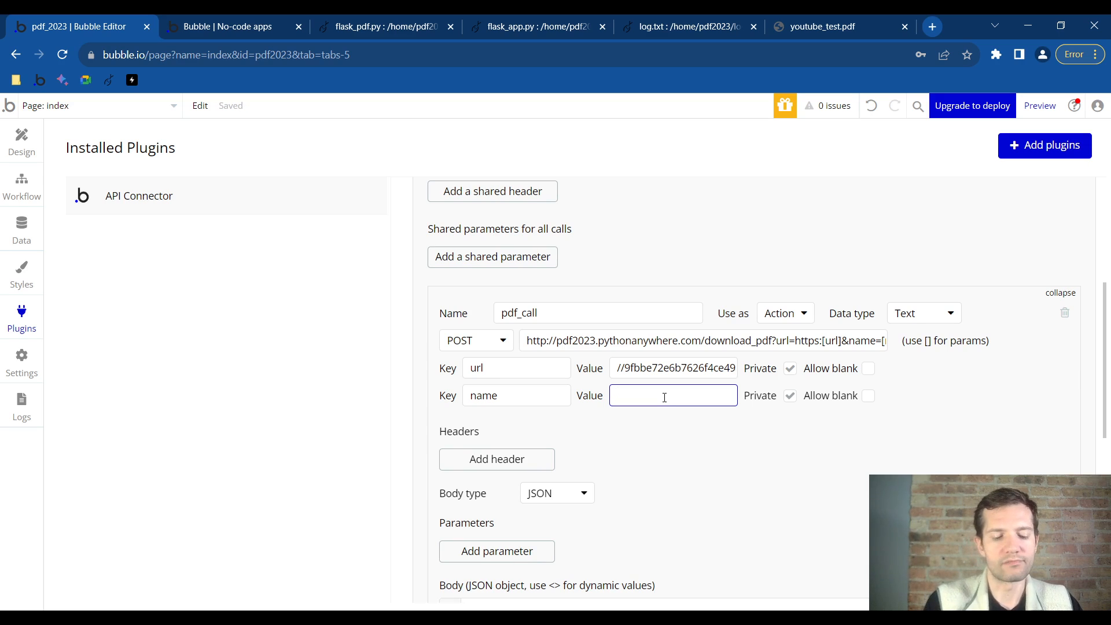
text(pdf_name)
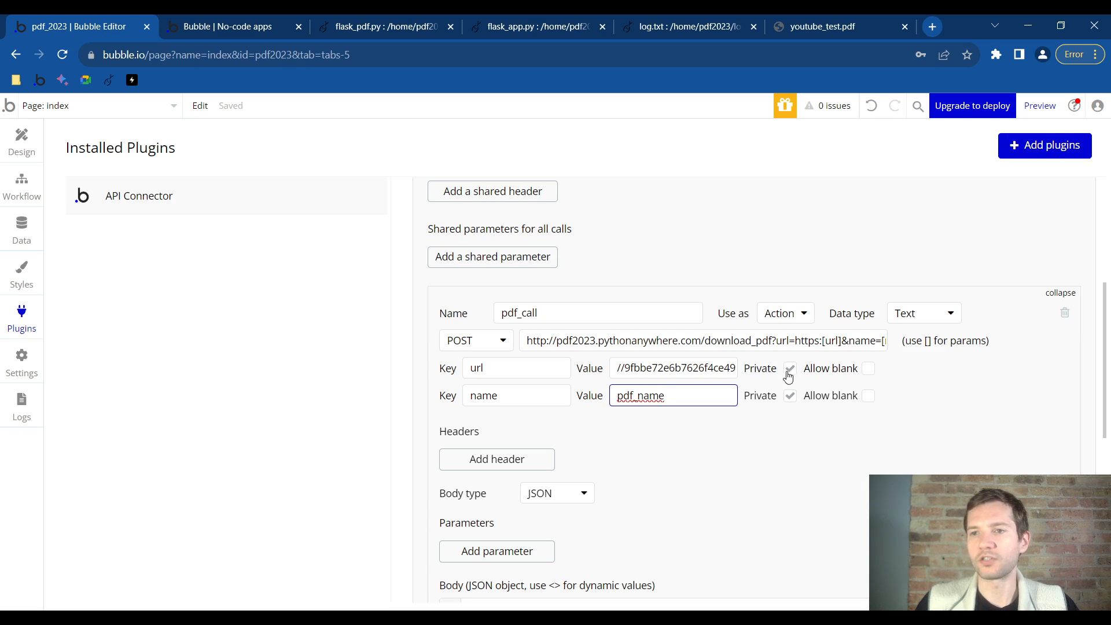
scroll(down, 3)
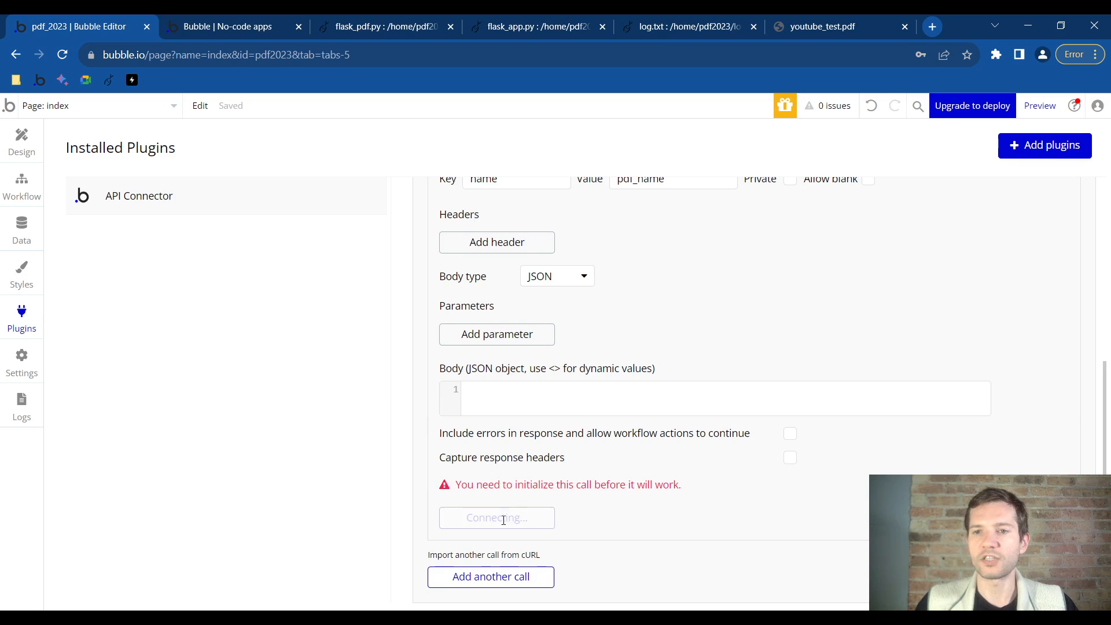
Initialize pdf_call, read the 500 Internal Server Error dialog and dismiss it with GOT IT
click(497, 517)
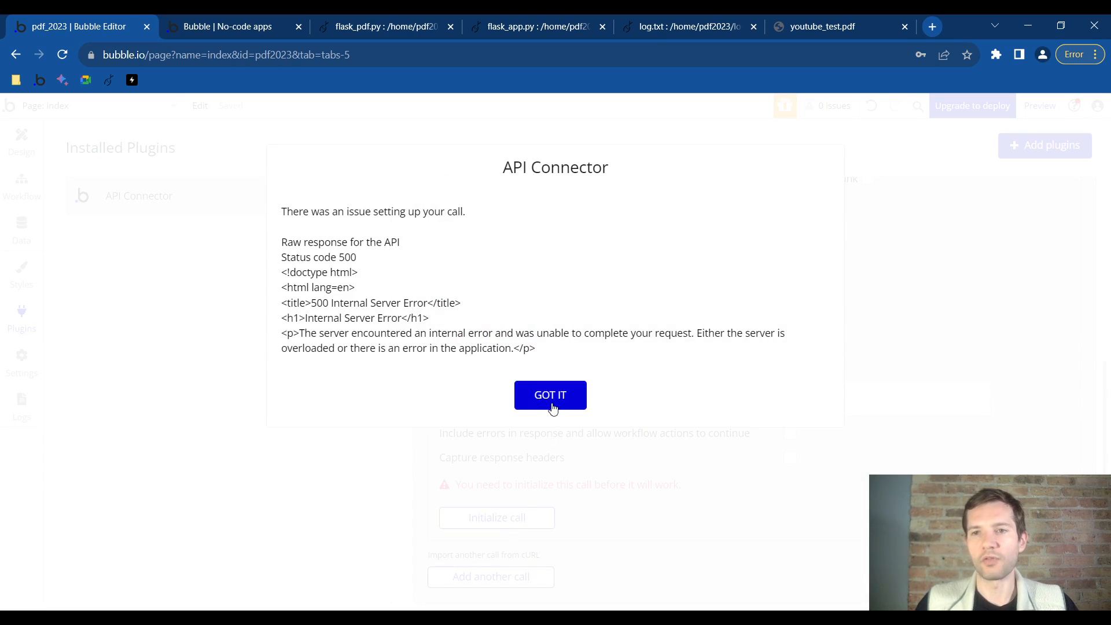
double_click(457, 333)
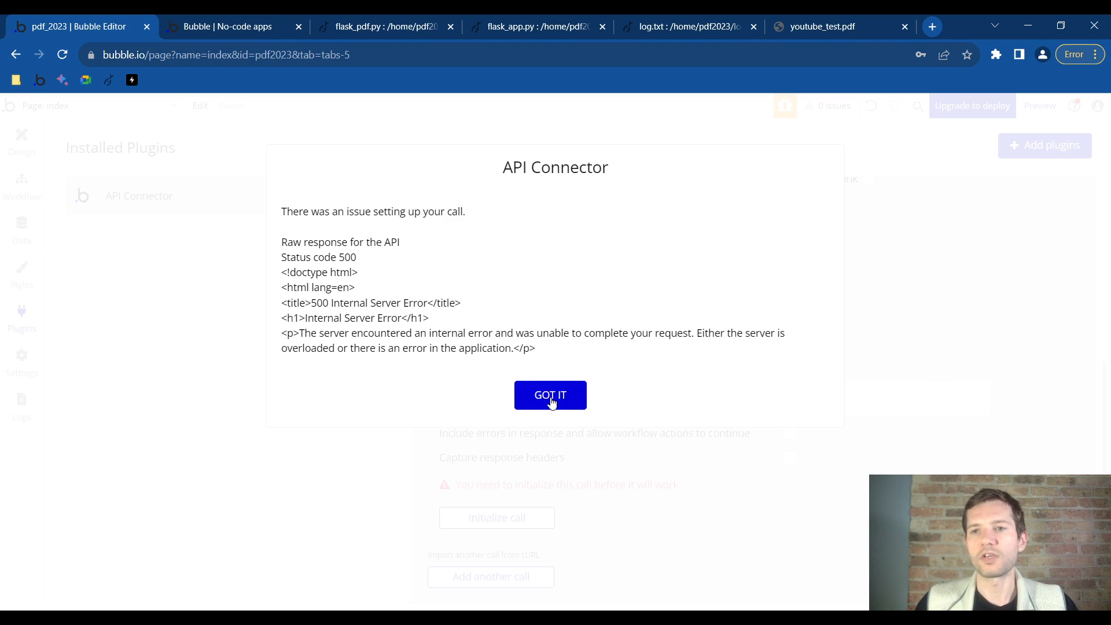
click(550, 395)
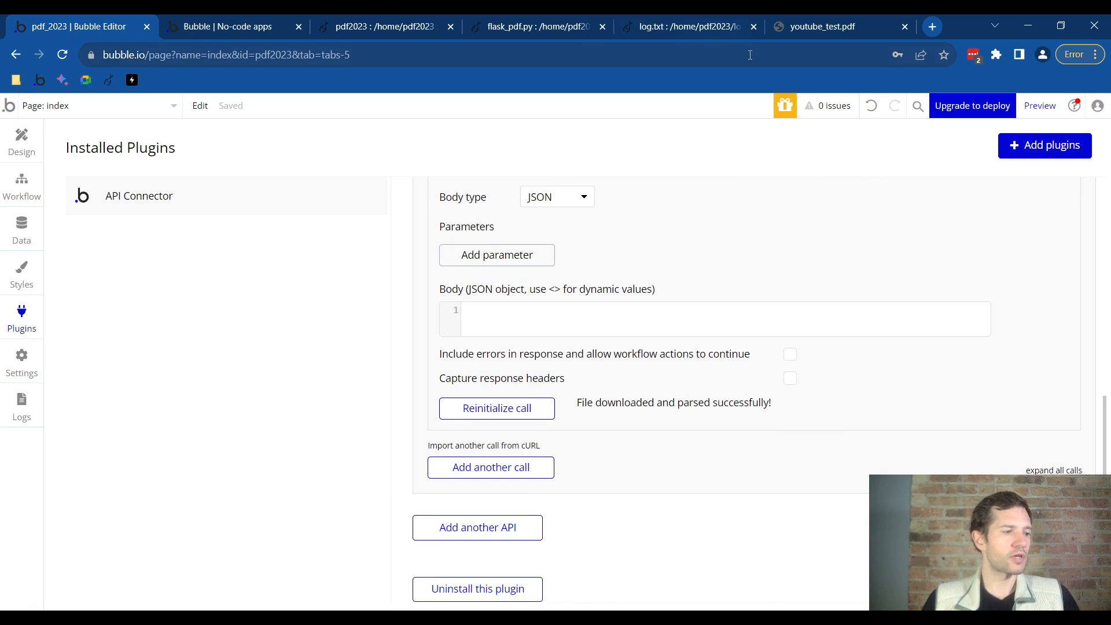
mouse_move(496, 408)
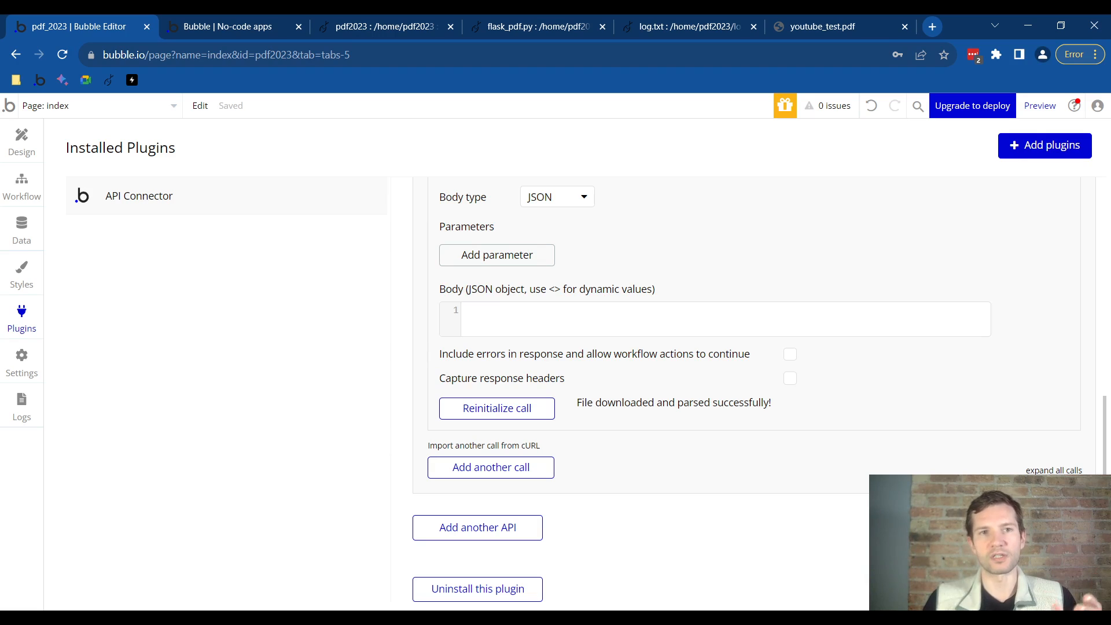
mouse_move(76, 317)
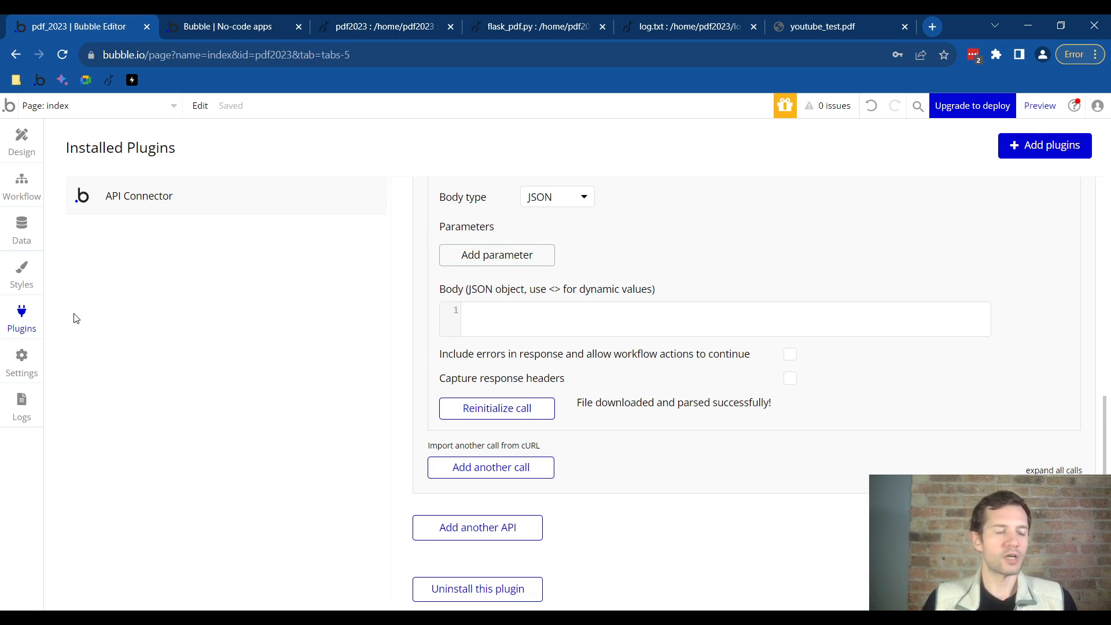
View pdf_output.txt from the PythonAnywhere home folder's file list in the editor
click(383, 27)
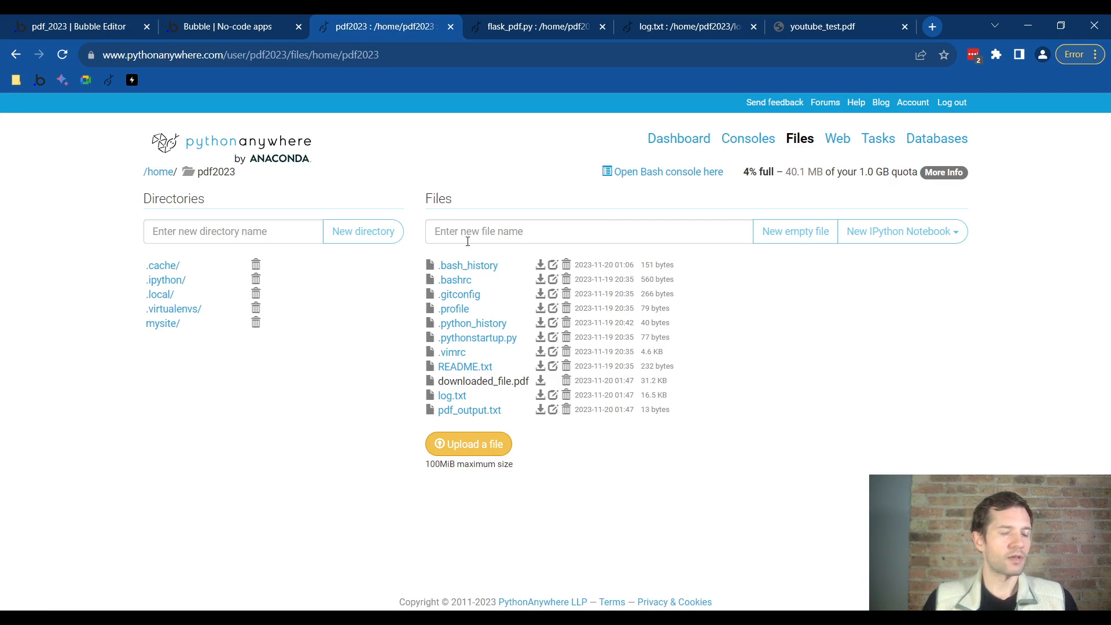
mouse_move(354, 325)
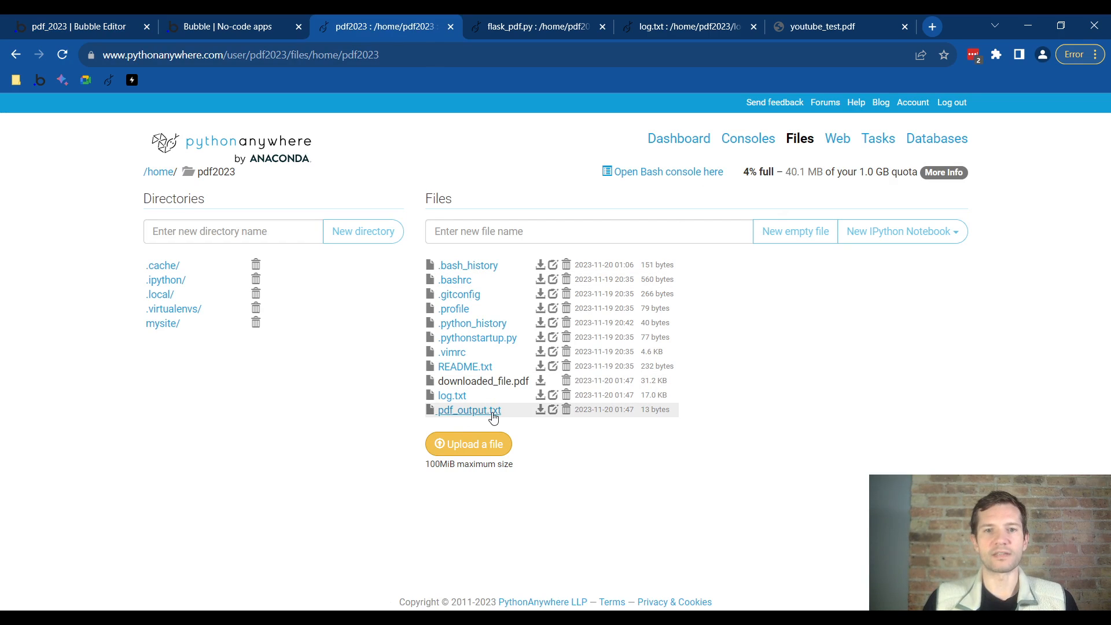
click(468, 410)
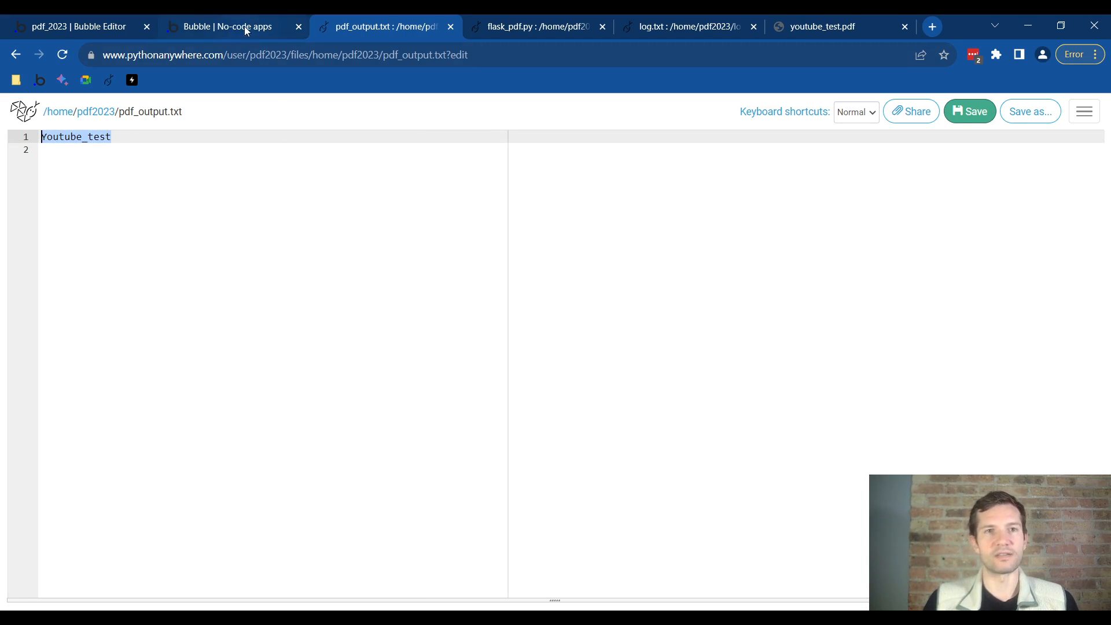
mouse_move(189, 79)
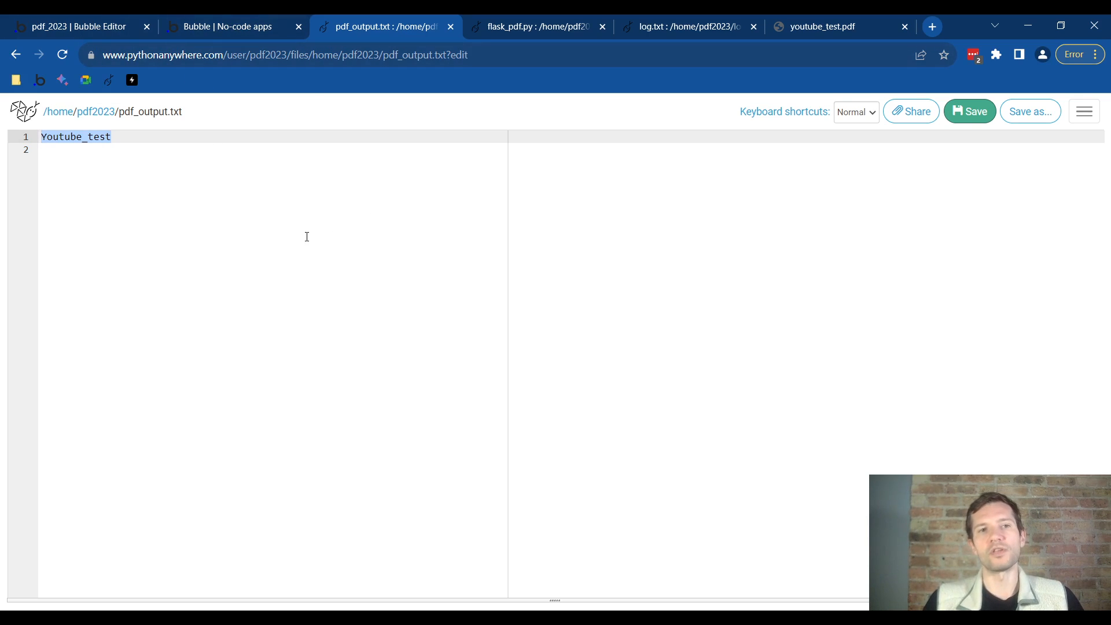
mouse_move(283, 156)
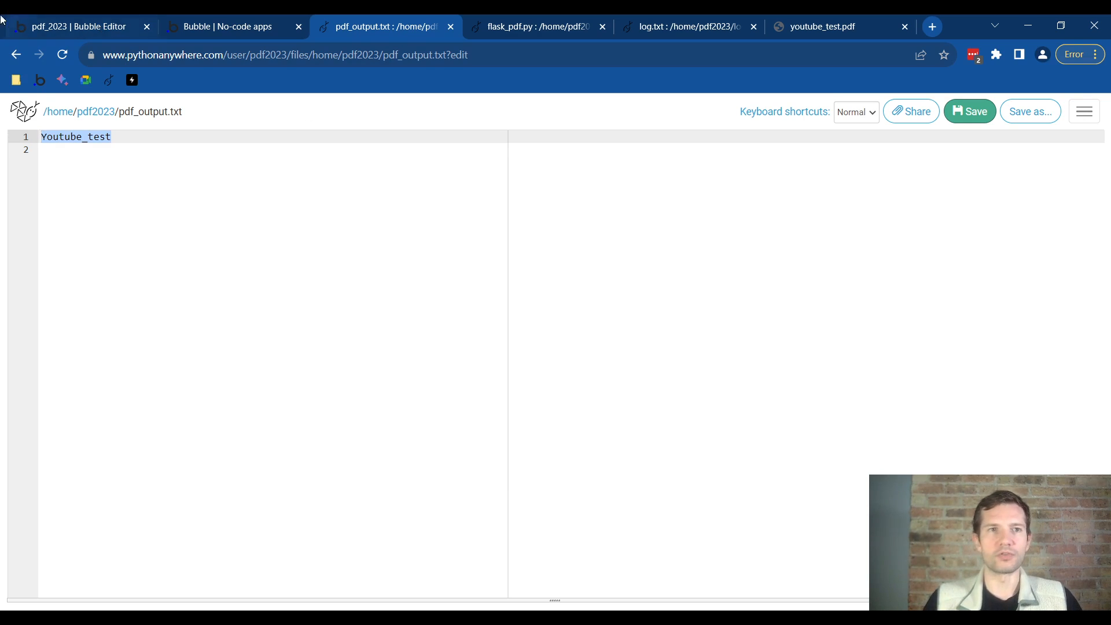
Return to the pdf_2023 Bubble Editor after checking pdf_output.txt shows Youtube_test
click(78, 26)
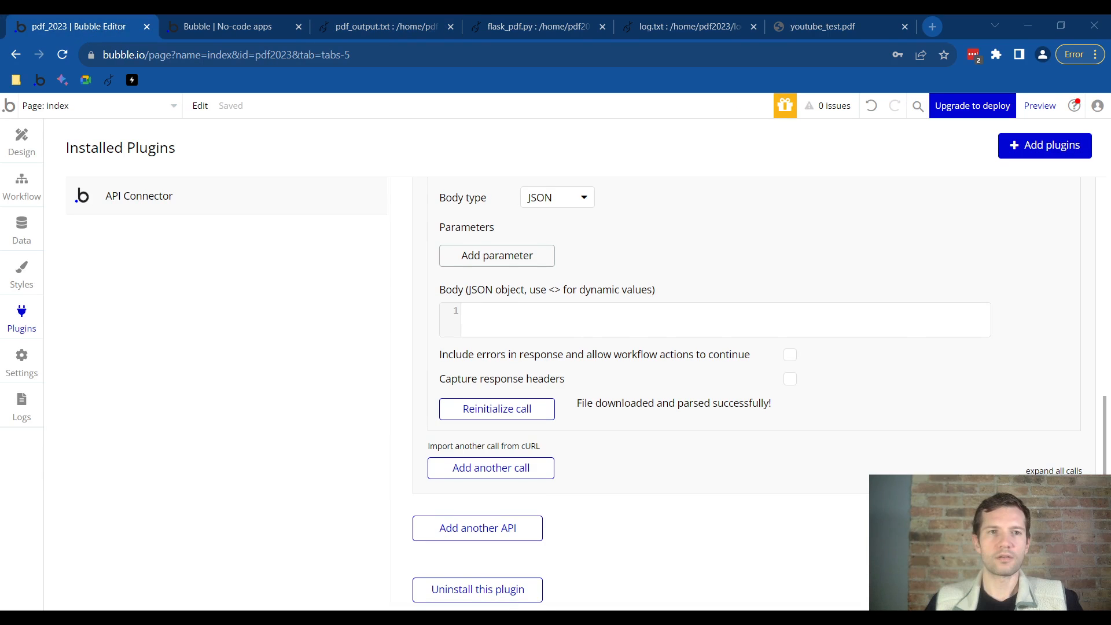
Rename the button to Parse and add an enlarged Text element below it showing index's pdf_state
click(21, 141)
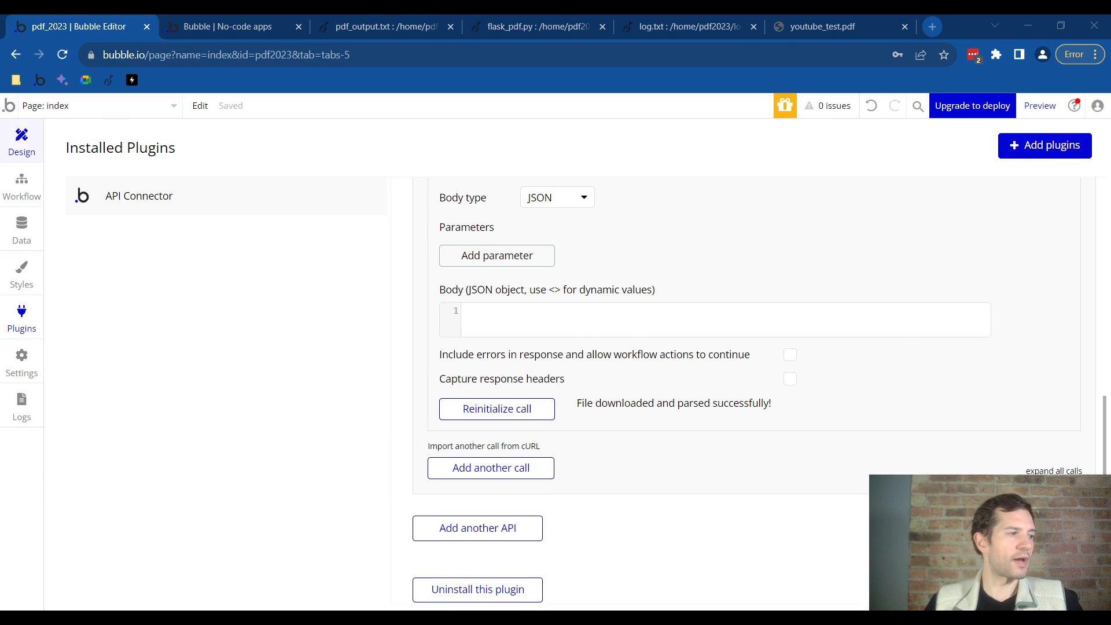
click(21, 140)
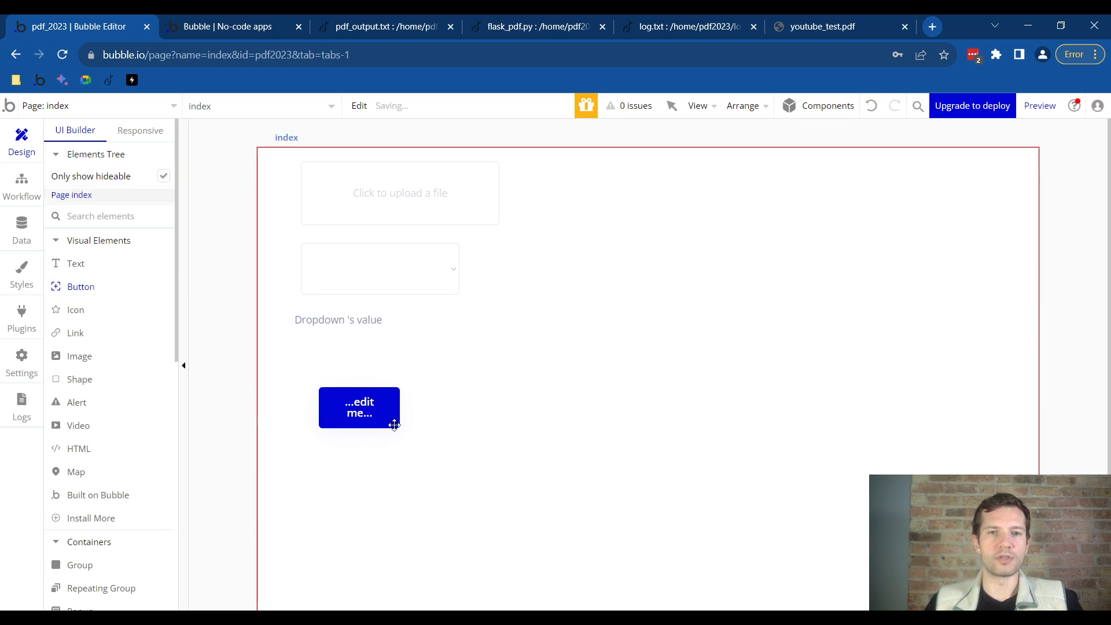
click(358, 407)
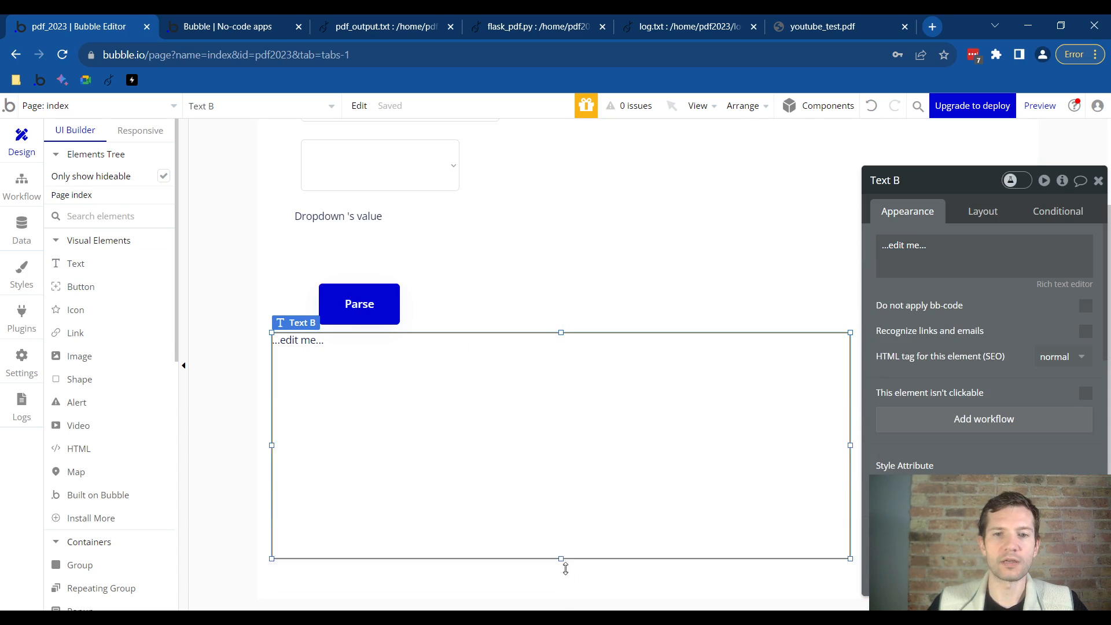
drag(560, 559, 560, 598)
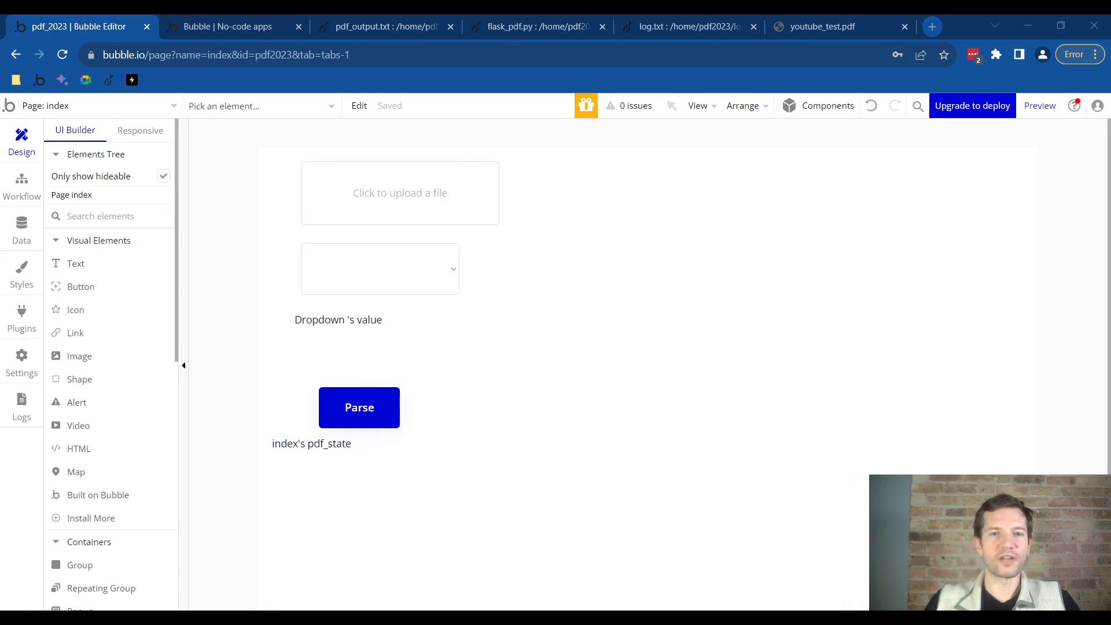
Give the Parse button a click workflow whose first action is pdf_api - pdf_call
click(358, 407)
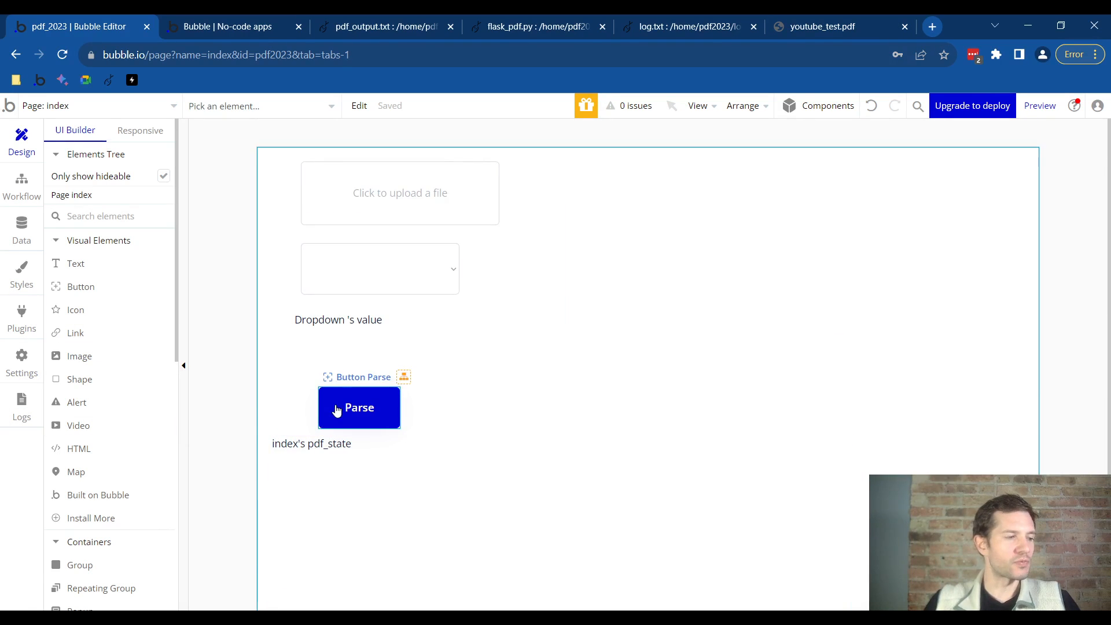
right_click(359, 407)
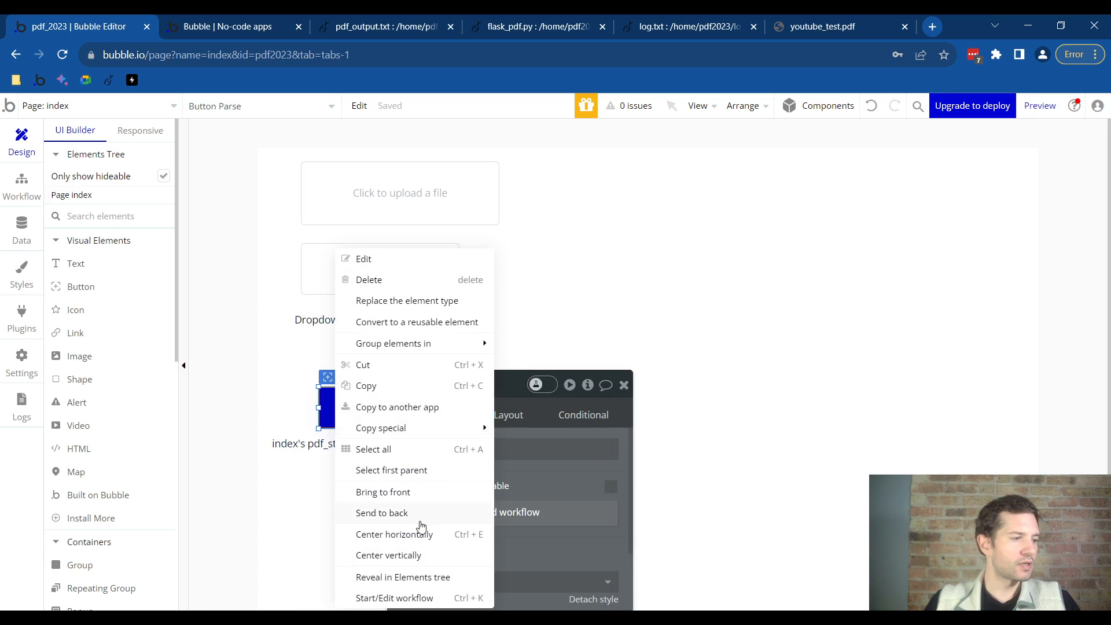
click(394, 597)
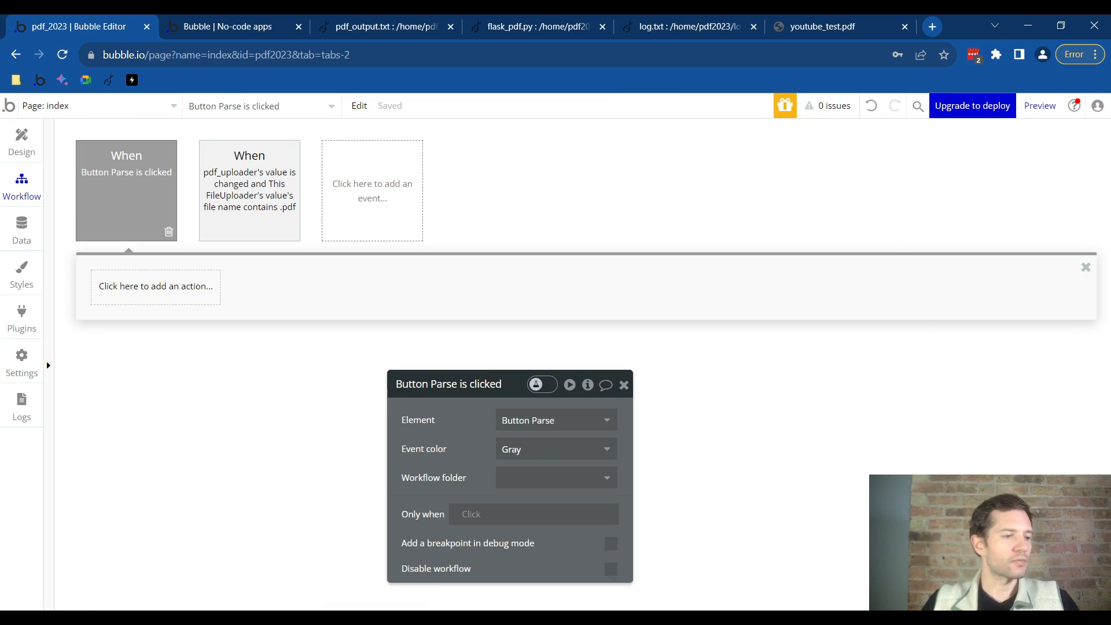
click(155, 285)
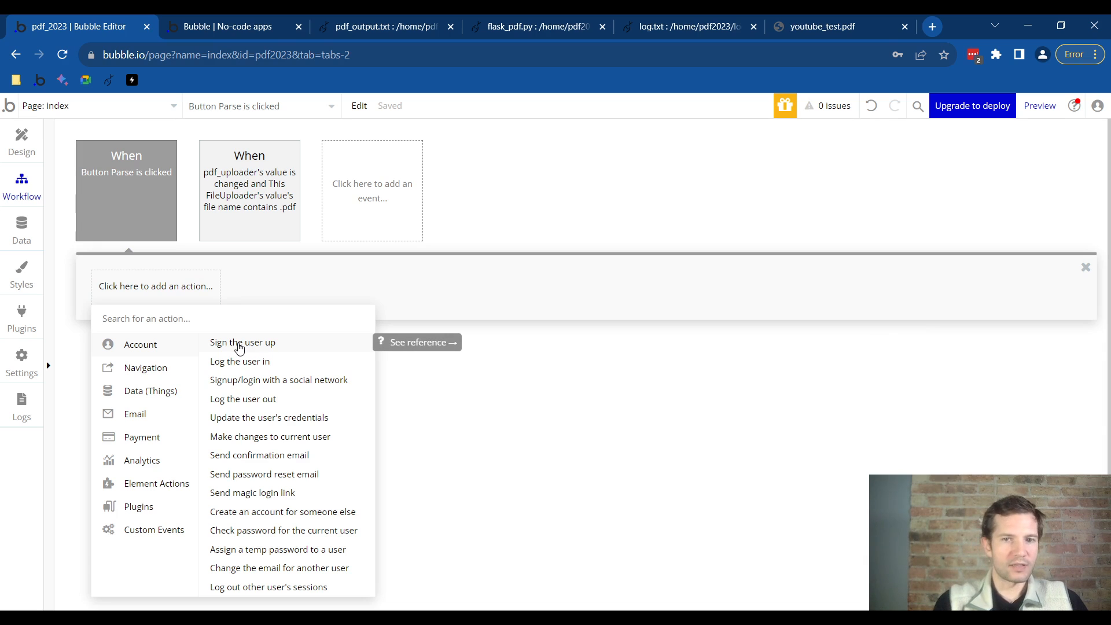
text(api)
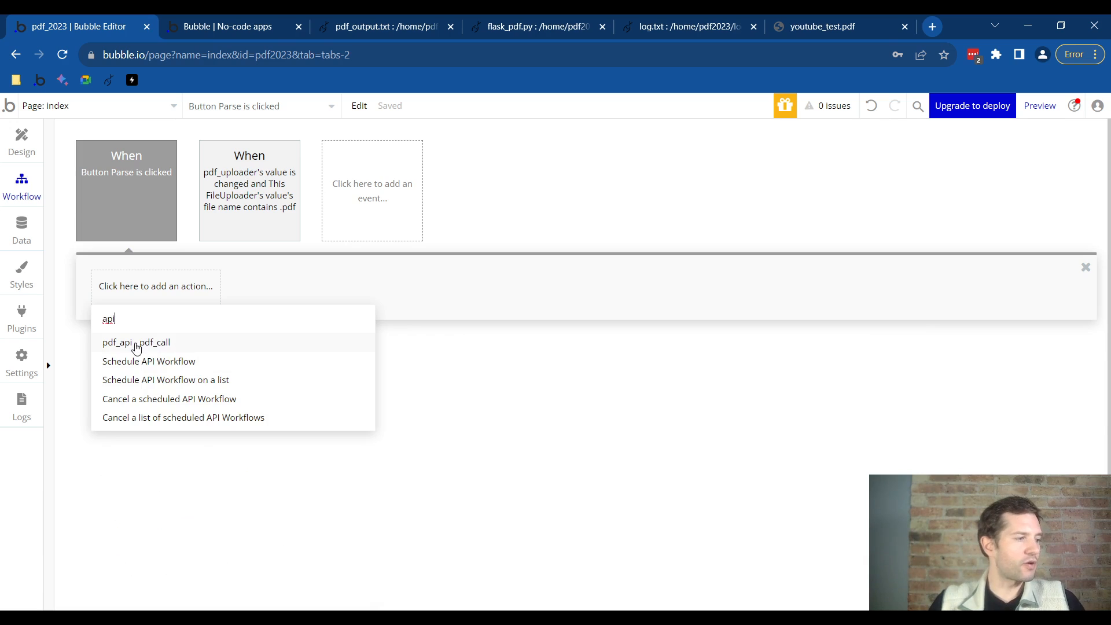
click(137, 343)
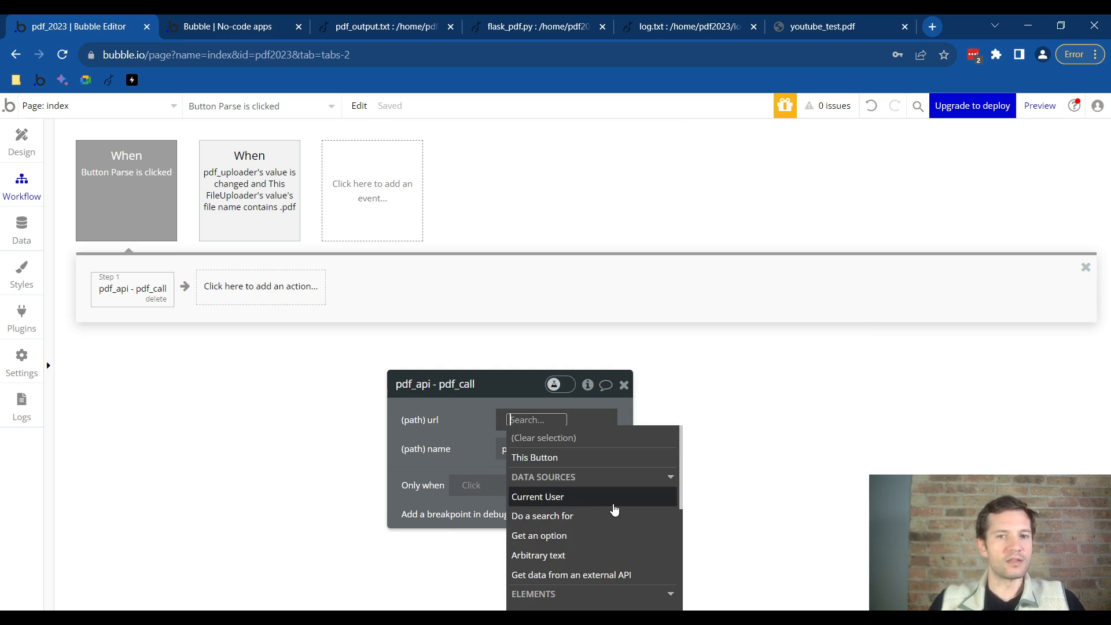
Set pdf_call's (path) url to Dropdown's value and start adding a second action
scroll(down, 3)
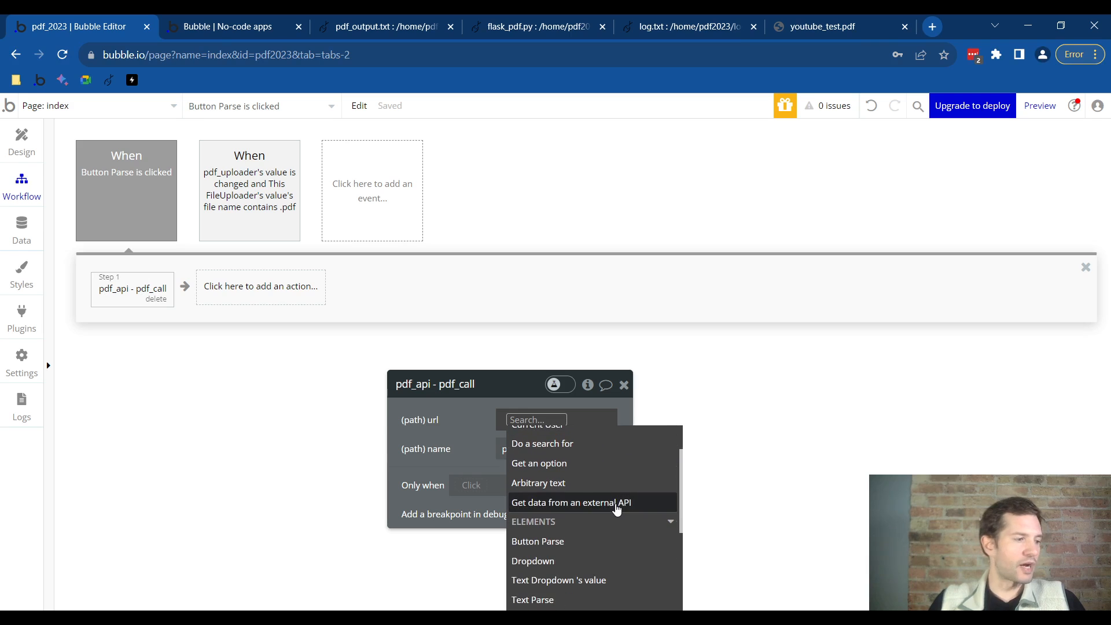
click(532, 560)
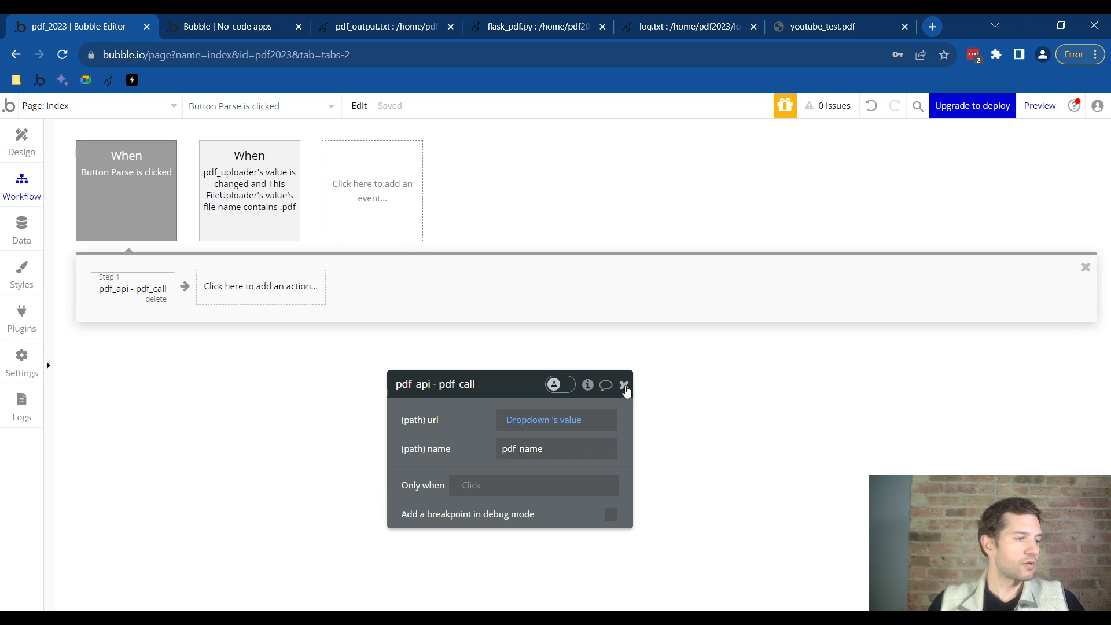
click(260, 286)
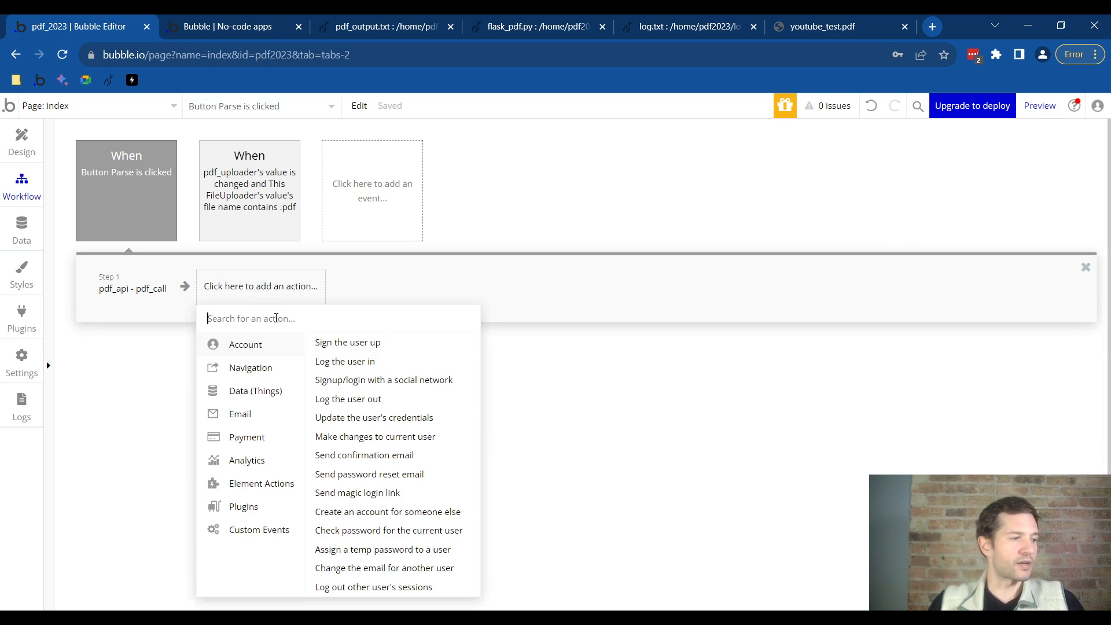
mouse_move(276, 319)
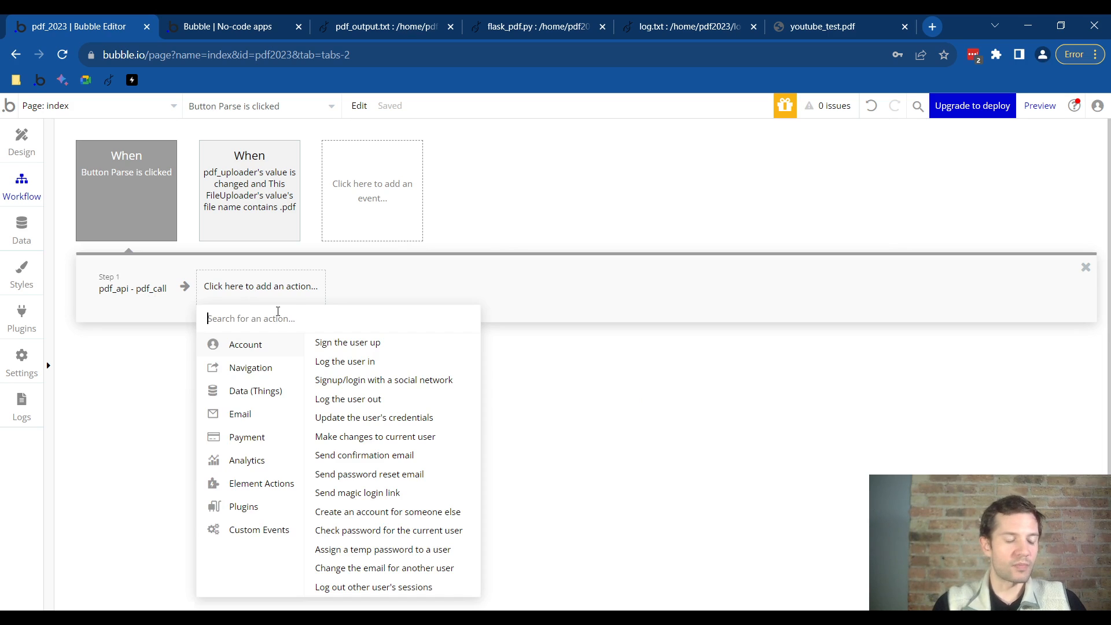
Add a Set state of an element step on index and delete the old pdf_state custom state
text(set state)
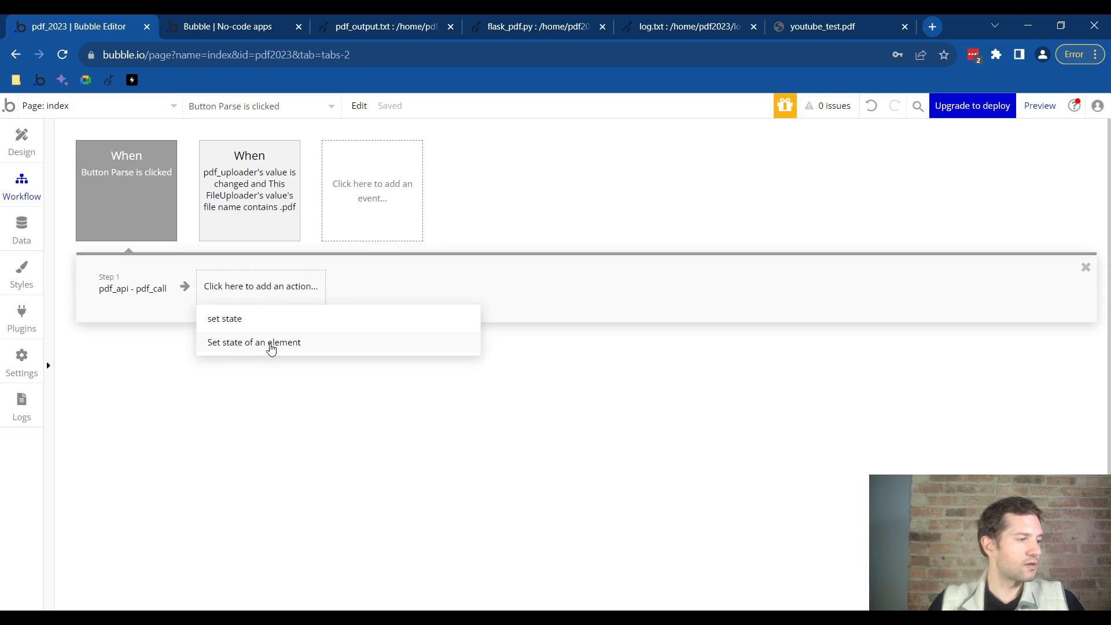
click(254, 342)
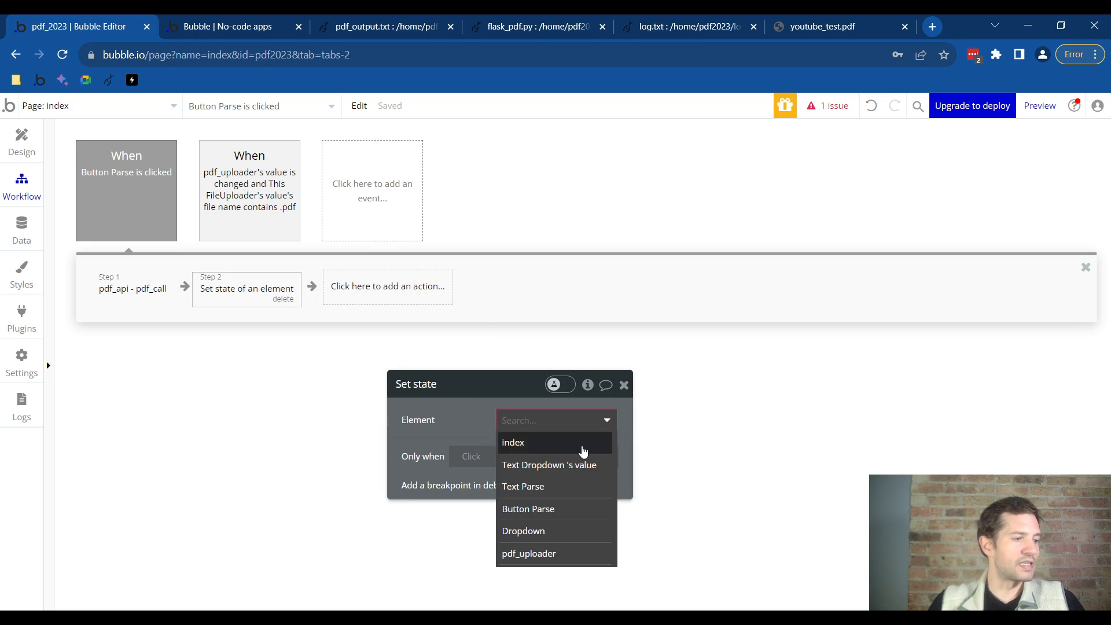
click(512, 442)
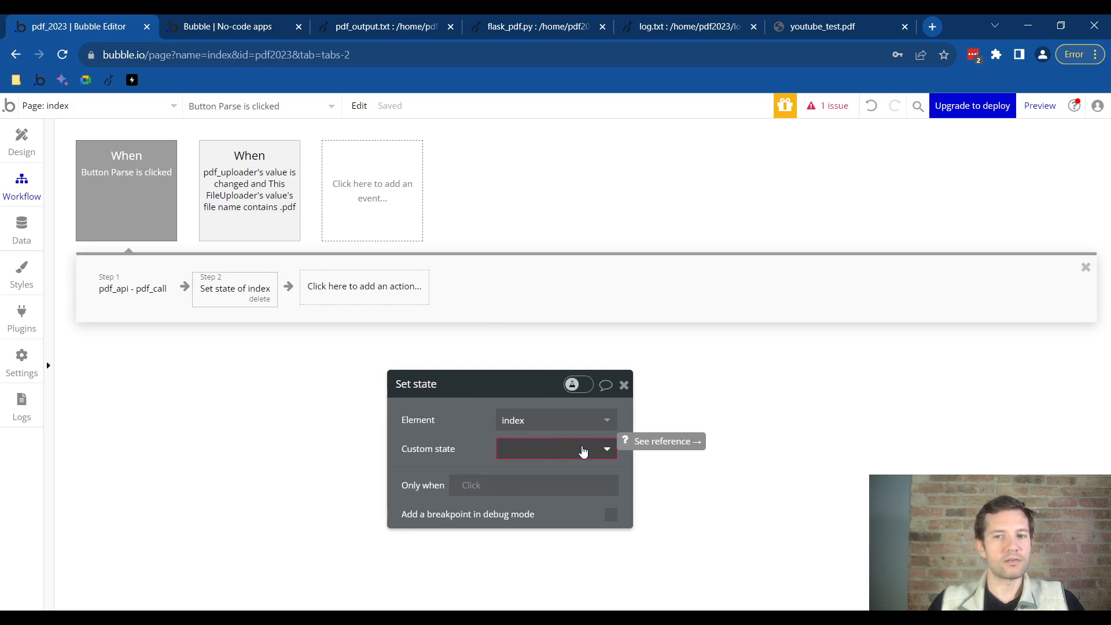
click(553, 448)
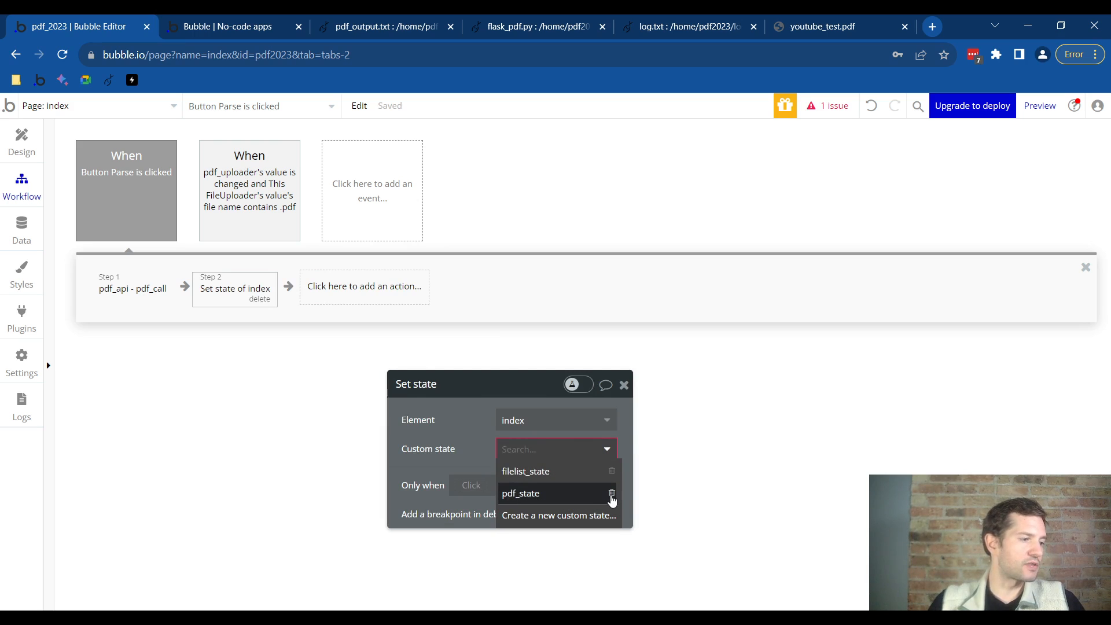
click(611, 493)
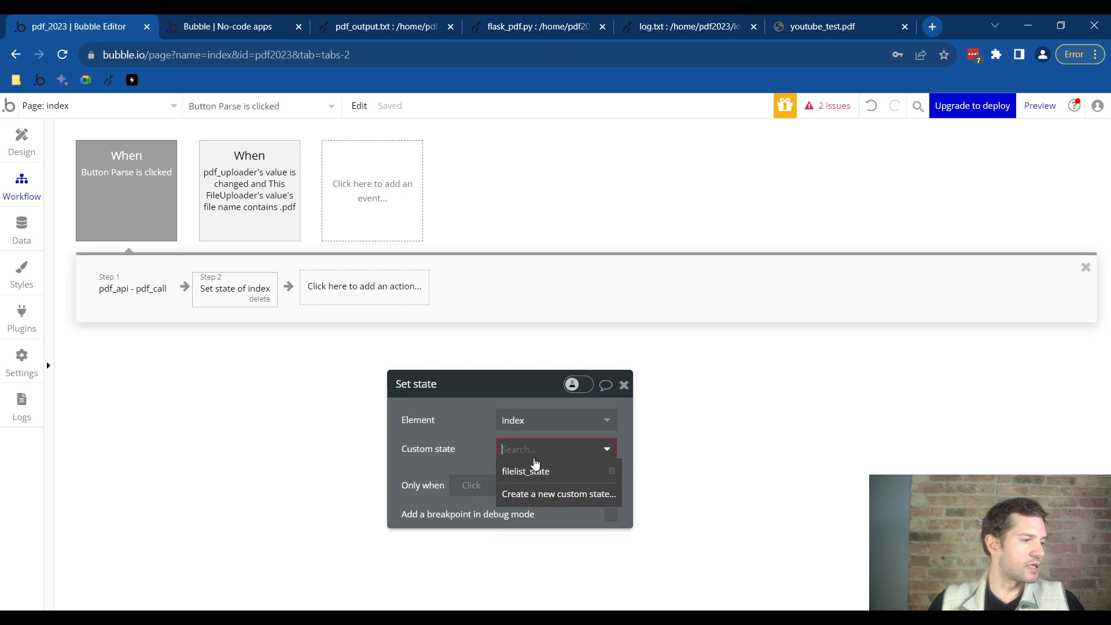
Create a new text custom state pdf_state and set its value to Result of step 1
text(pdf.)
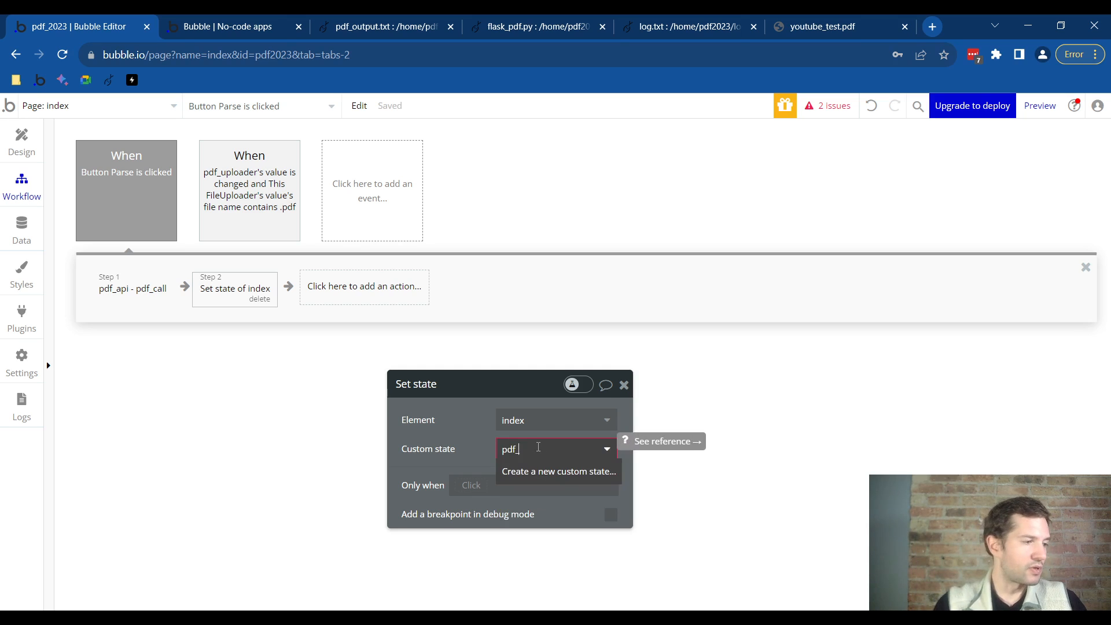
click(558, 470)
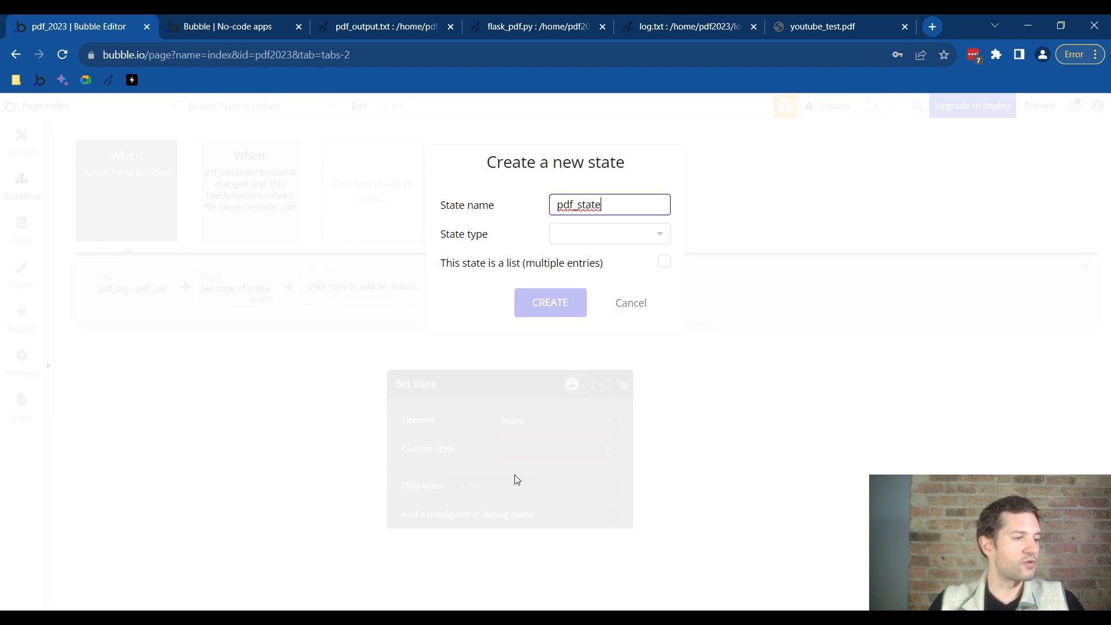
click(607, 233)
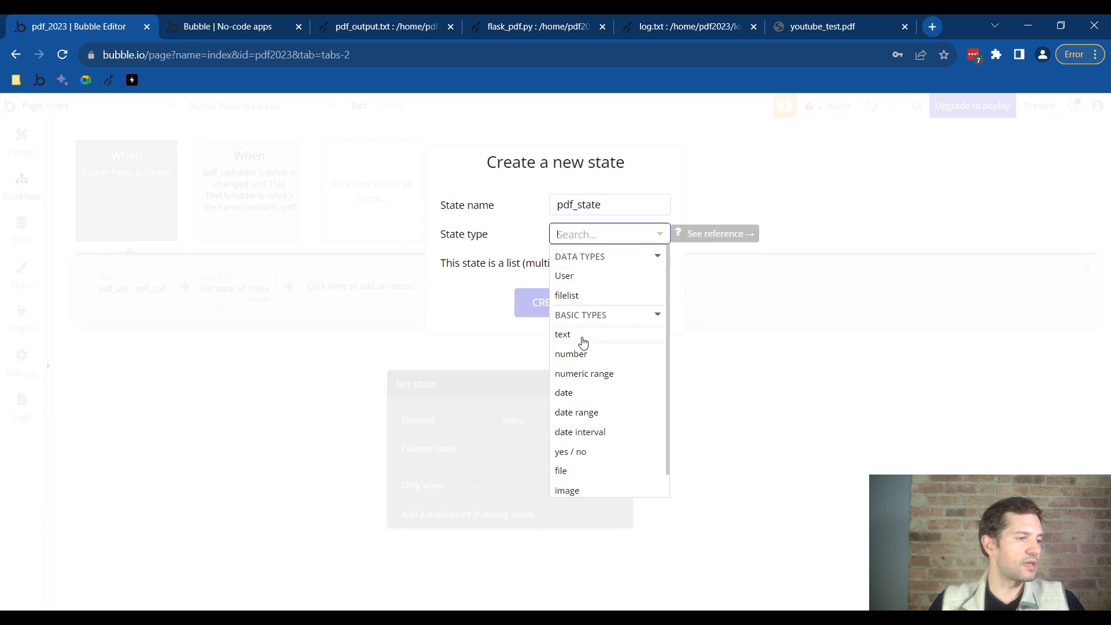
click(562, 333)
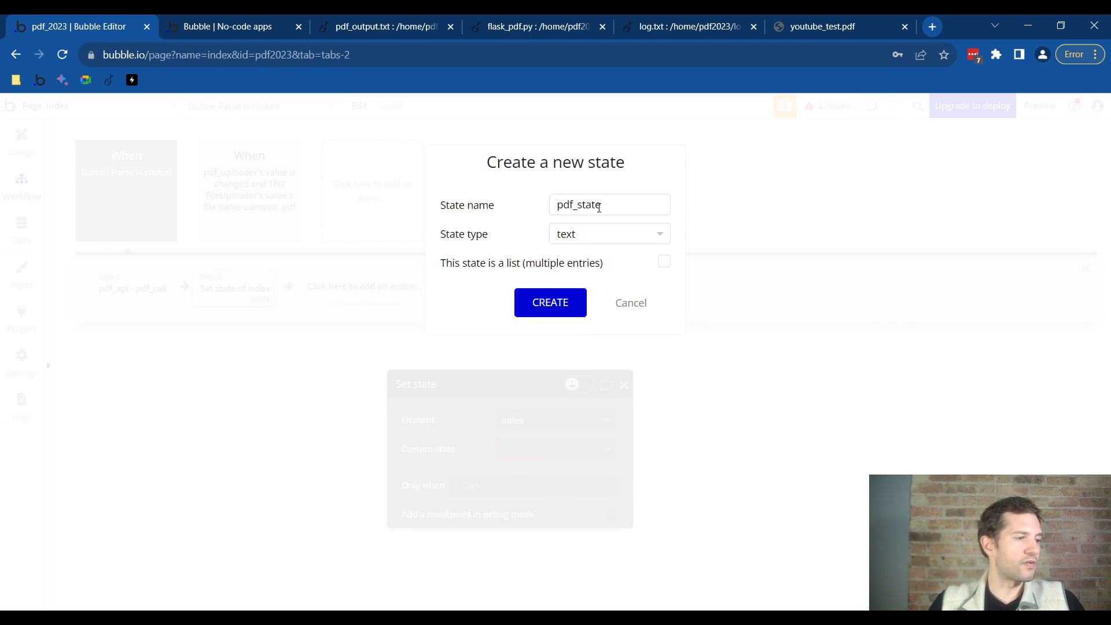
mouse_move(481, 244)
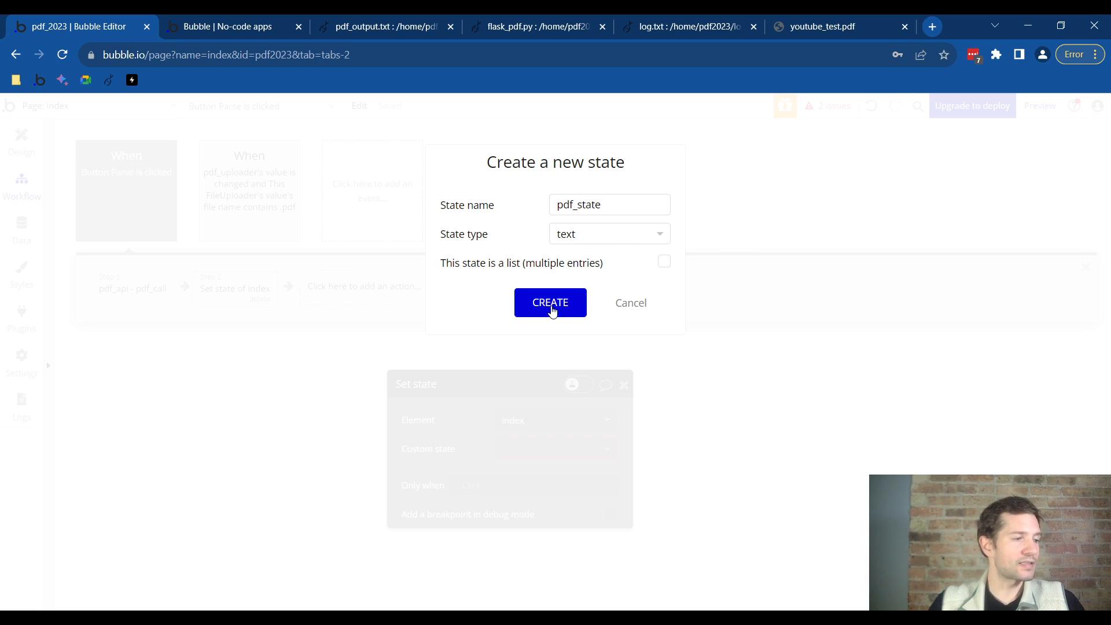
click(550, 302)
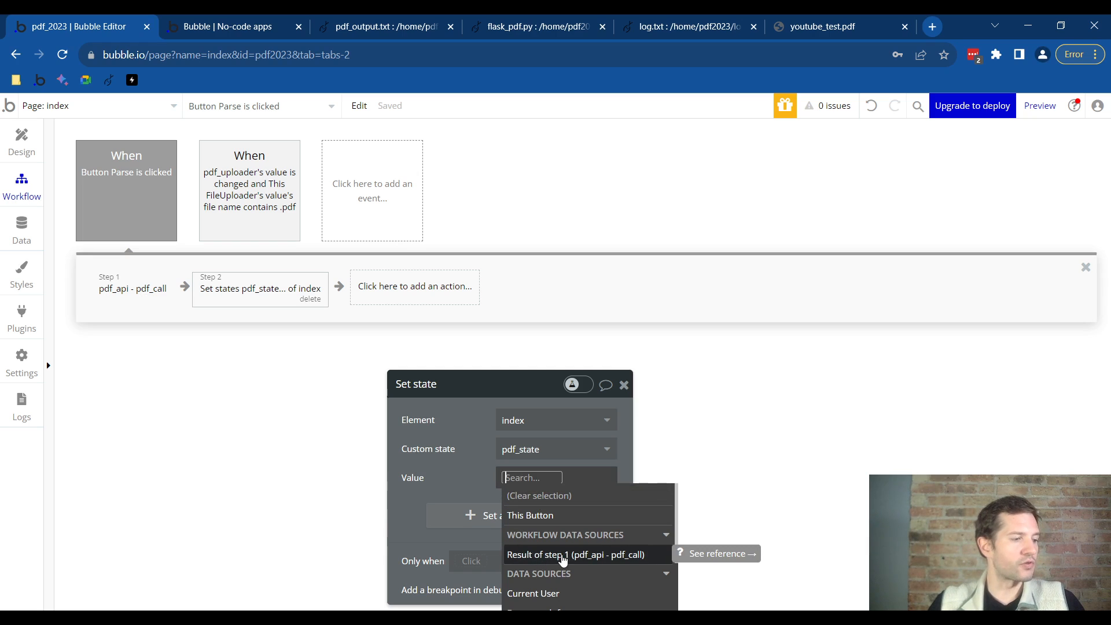
click(575, 554)
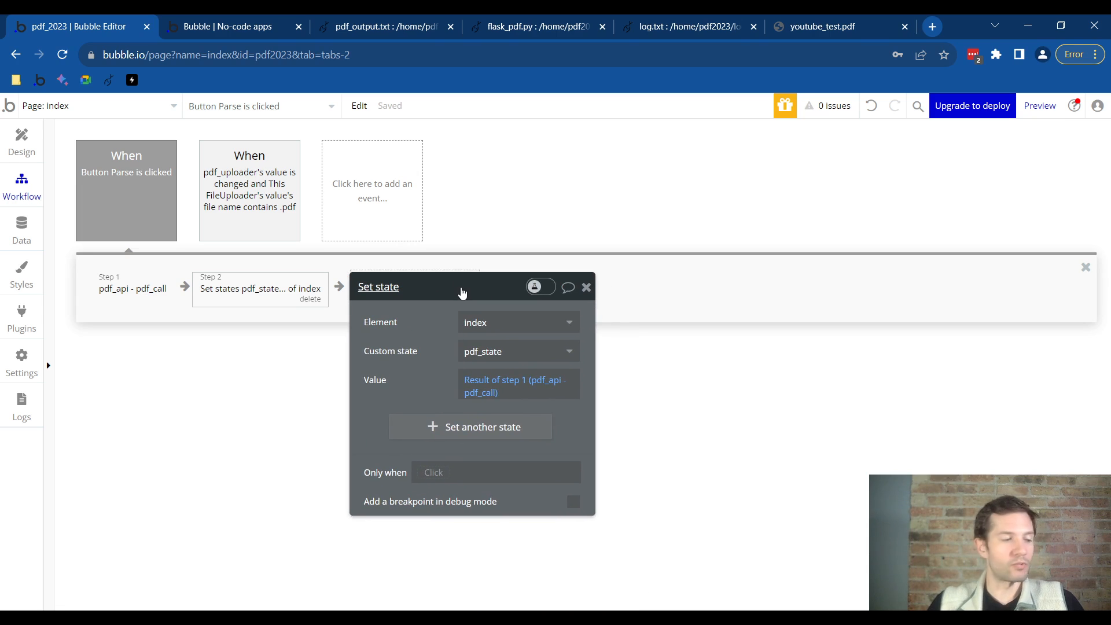
mouse_move(658, 446)
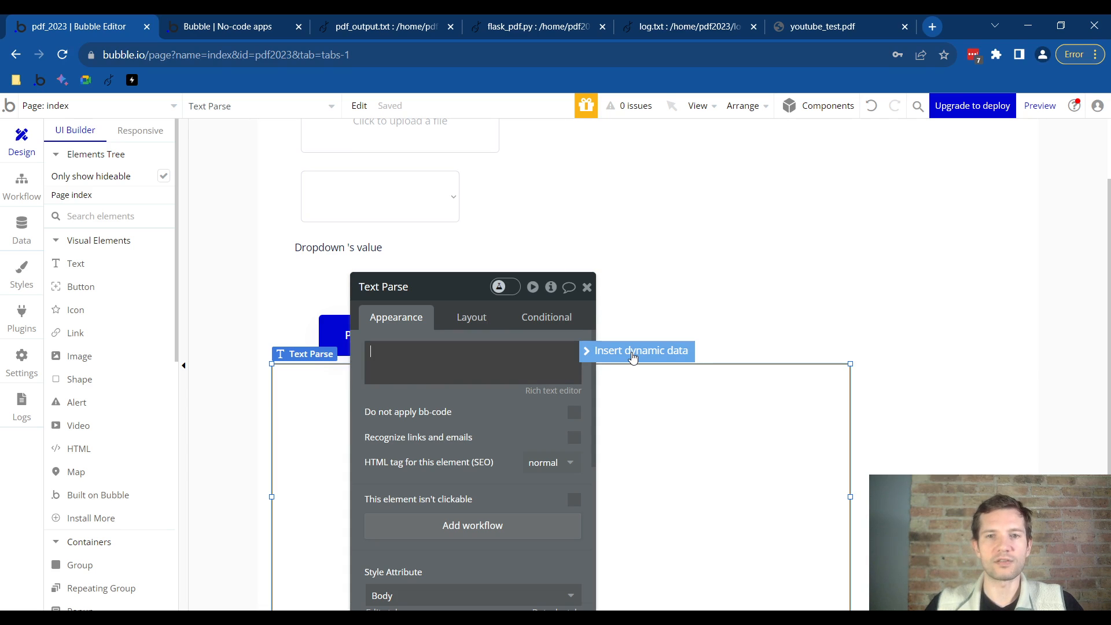
Insert dynamic data index's pdf_state as the Text Parse element's content
click(640, 350)
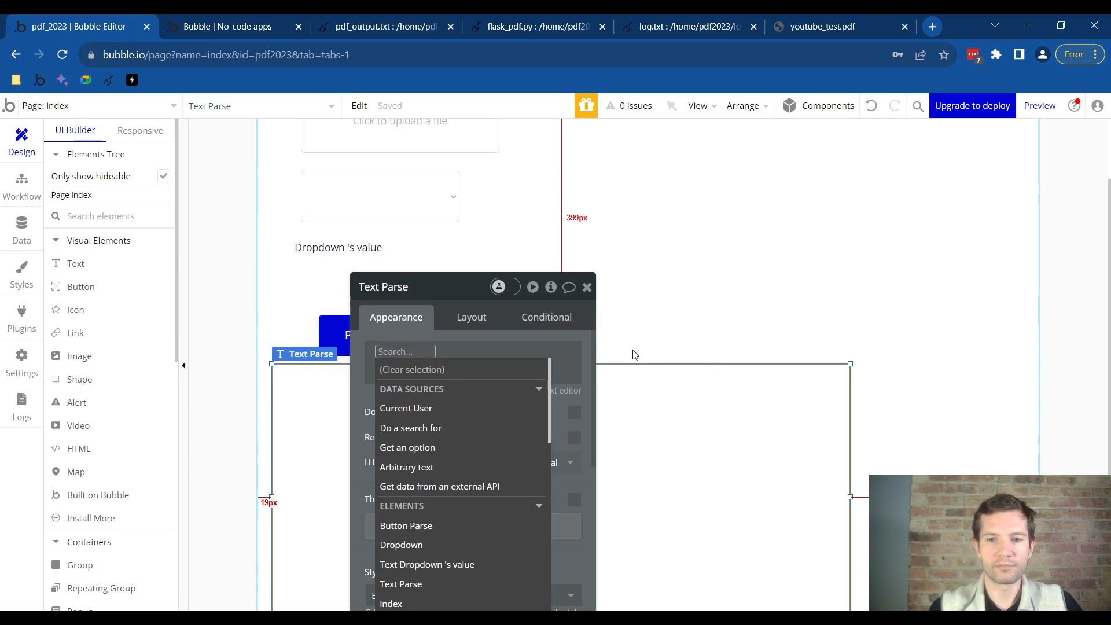
click(390, 603)
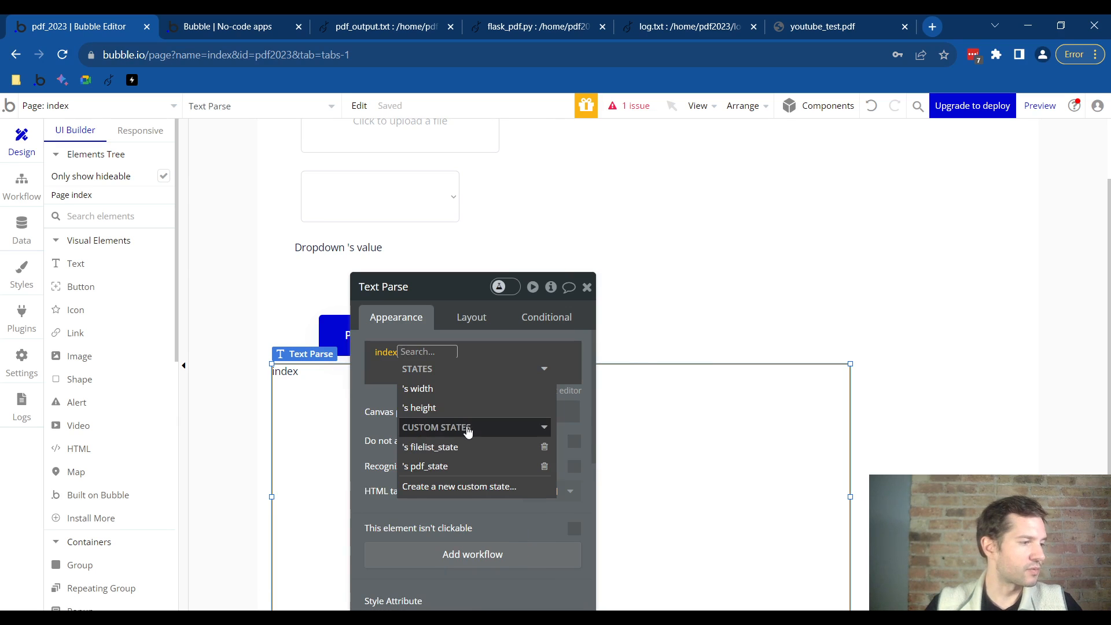
click(425, 465)
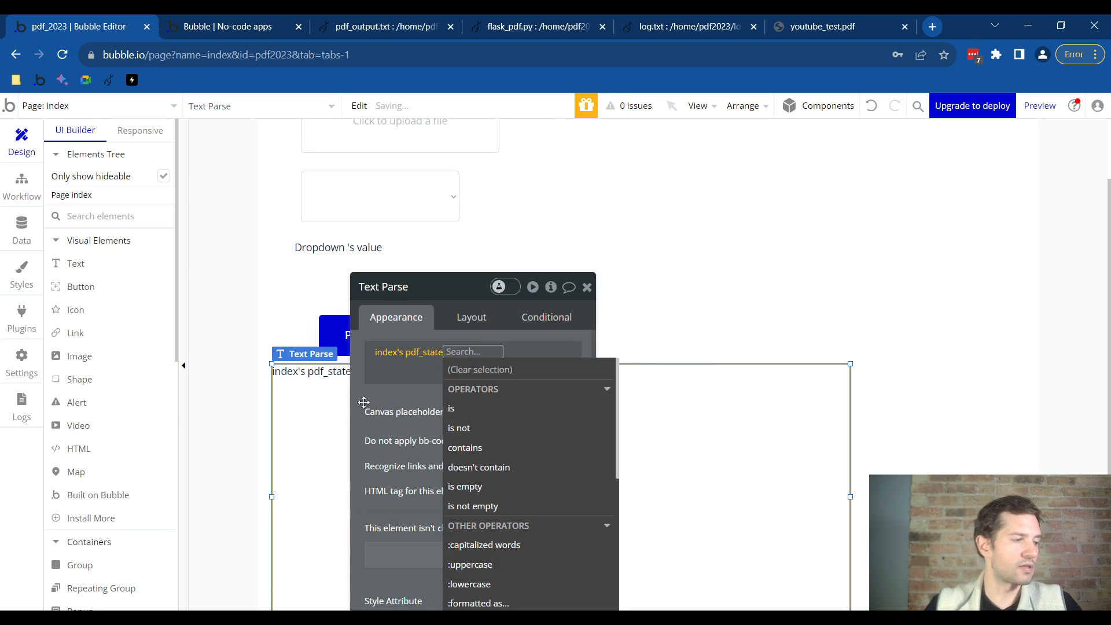
click(409, 351)
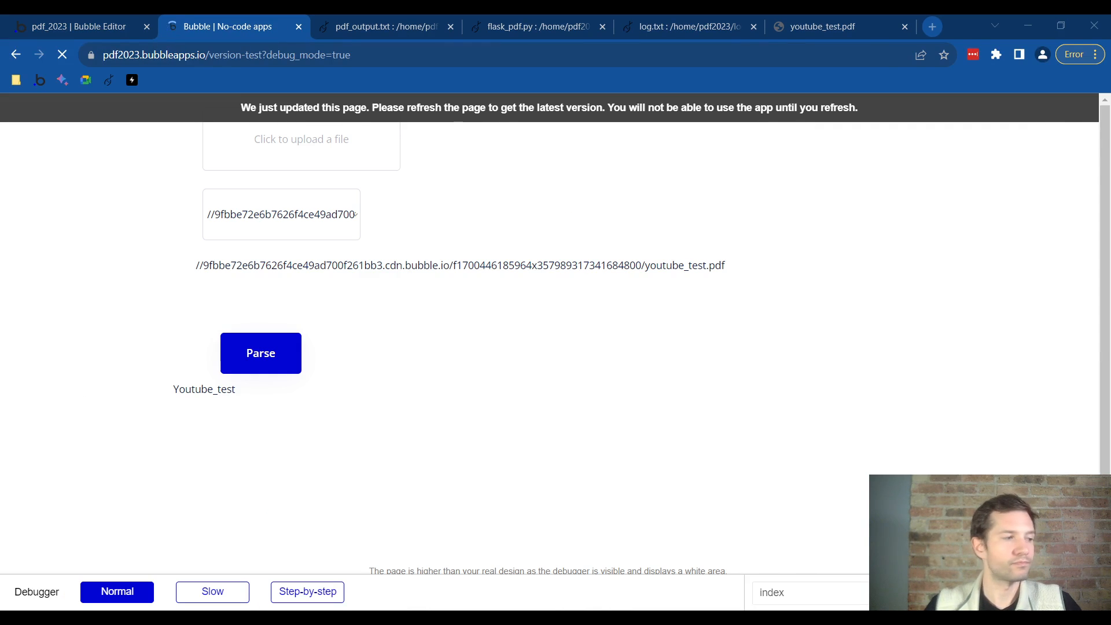
Reload the preview, run Parse to get Youtube_test, then switch to the PythonAnywhere window
click(62, 54)
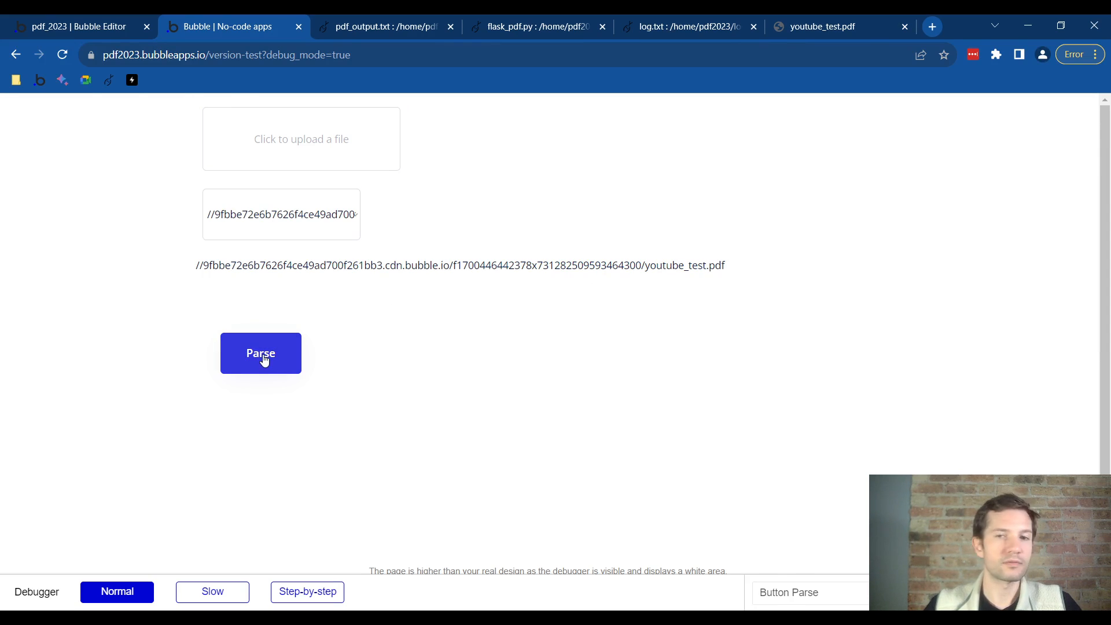
click(260, 353)
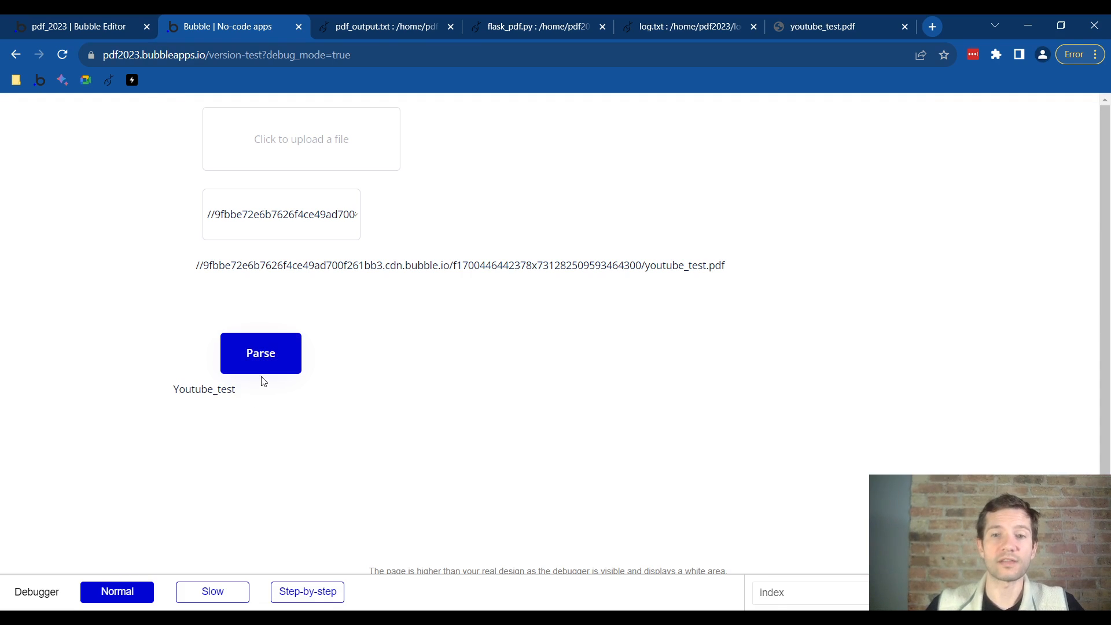
mouse_move(309, 459)
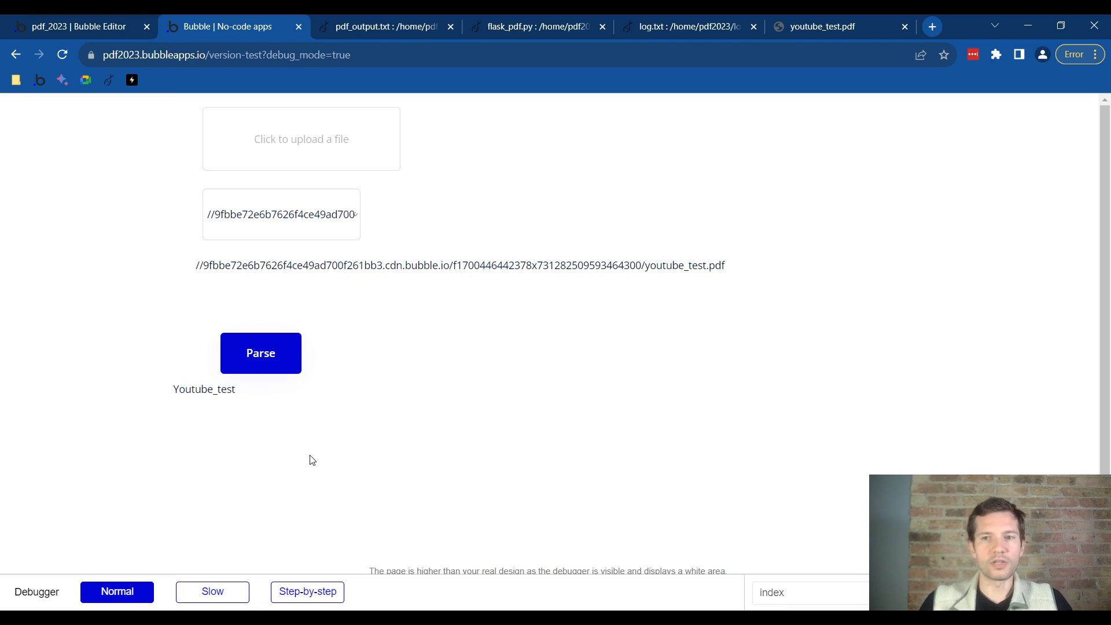
mouse_move(101, 502)
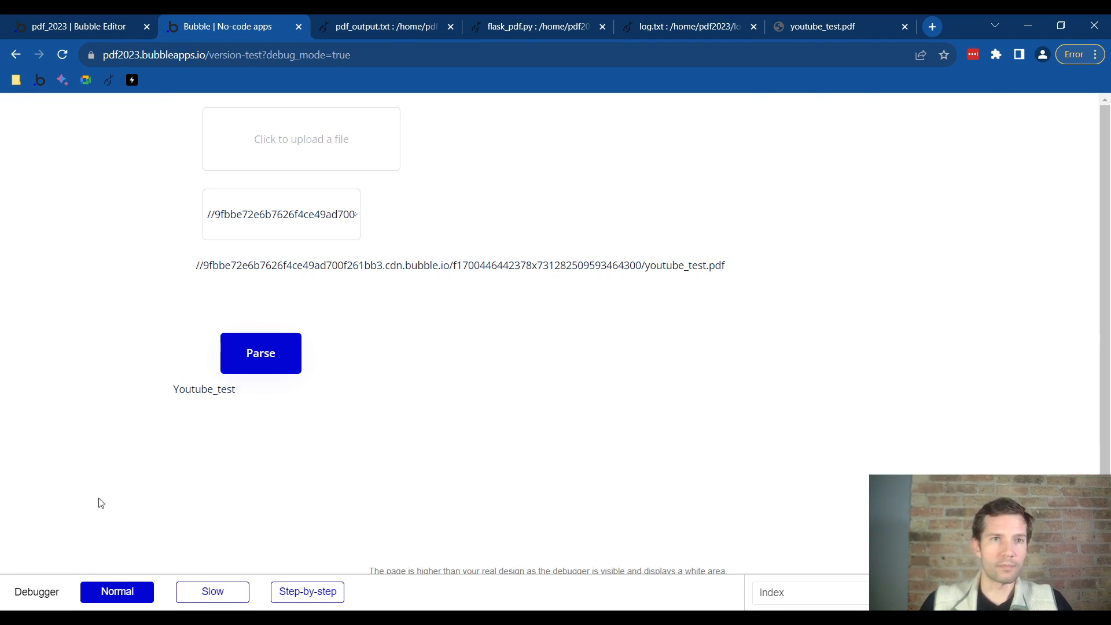
click(874, 26)
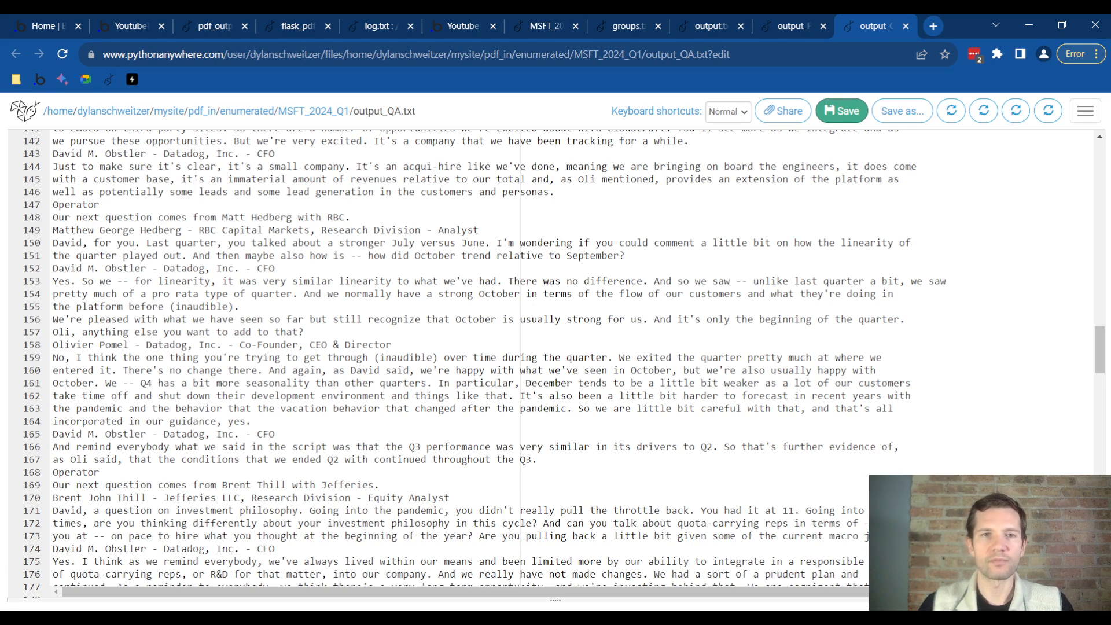